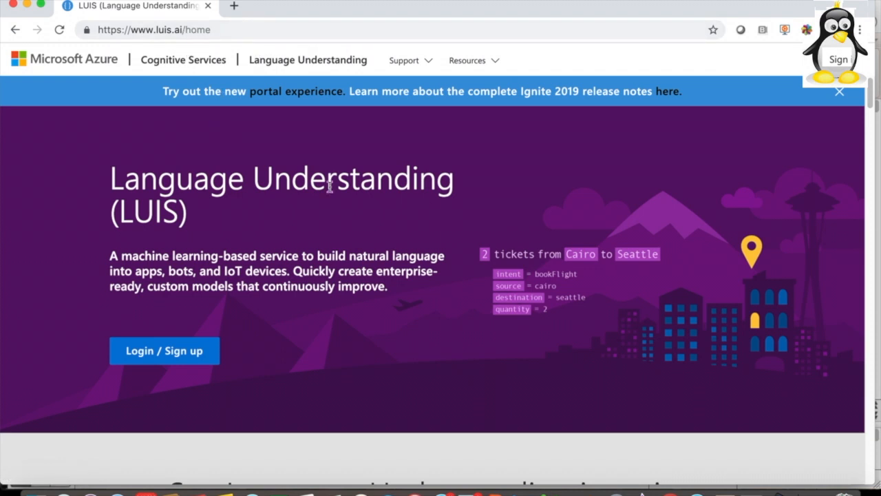
mouse_move(703, 176)
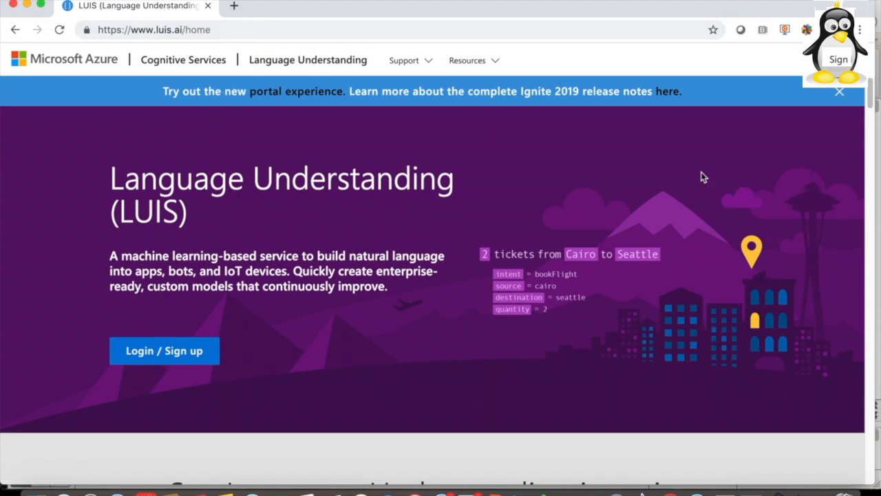
mouse_move(253, 190)
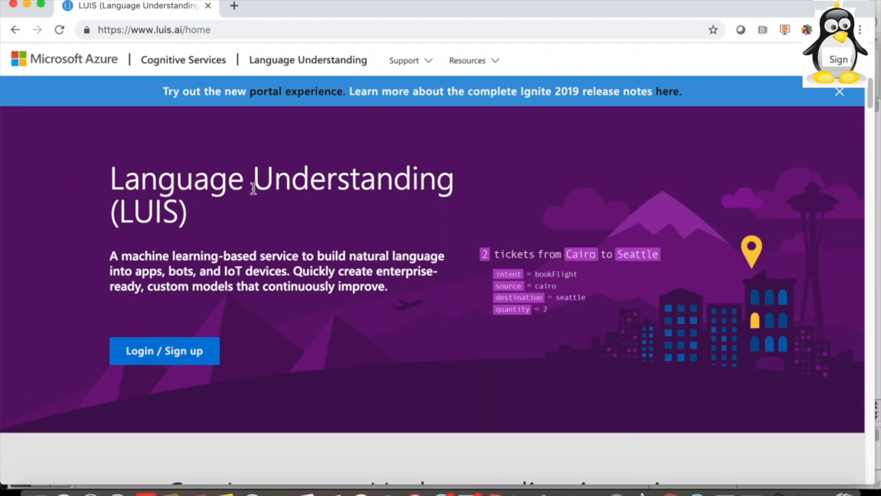
mouse_move(146, 222)
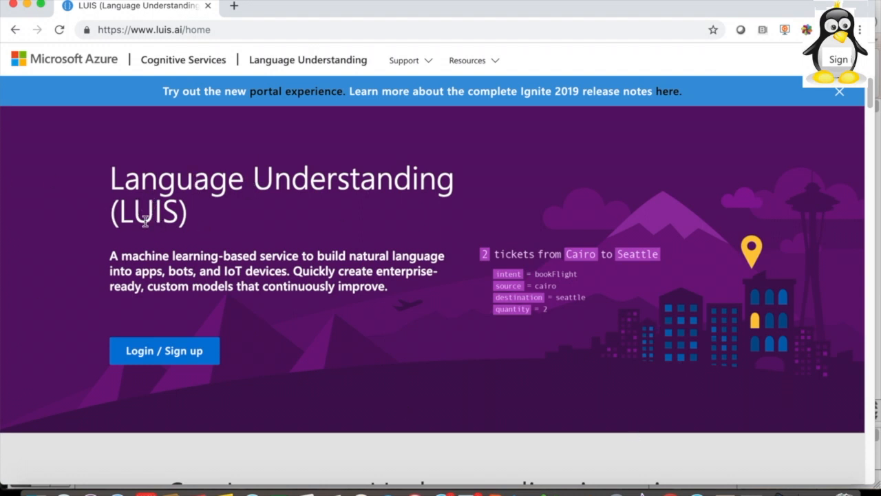
mouse_move(375, 145)
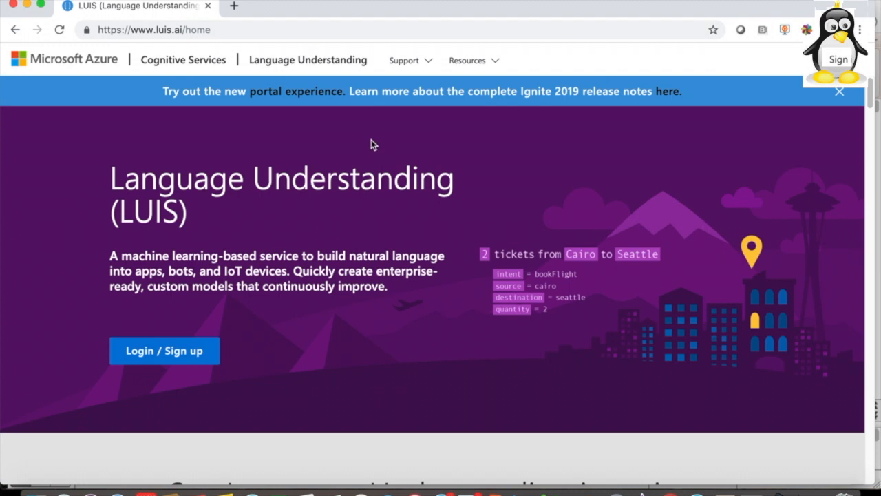
mouse_move(127, 209)
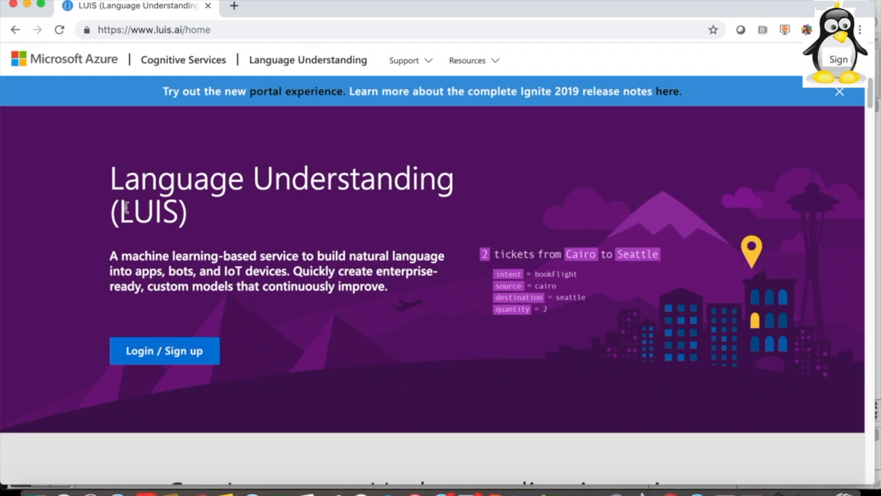
mouse_move(286, 213)
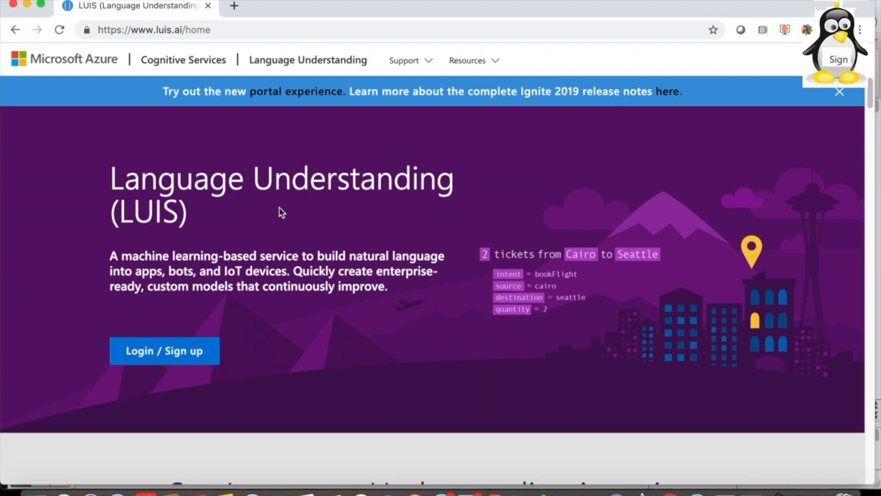
mouse_move(274, 207)
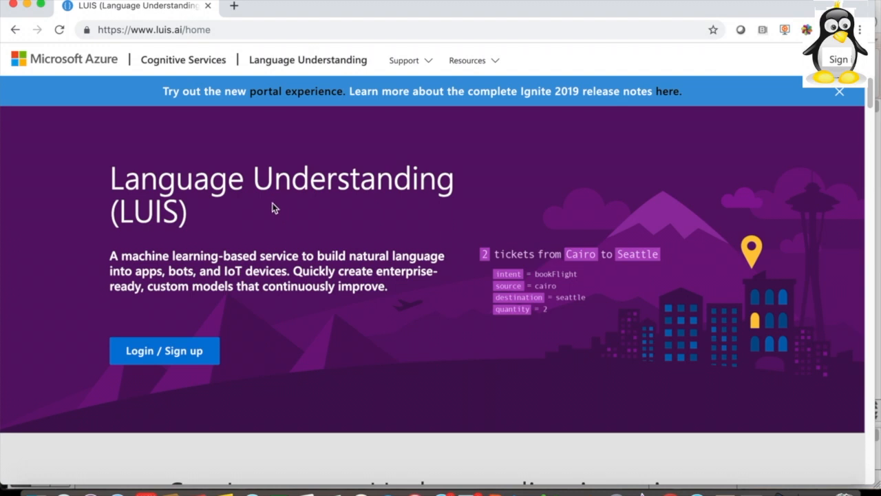
mouse_move(865, 111)
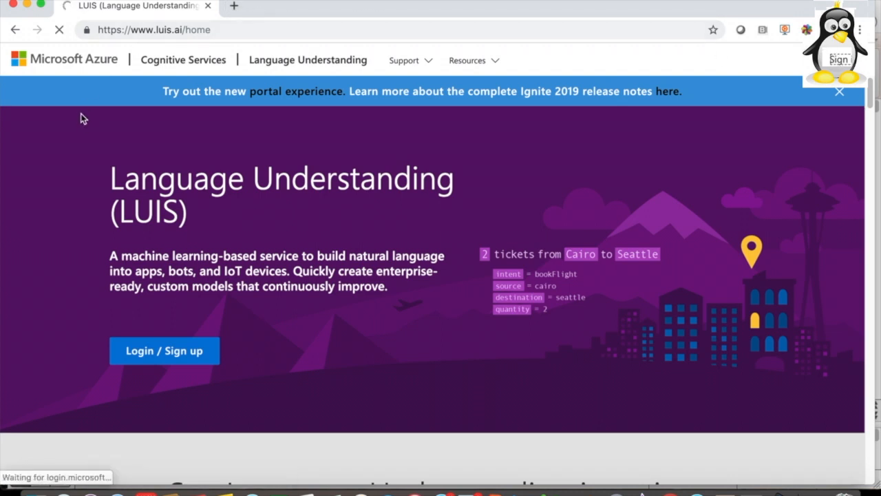
Step: Sign in to LUIS with the Microsoft account and land on the My Apps list
click(166, 351)
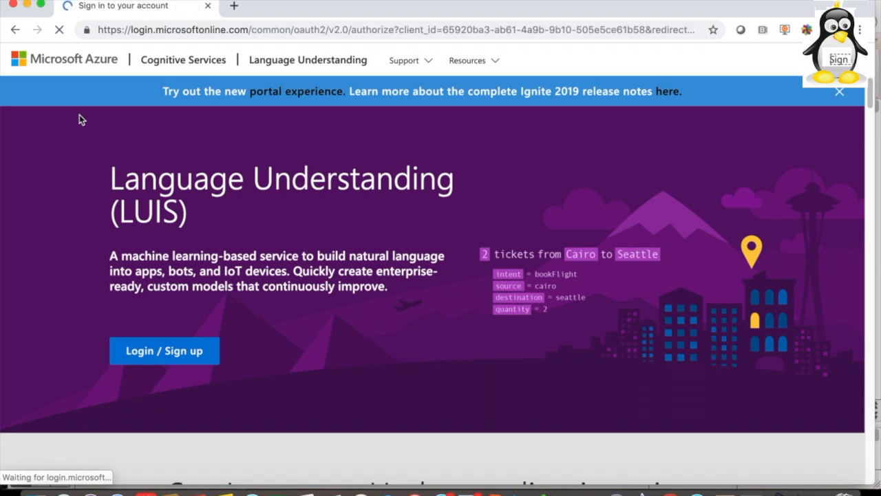
click(164, 351)
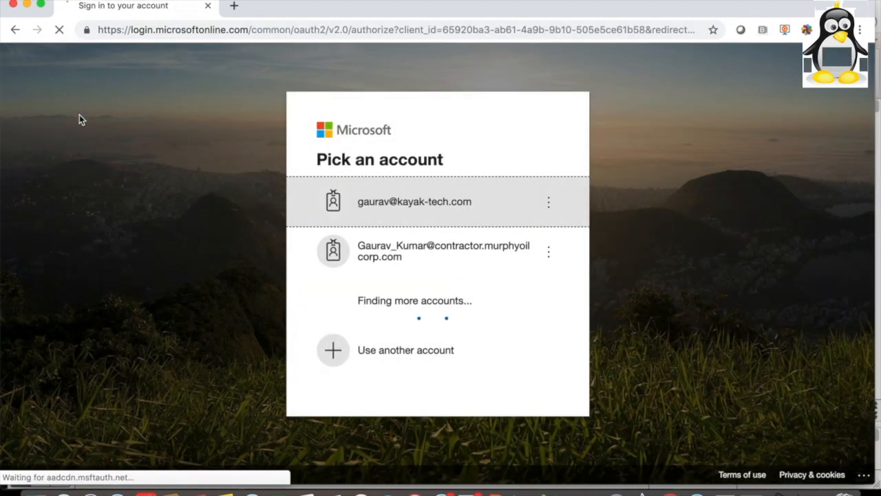
click(414, 201)
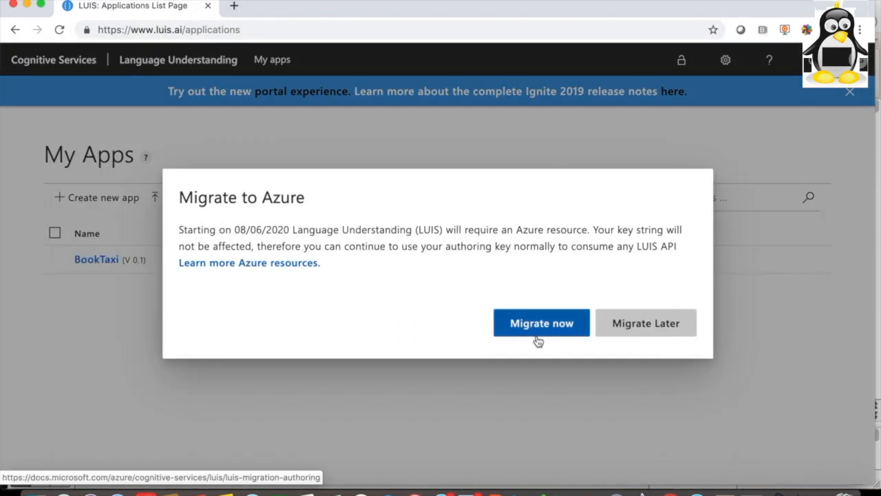
mouse_move(645, 322)
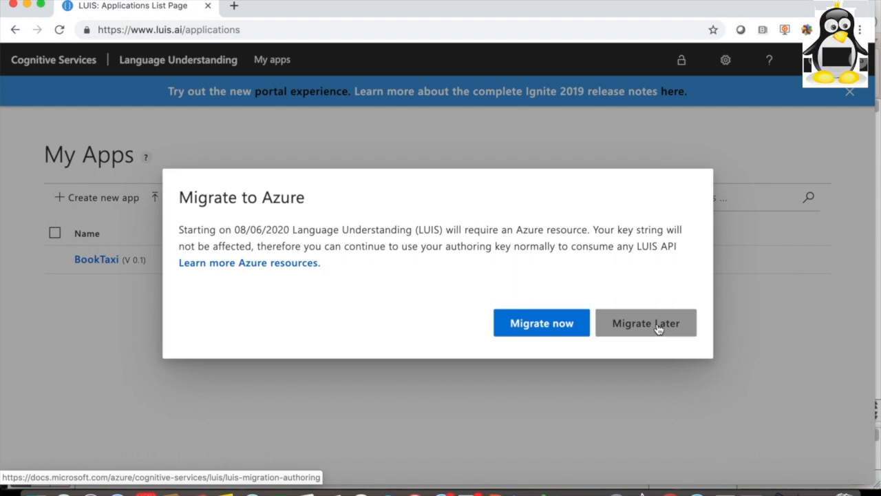
Step: Choose Migrate Later and dismiss the Adobe alert, leaving My Apps with BookTaxi visible
click(644, 323)
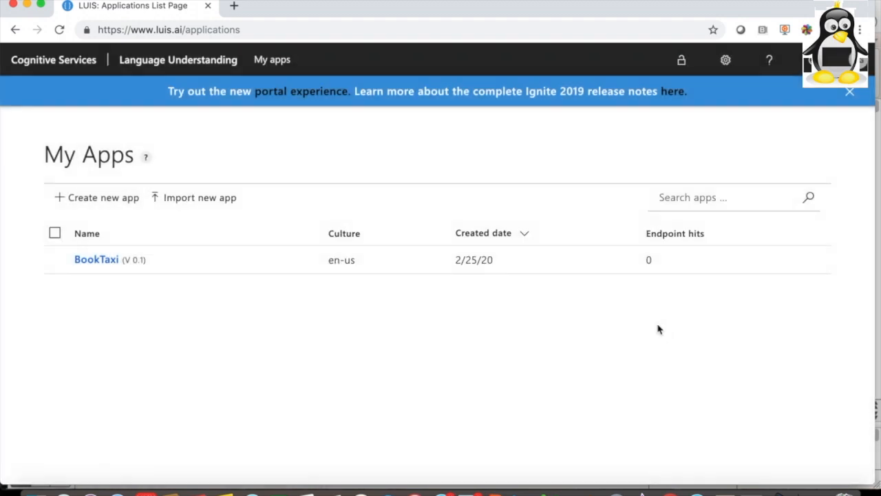
mouse_move(22, 40)
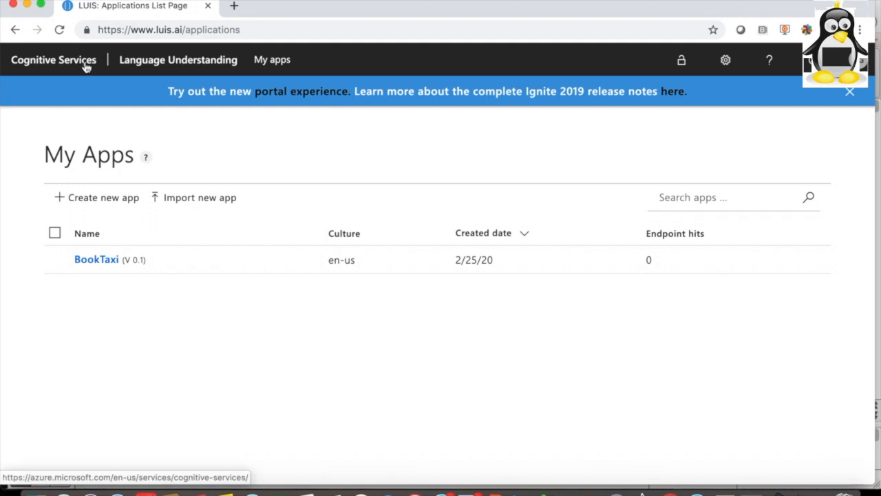
mouse_move(273, 60)
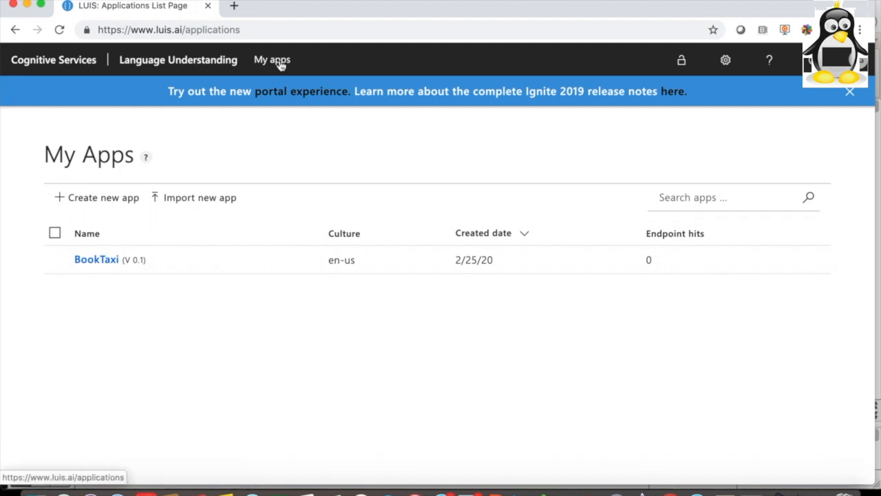
mouse_move(306, 55)
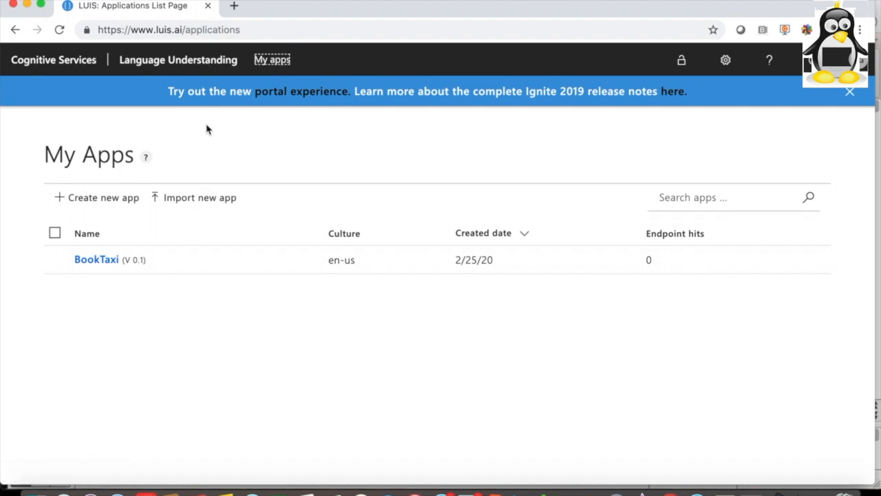
mouse_move(272, 61)
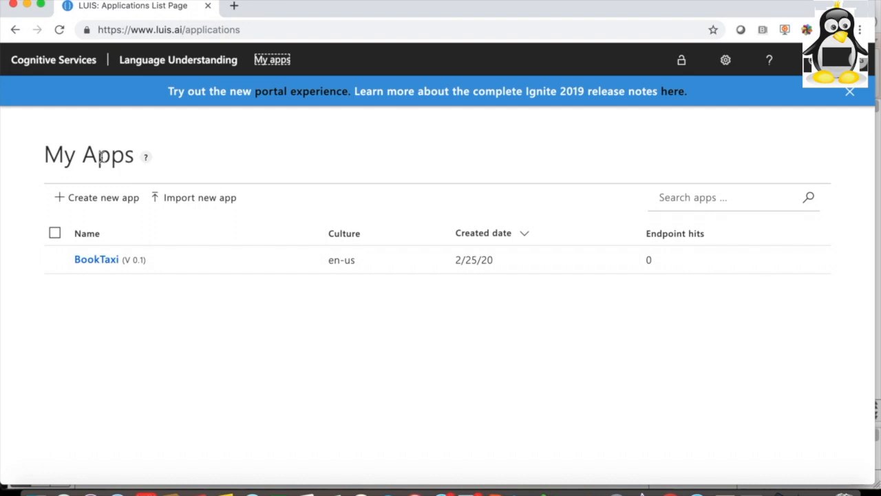
mouse_move(199, 198)
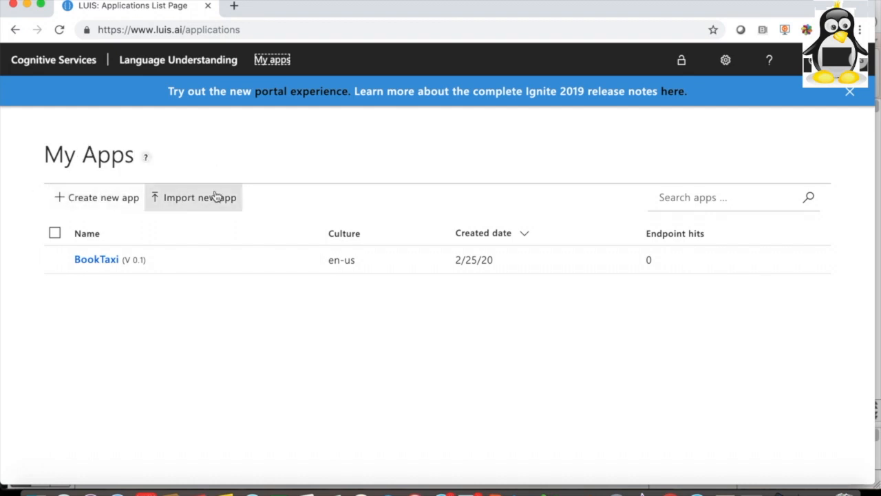
mouse_move(77, 258)
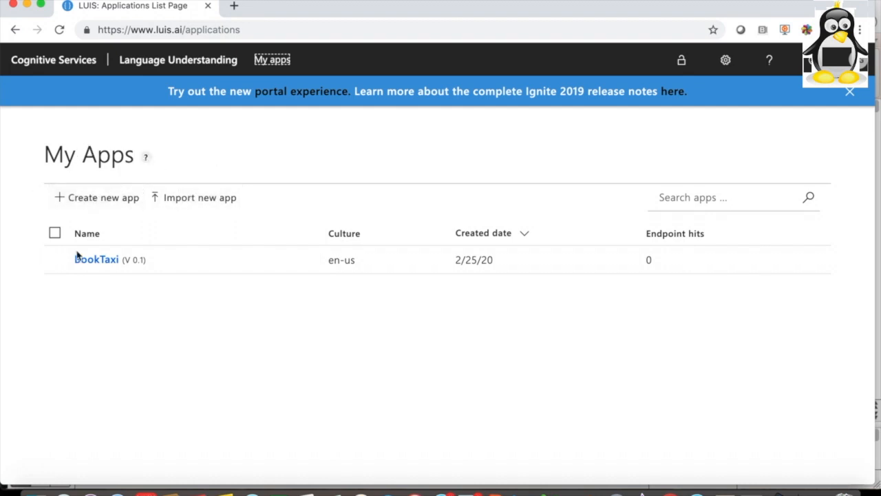
mouse_move(30, 277)
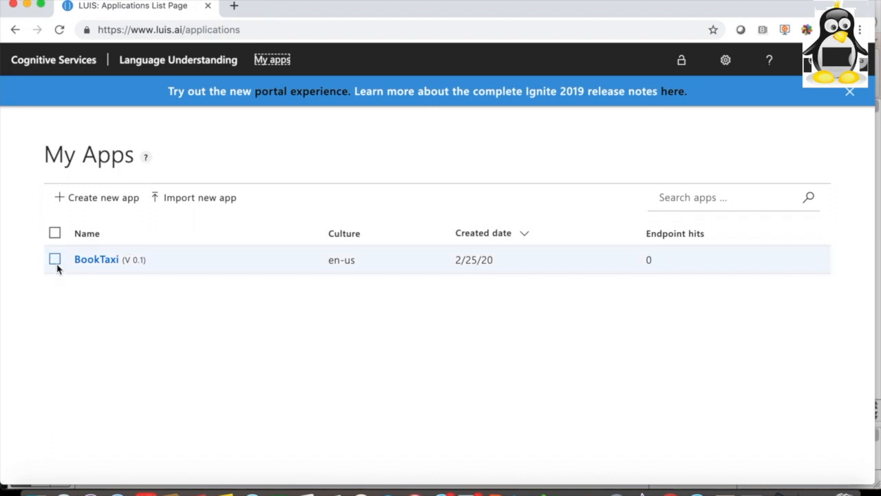
mouse_move(179, 245)
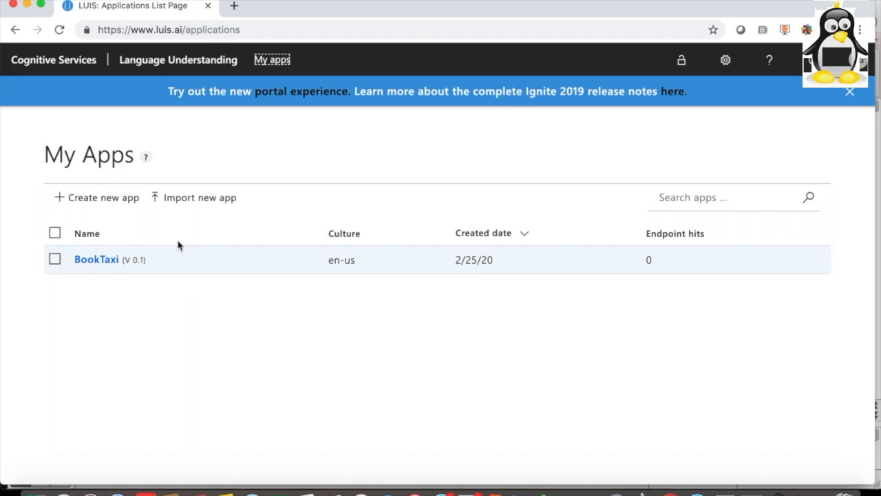
mouse_move(81, 282)
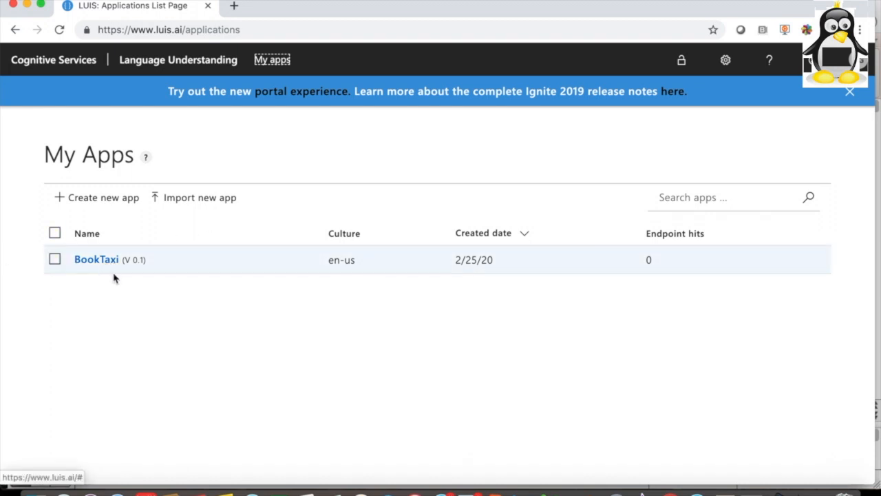
mouse_move(124, 300)
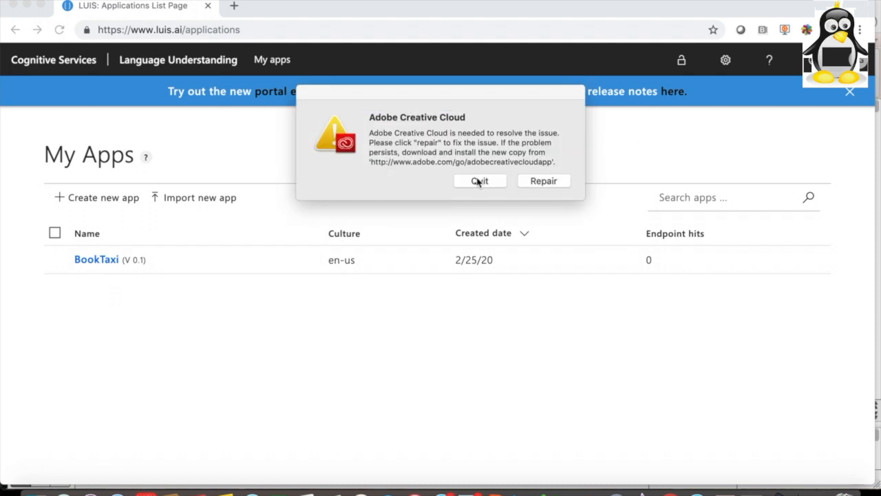
click(479, 180)
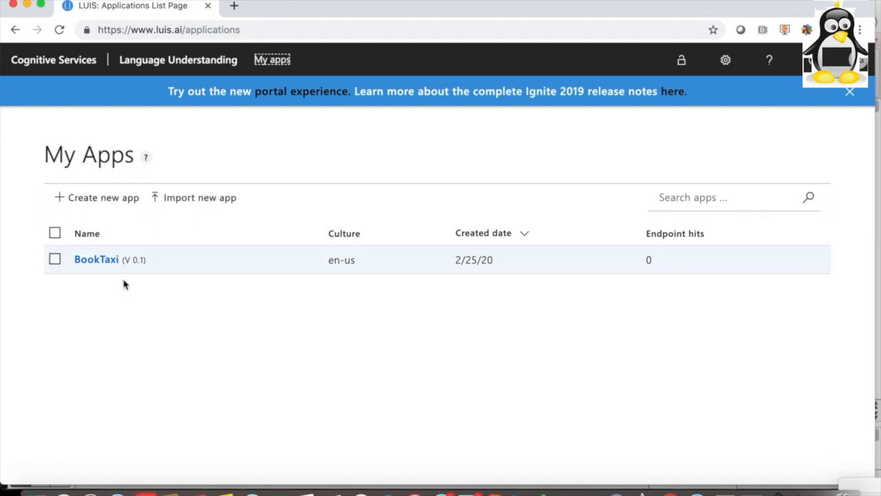
mouse_move(95, 308)
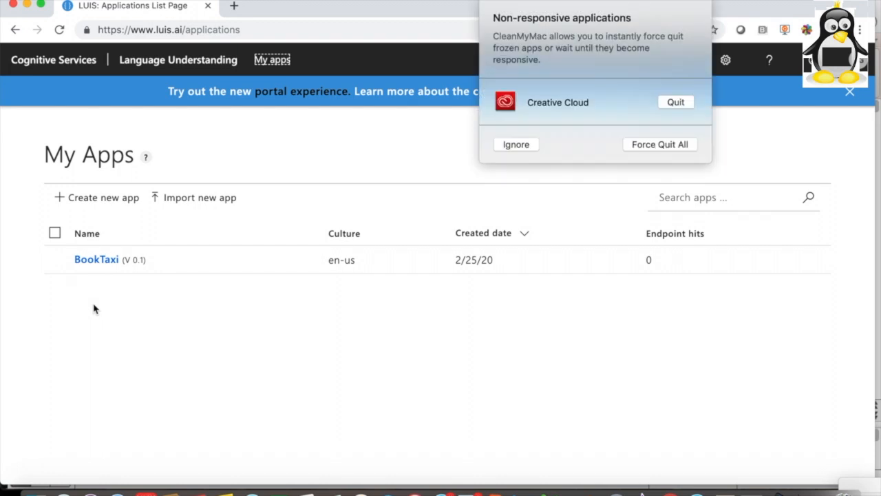
mouse_move(484, 193)
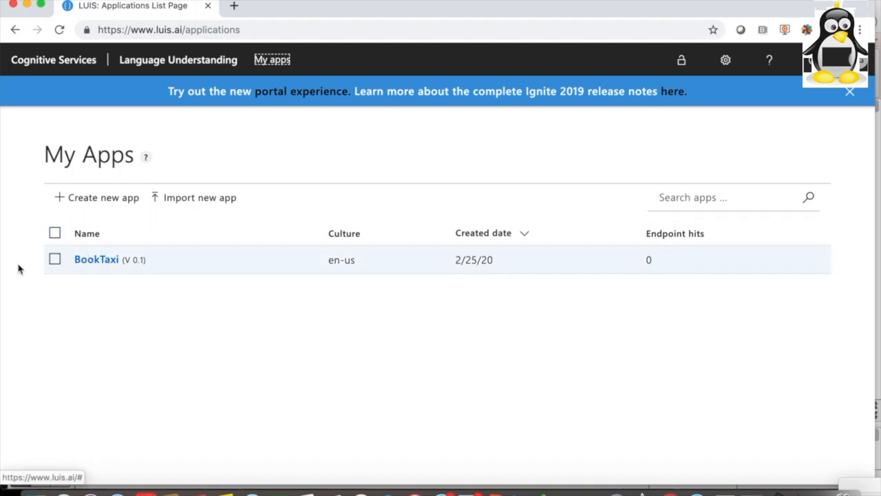
mouse_move(96, 198)
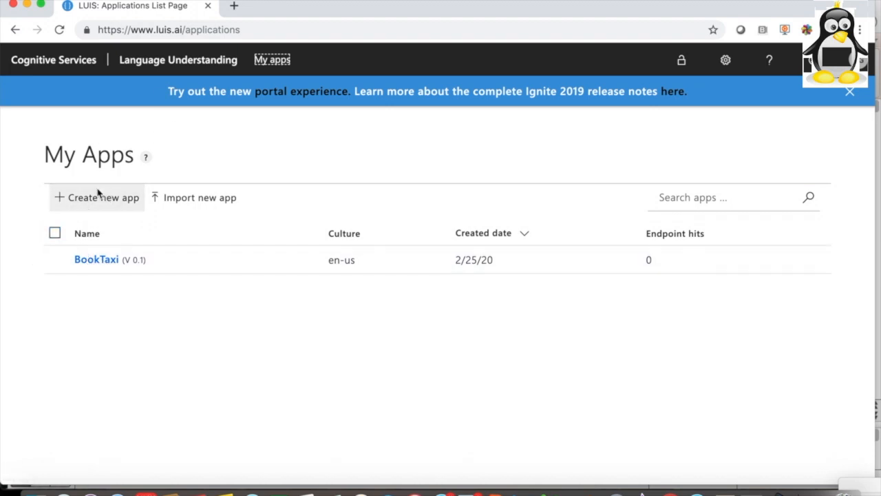
Step: Create a new LUIS app named BookBike with English culture
click(102, 199)
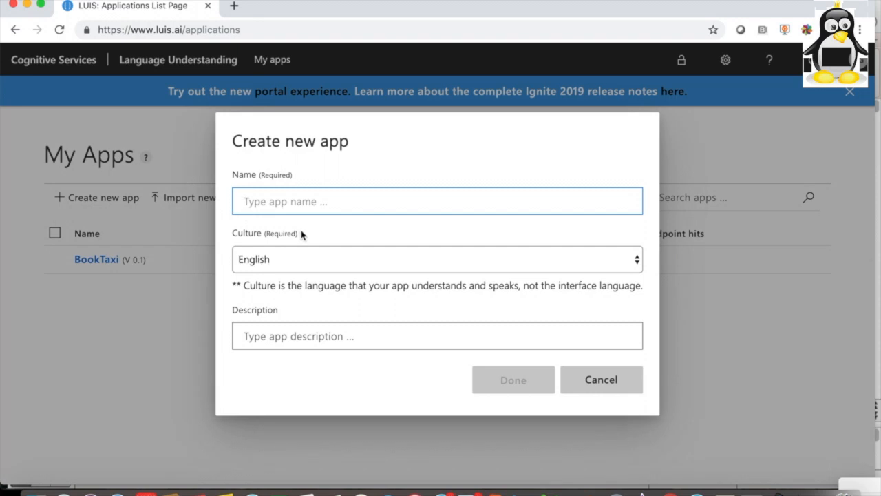
text(BookBike)
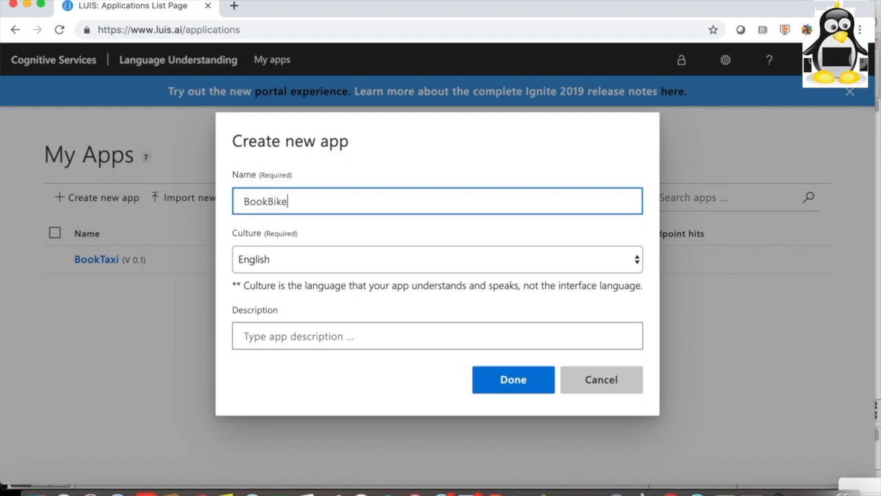
click(512, 379)
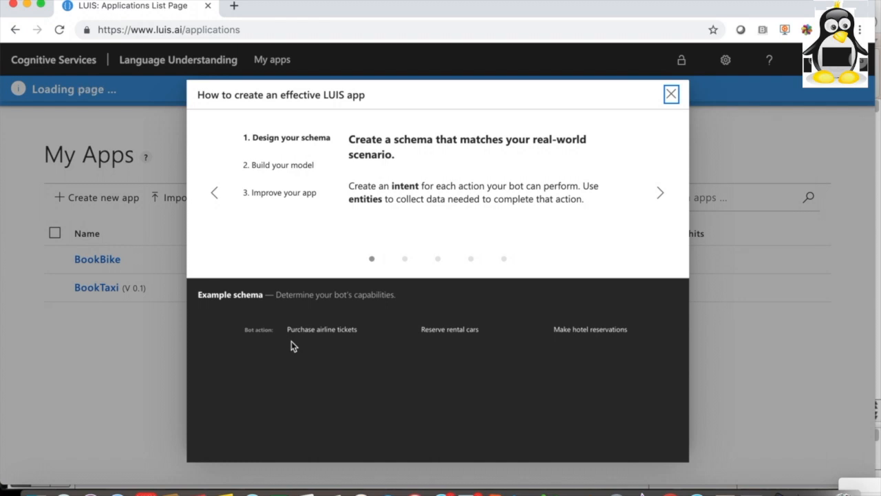
mouse_move(289, 344)
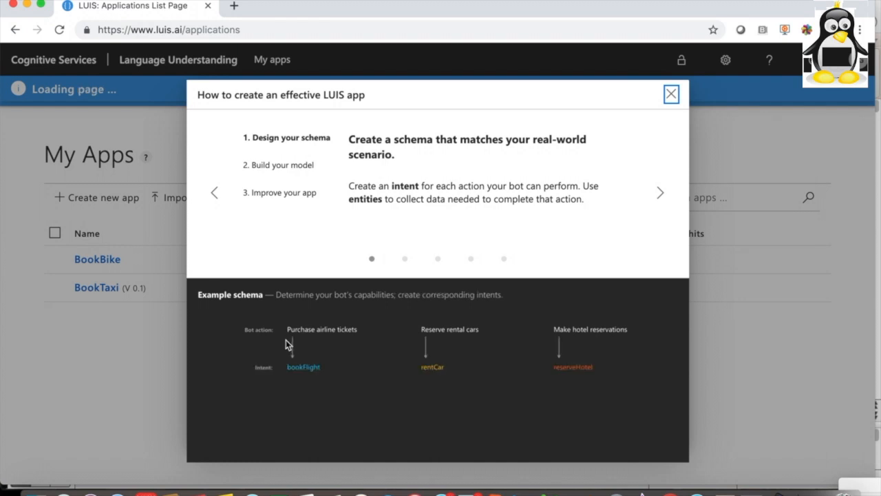
Step: Enter the BookBike app, skip the tutorial, and view its intents and application settings
click(96, 259)
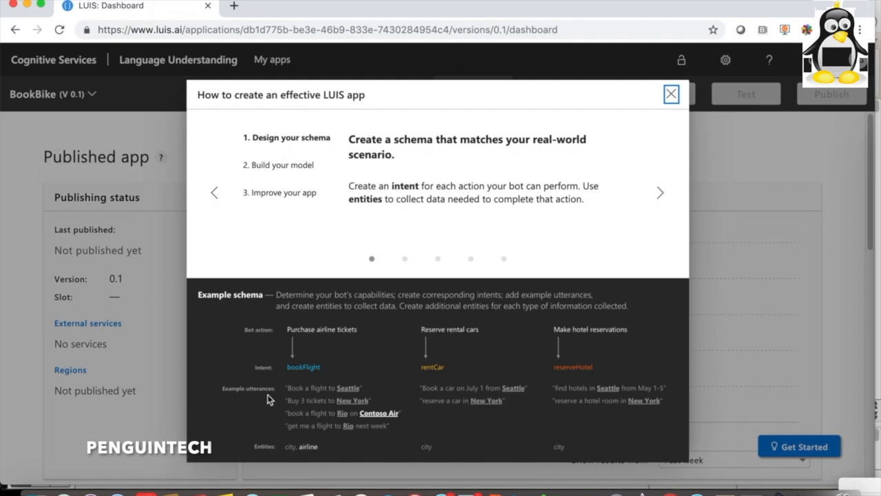
mouse_move(306, 396)
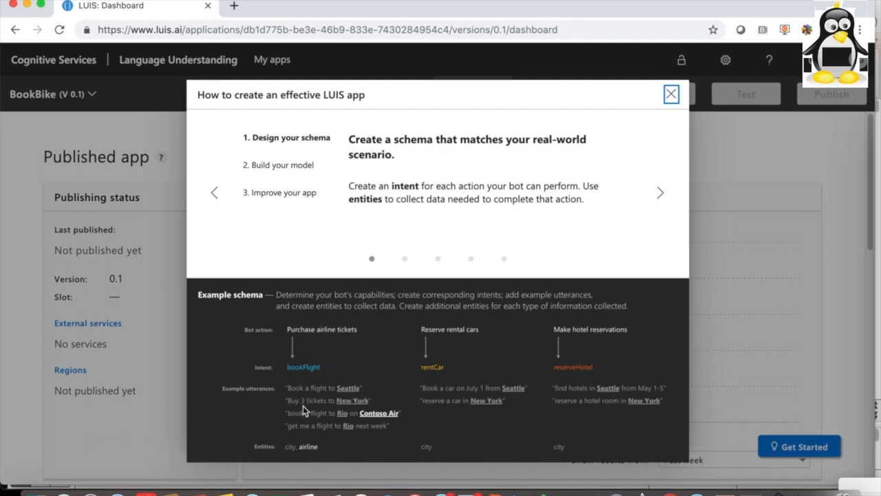
mouse_move(384, 410)
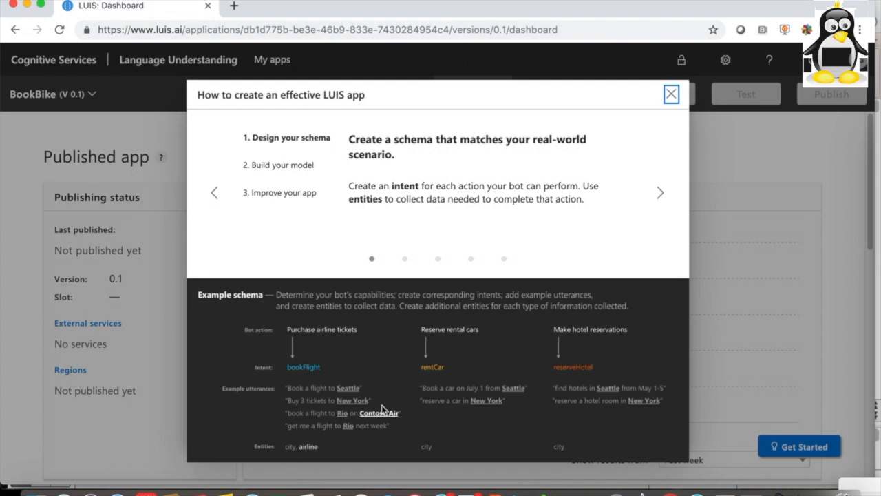
click(672, 94)
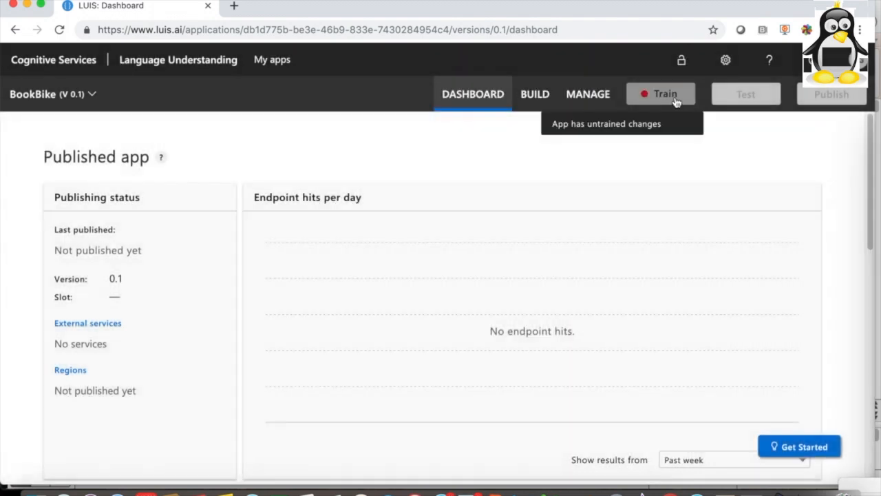
click(534, 94)
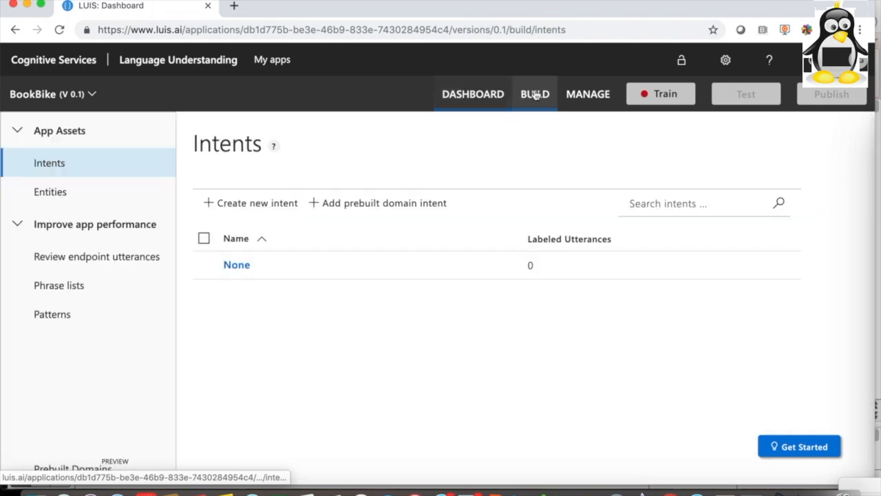
click(586, 94)
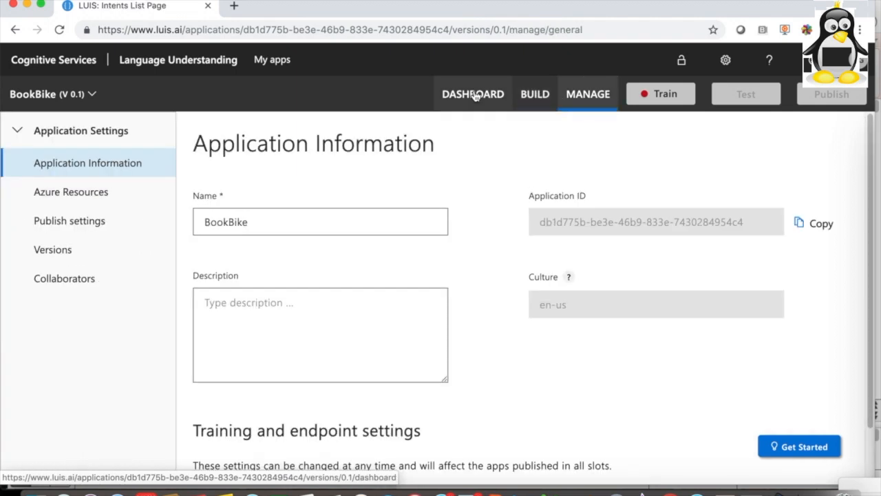
Step: Return to My Apps, reopen BookBike and show its Intents page with only None
click(273, 59)
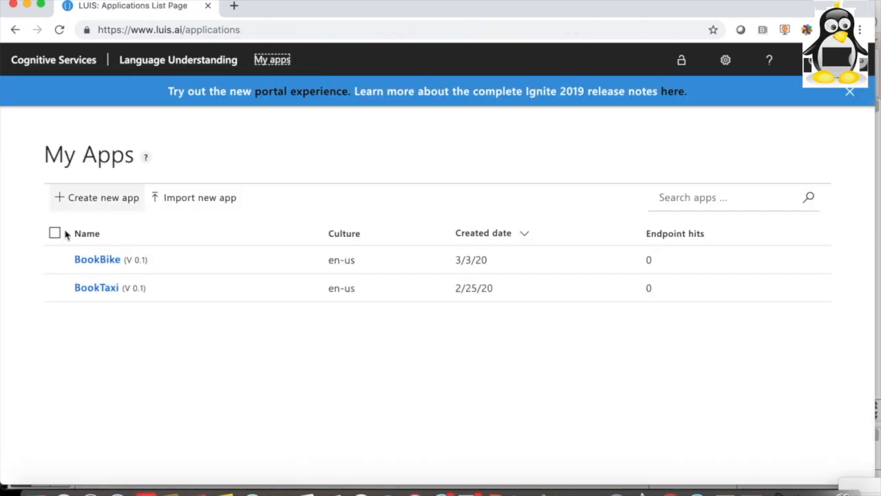
mouse_move(113, 268)
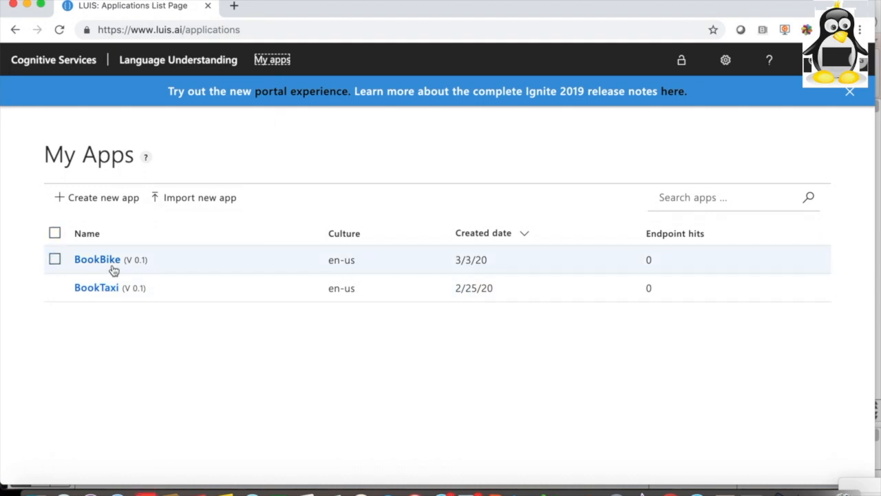
mouse_move(107, 259)
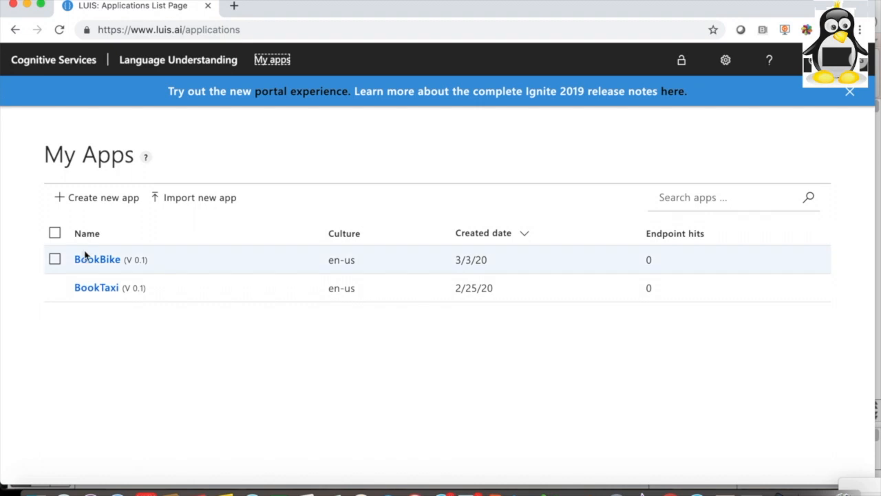
mouse_move(94, 264)
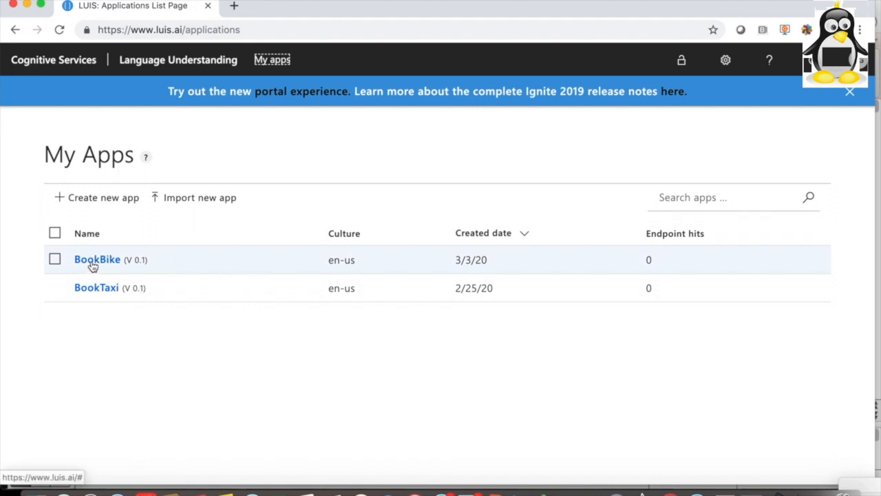
mouse_move(96, 288)
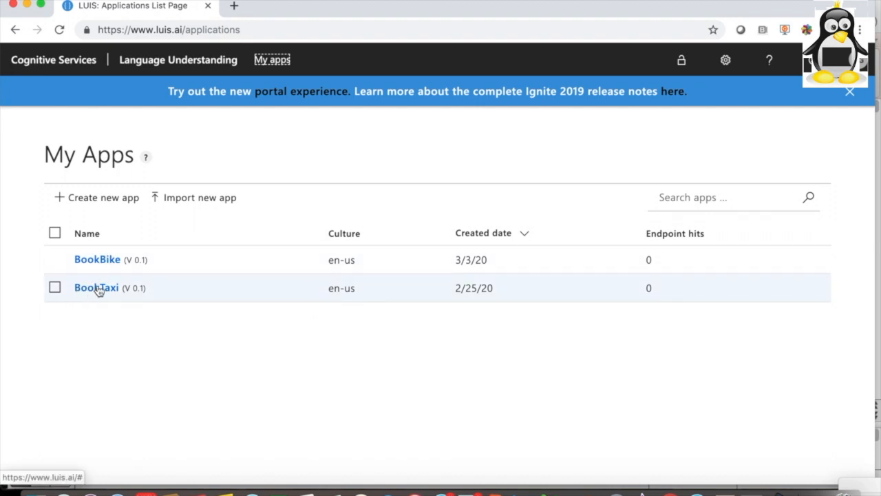
mouse_move(122, 296)
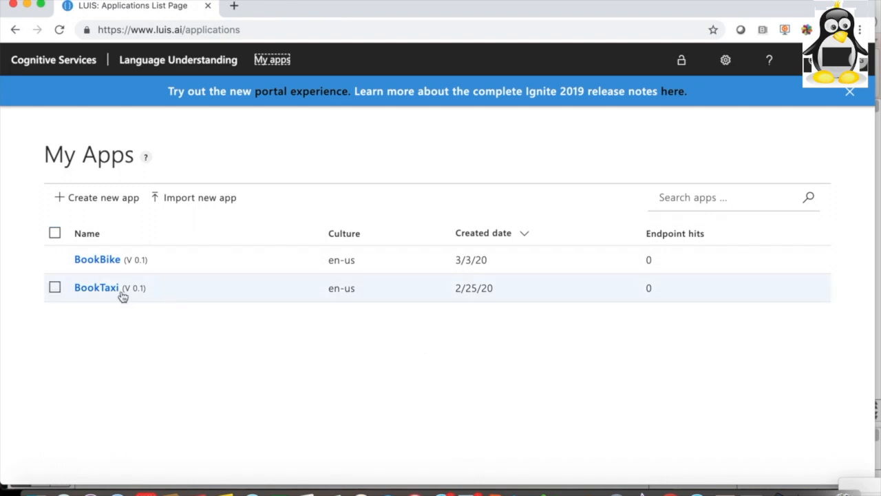
mouse_move(105, 259)
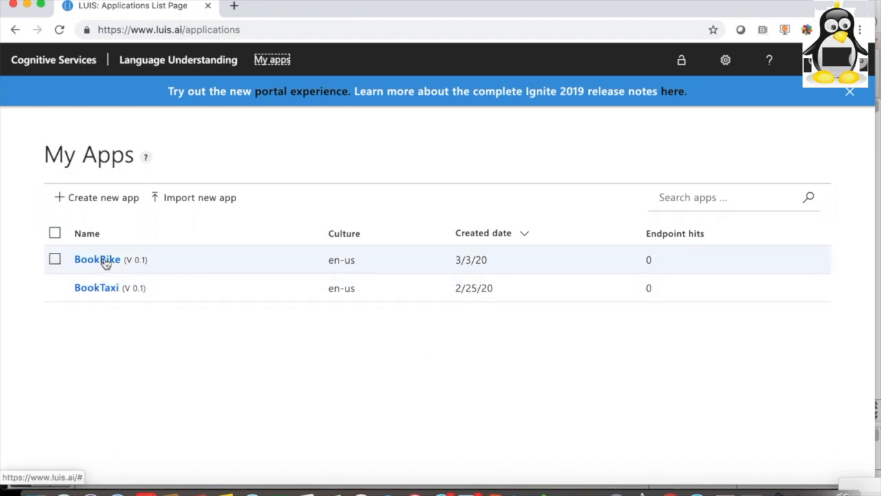
click(96, 259)
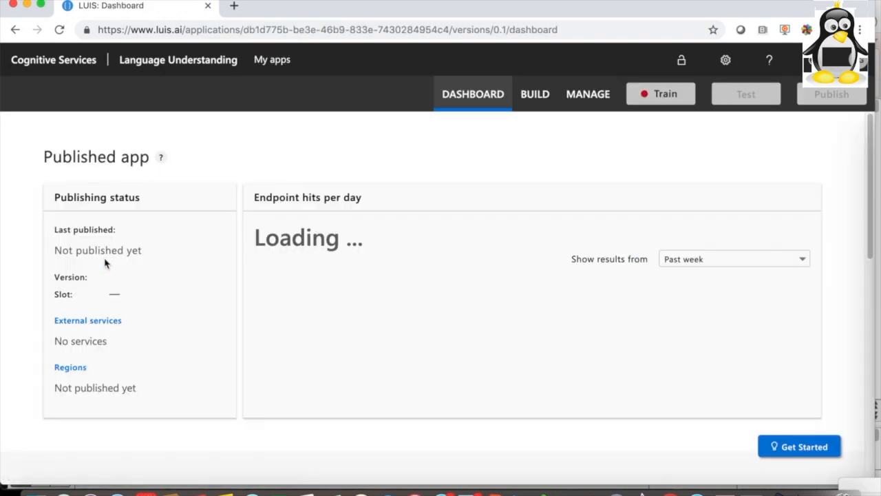
click(534, 94)
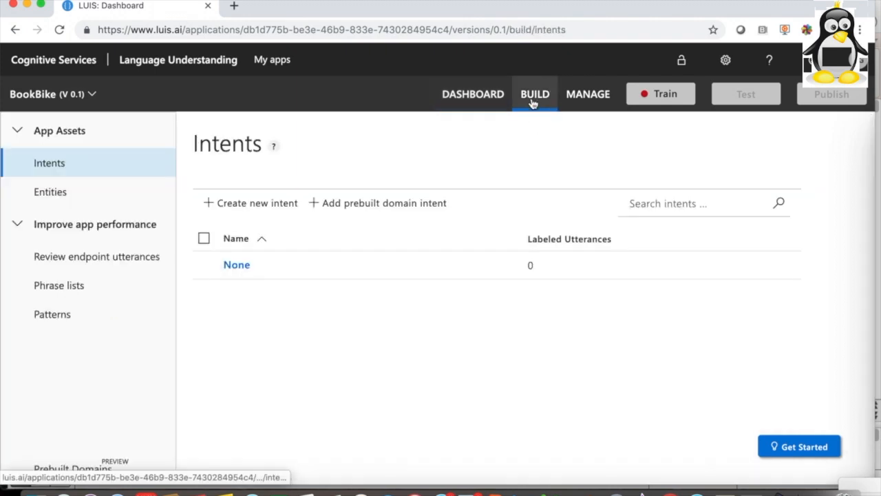
Step: Create a new intent and name it BookBike, correcting a typo along the way
click(251, 203)
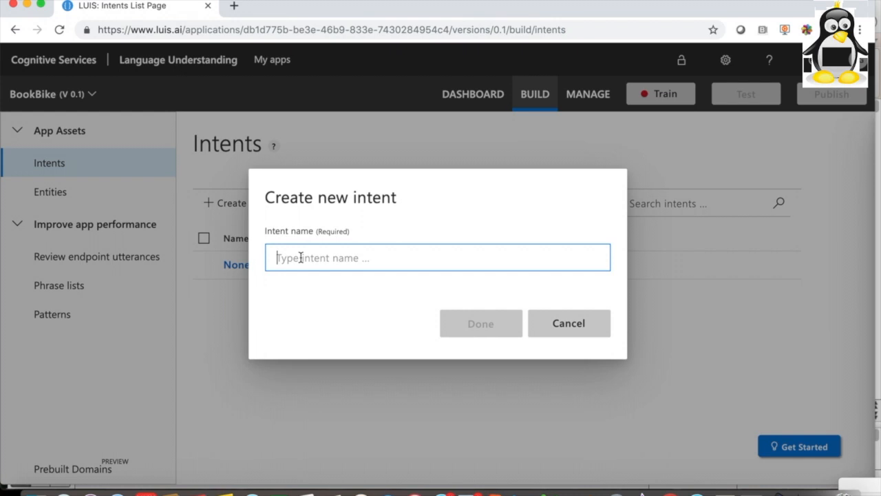
text(B)
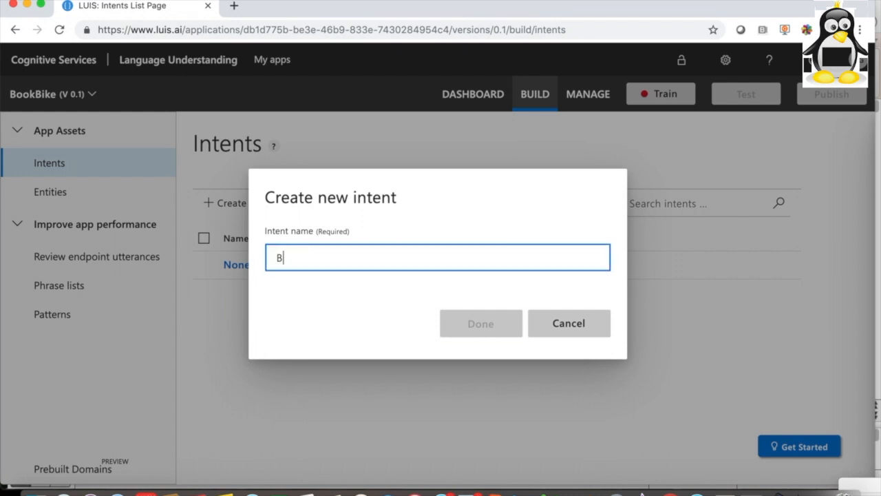
text(ook)
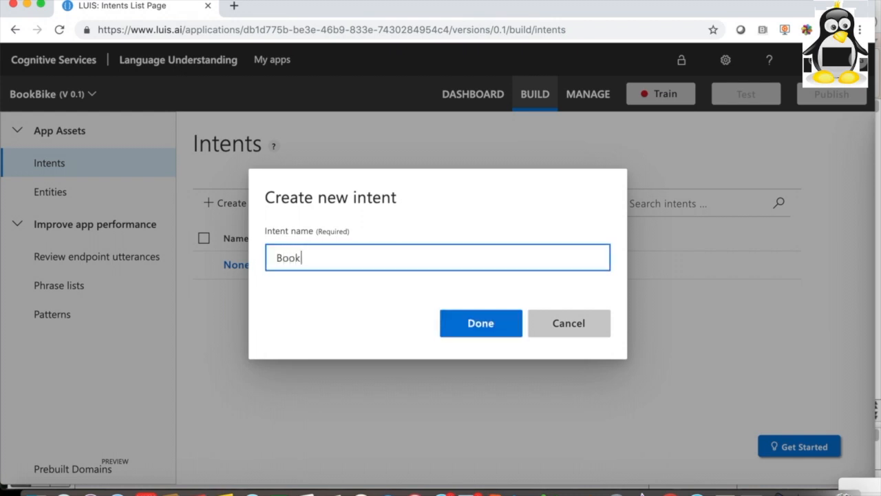
text(Taz)
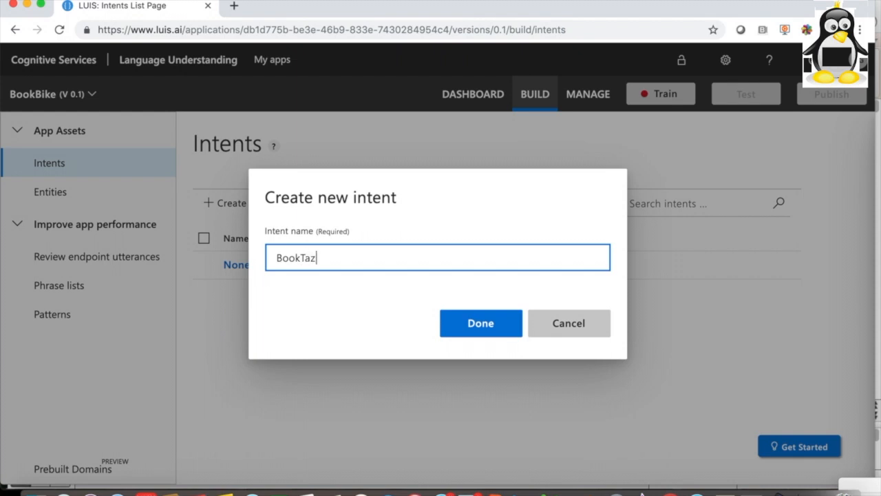
key(Backspace)
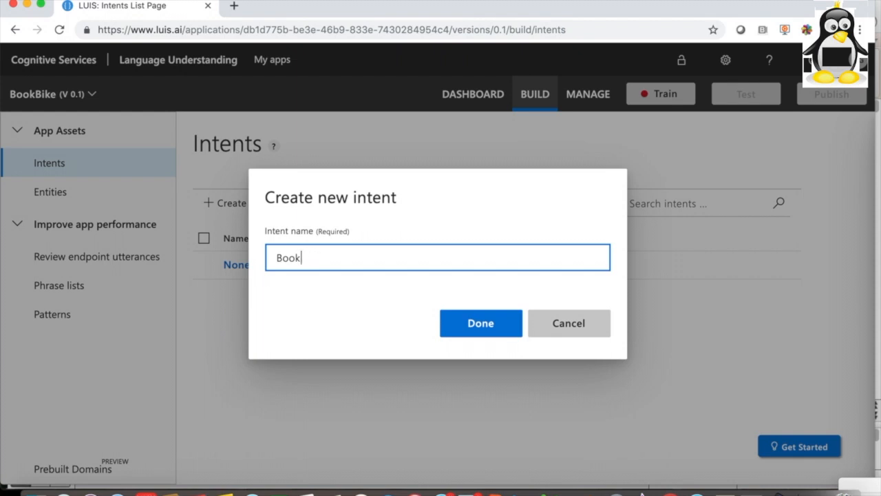
text(Bike)
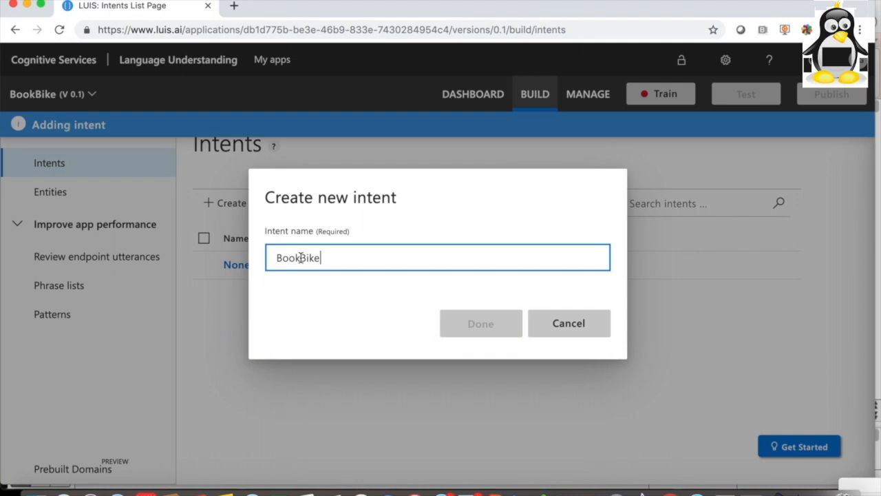
Step: Confirm the BookBike intent and add utterances for booking a bike and a 2 wheeler
click(480, 322)
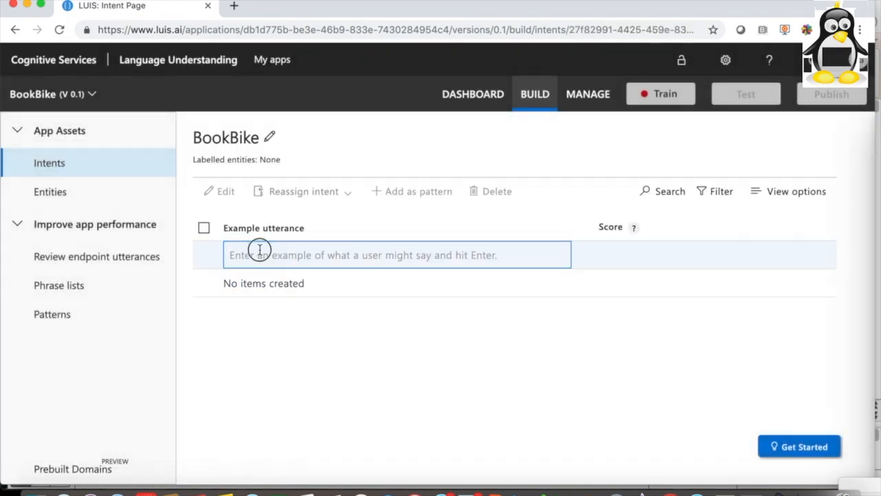
text(I)
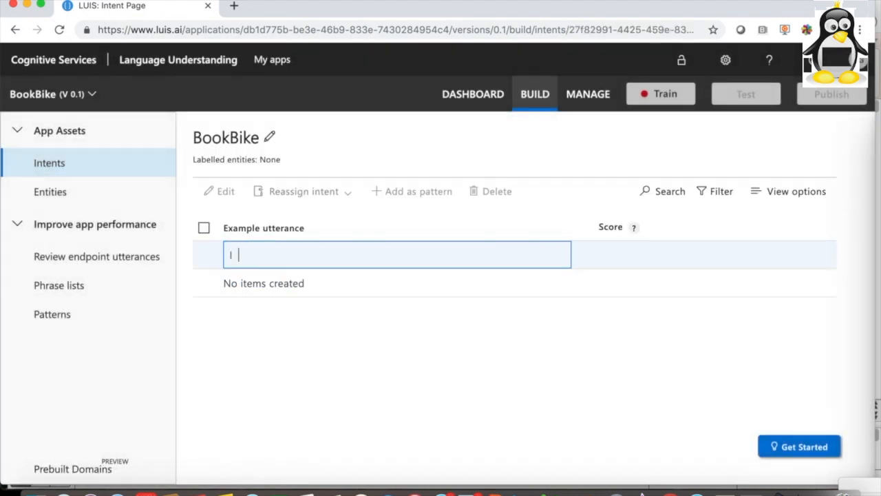
text(want to boo)
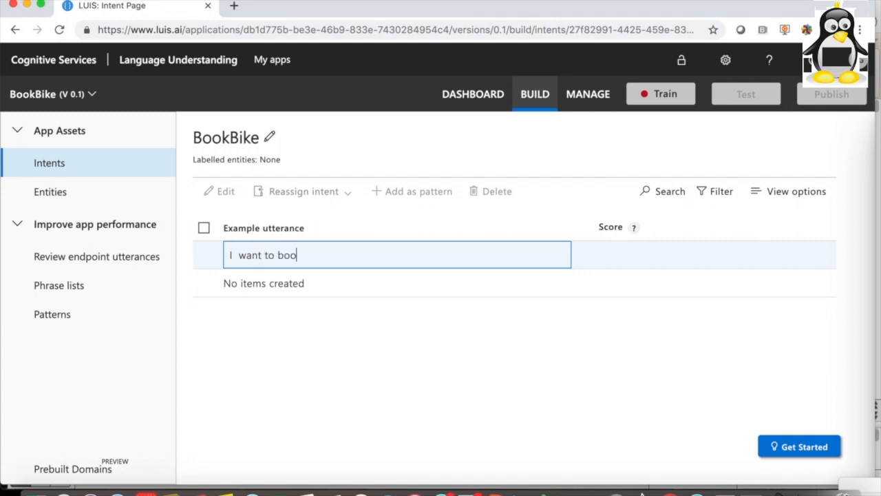
key(Return)
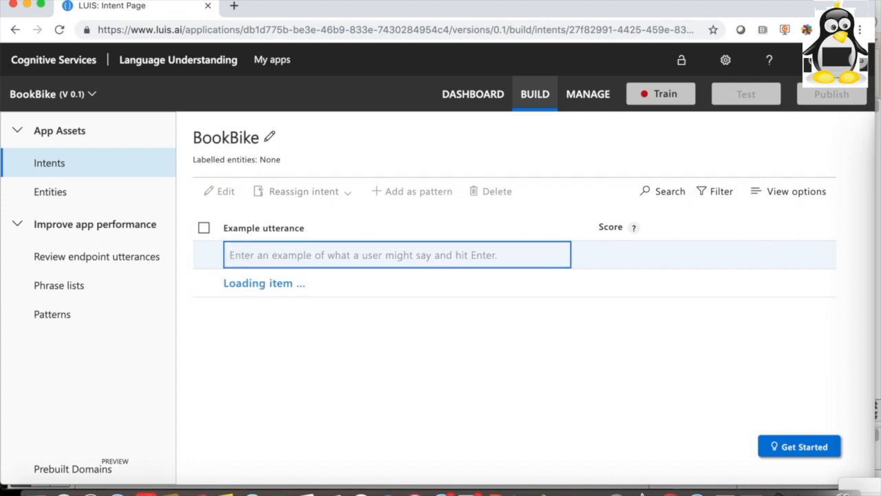
text(I want to boo)
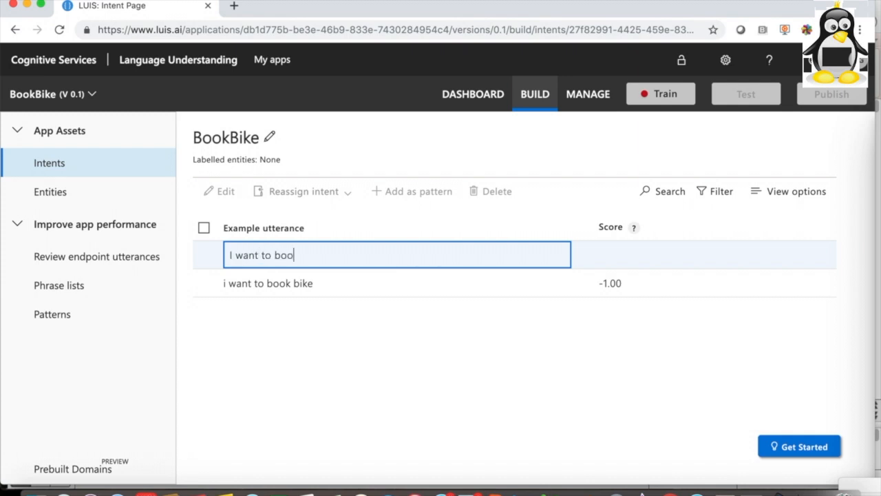
text(k 2 wheele)
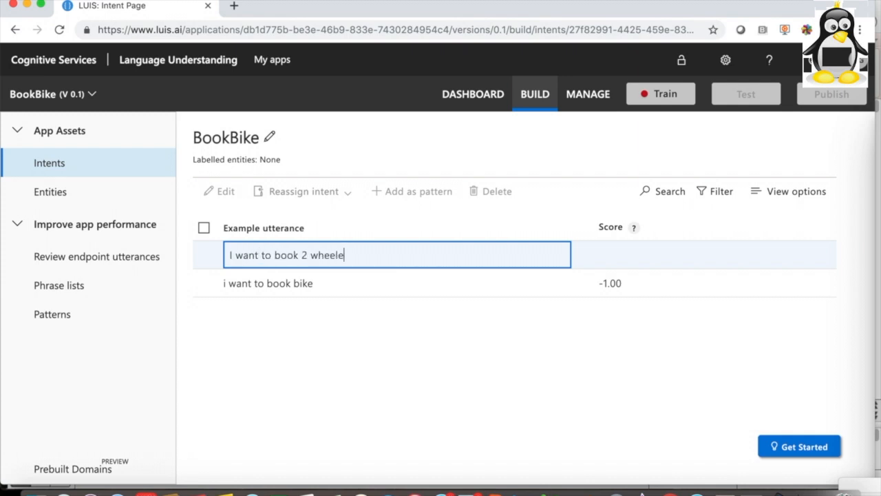
key(Return)
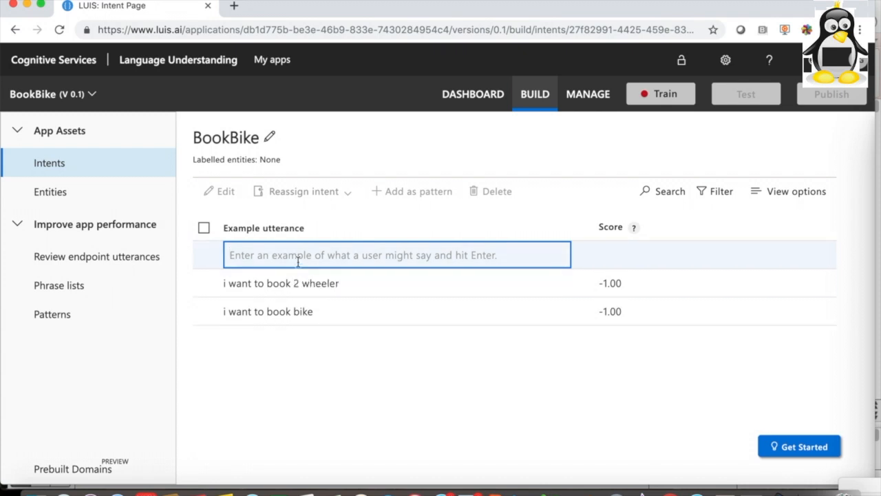
Step: Add the utterances "i want to book scooty" and "i want to book scooter"
text(I want)
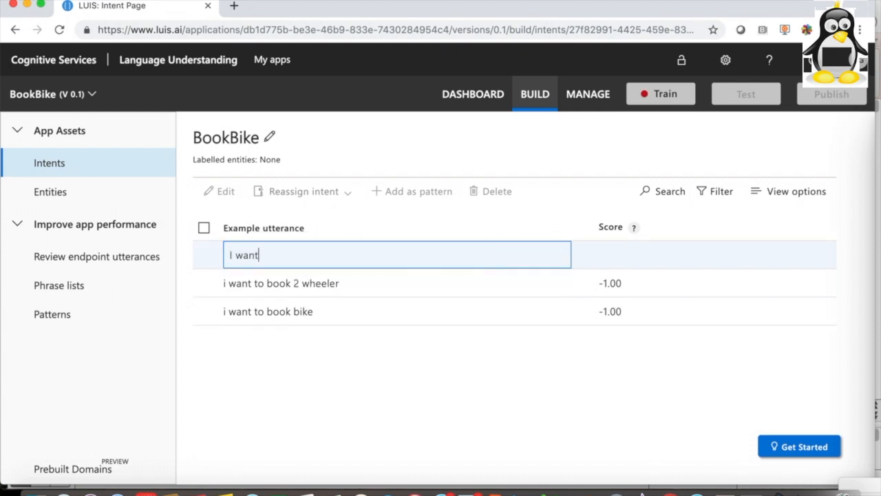
text(to boo)
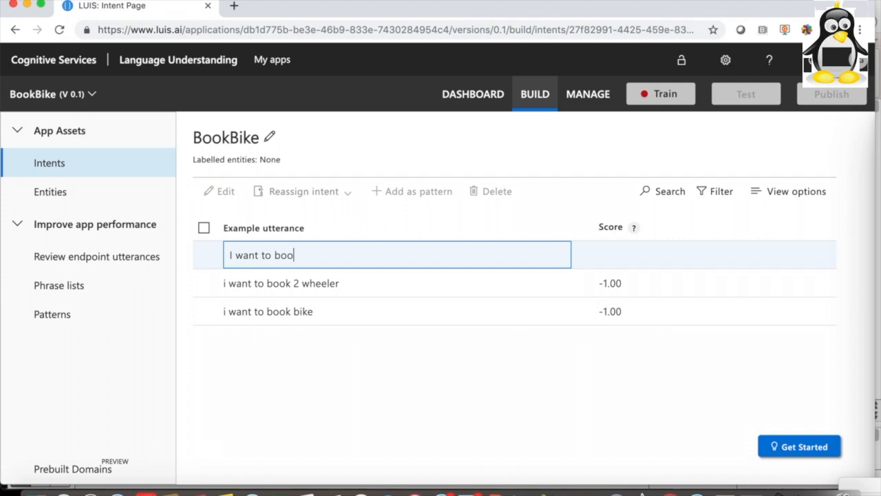
text(k)
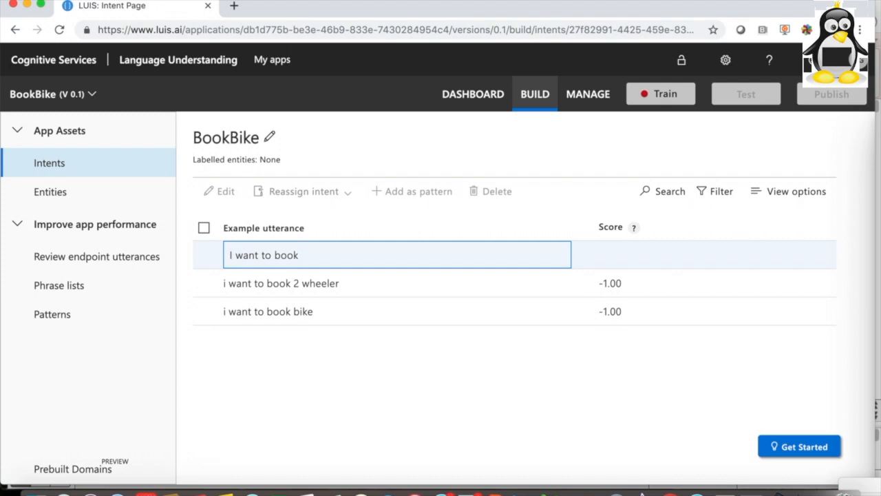
text(scooty)
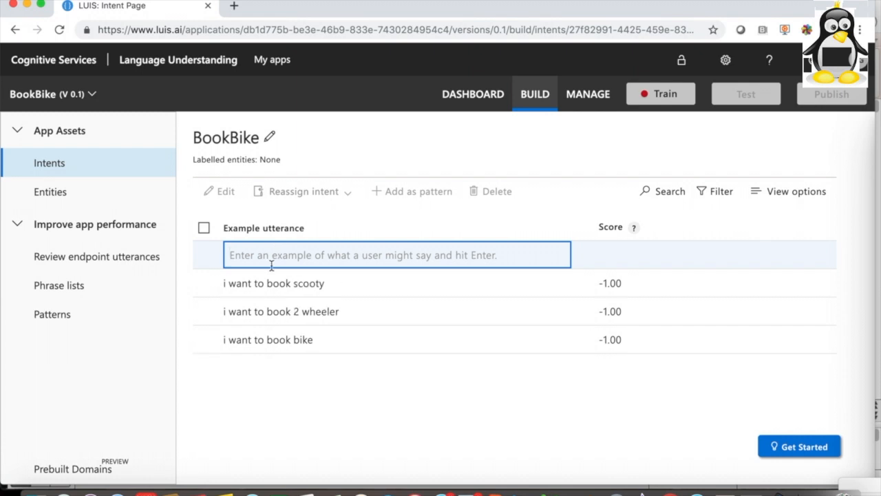
text(I want to book)
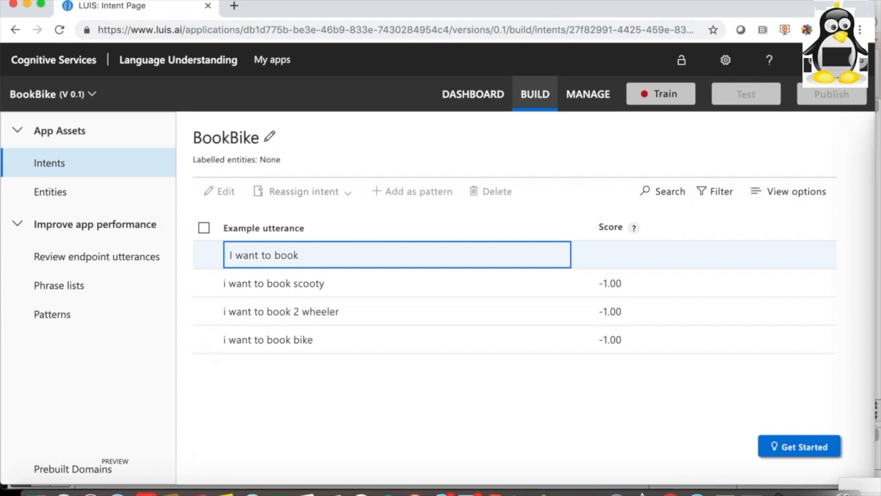
text(sco)
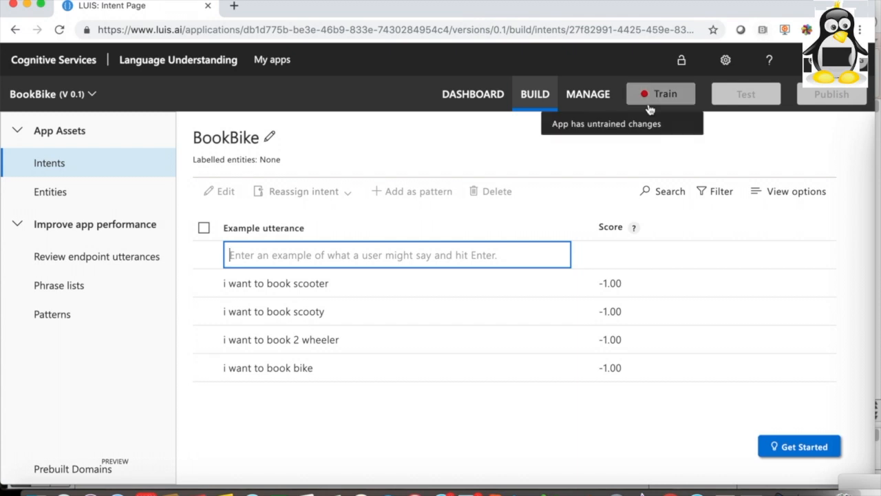
Step: Train the BookBike app successfully and move to the publishing settings
click(661, 93)
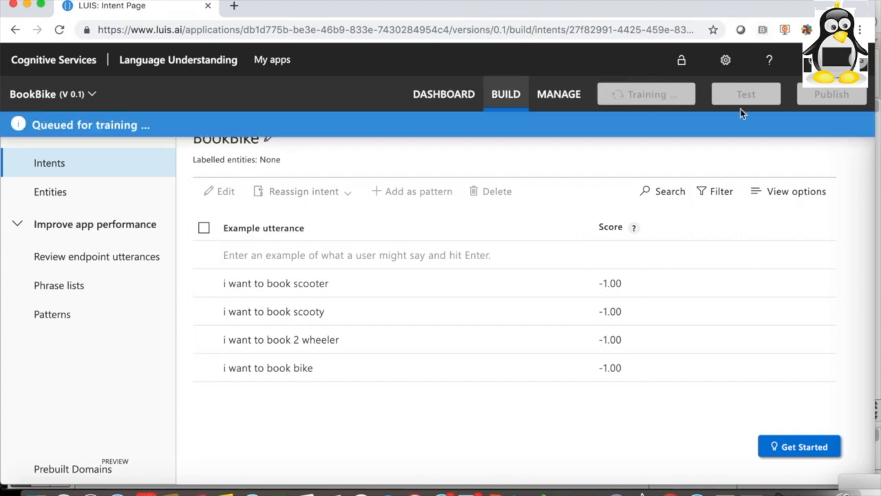
mouse_move(727, 127)
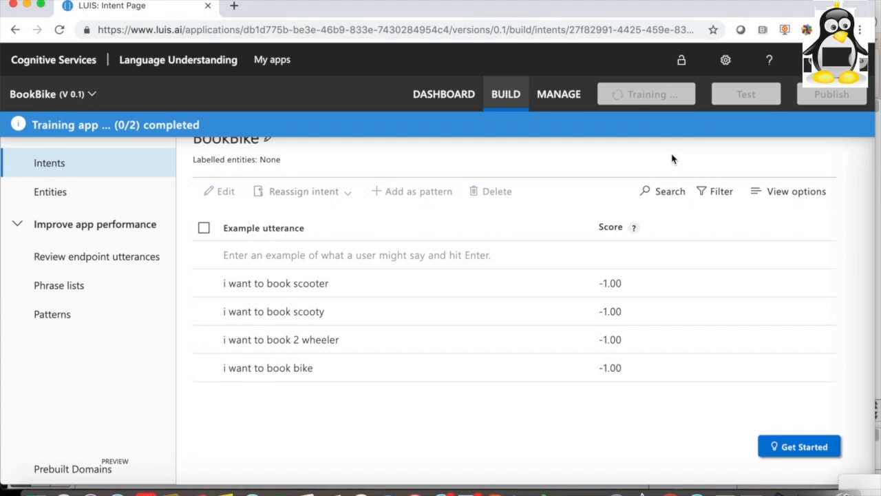
click(644, 94)
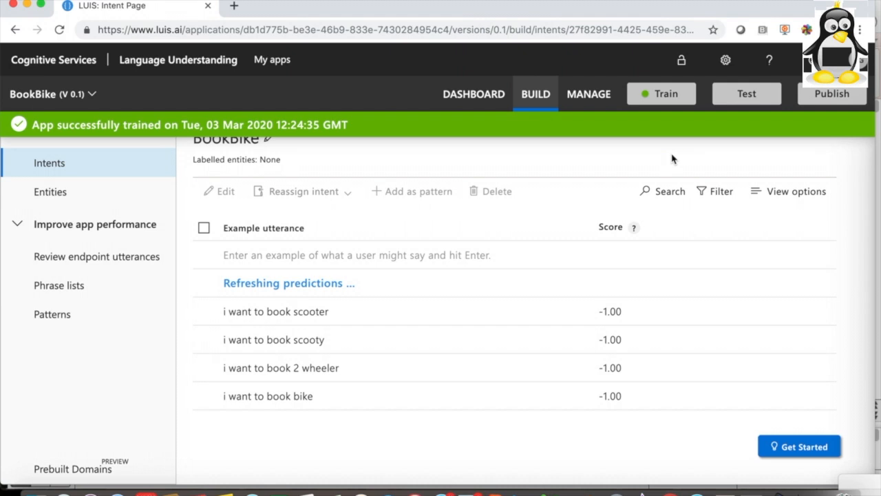
click(831, 93)
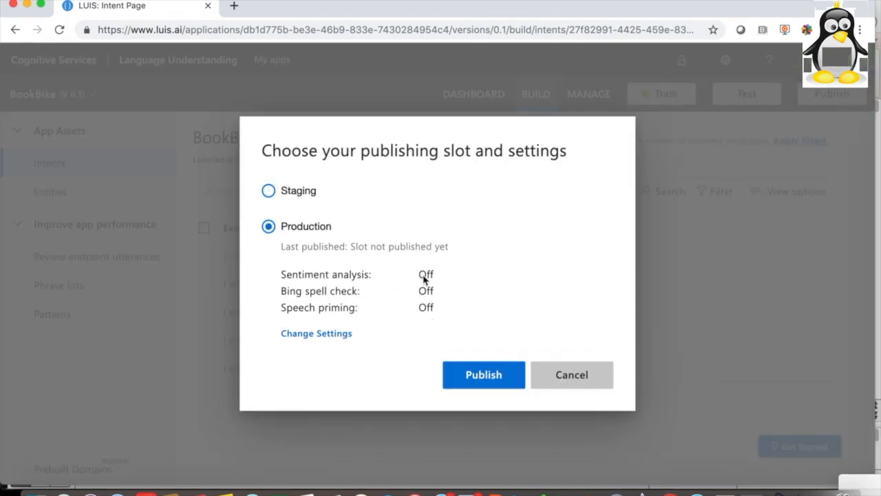
mouse_move(432, 275)
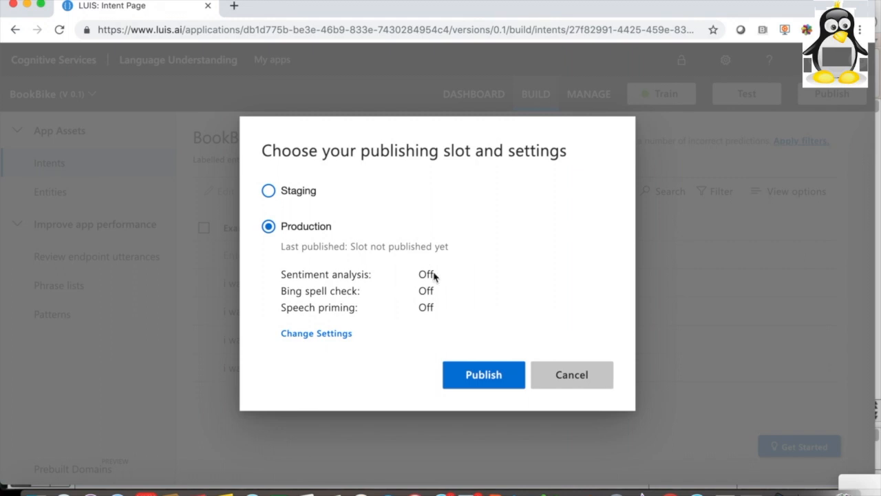
Step: Publish BookBike to Production with sentiment analysis, spell check and speech priming on
click(316, 333)
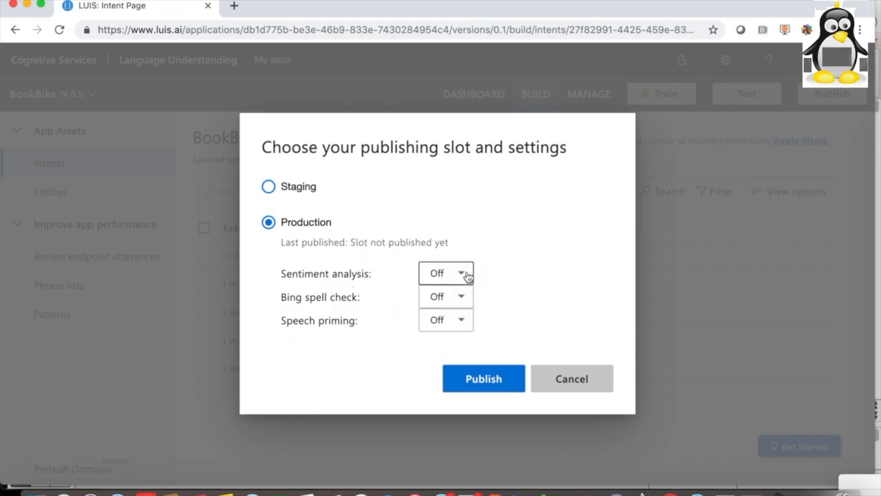
click(446, 272)
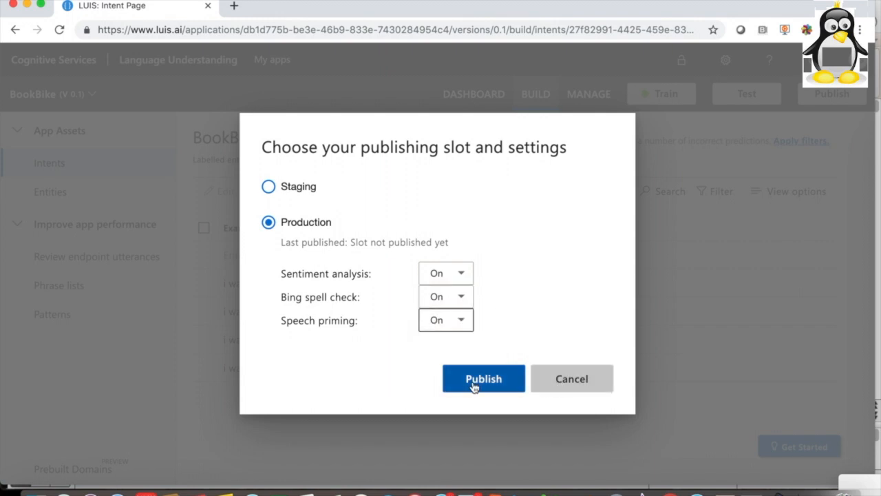
click(483, 377)
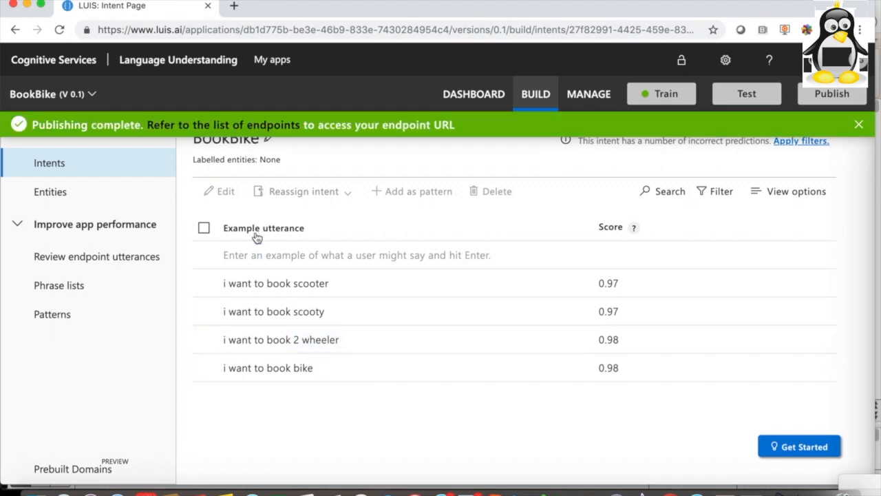
Step: Return to My Apps and view BookTaxi's intents, showing BookCar and None
click(344, 255)
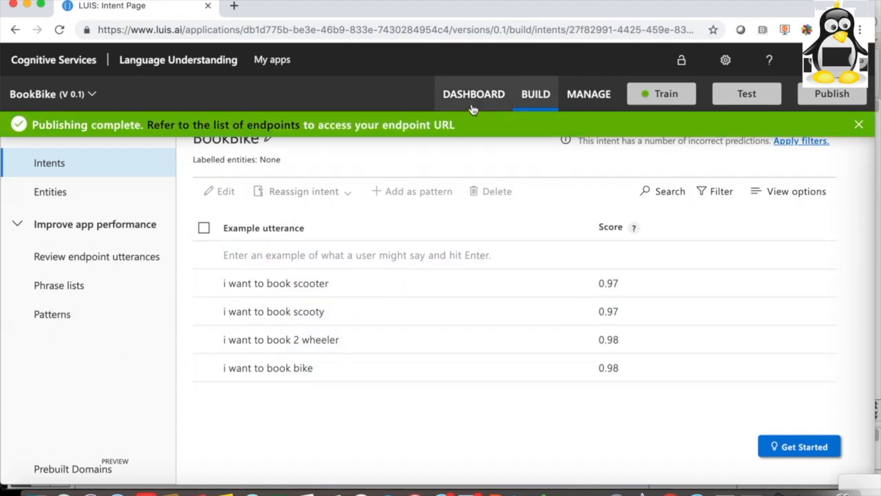
mouse_move(473, 96)
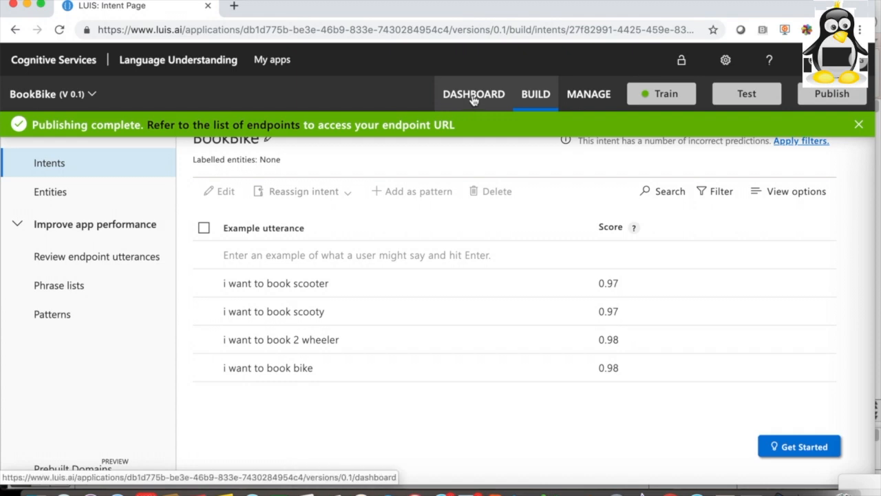
mouse_move(344, 77)
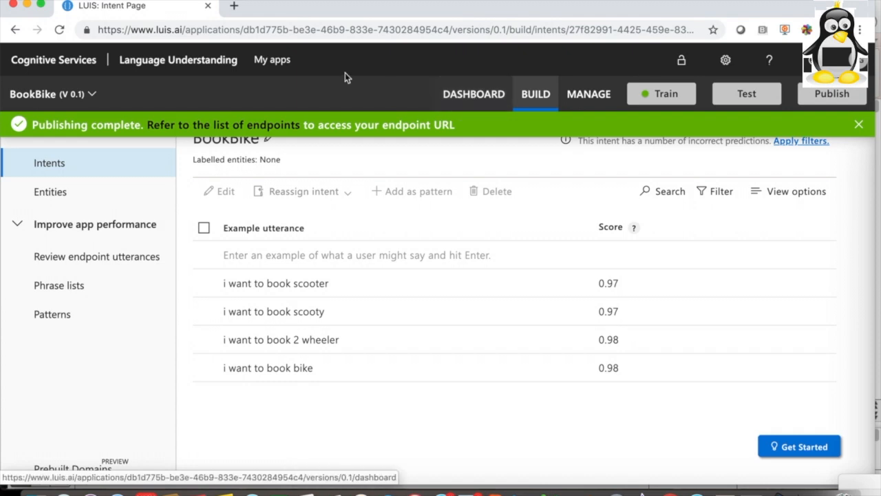
click(273, 59)
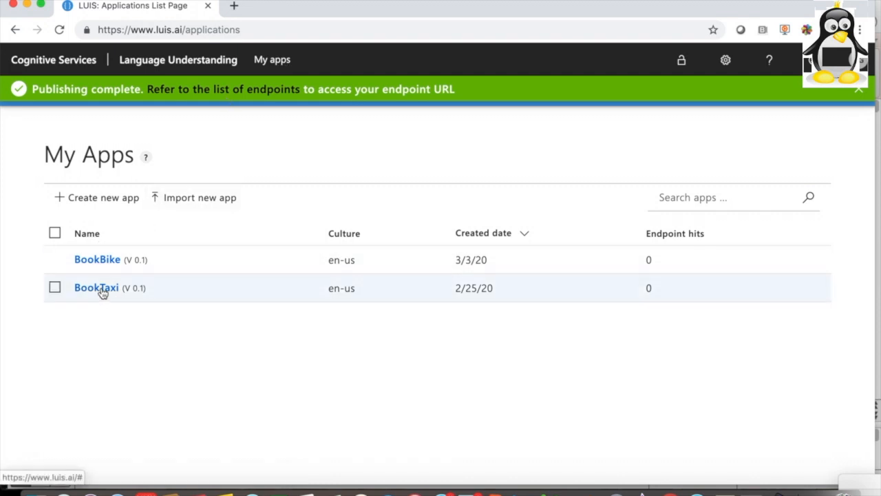
click(96, 287)
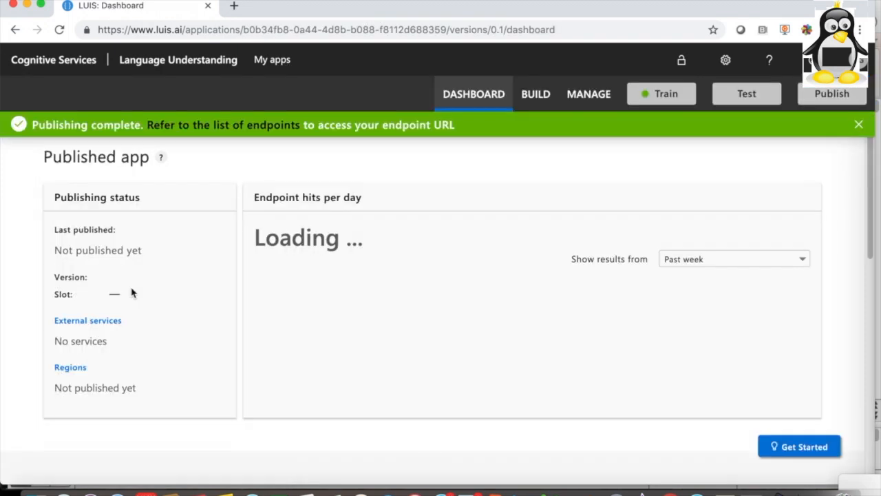
click(536, 93)
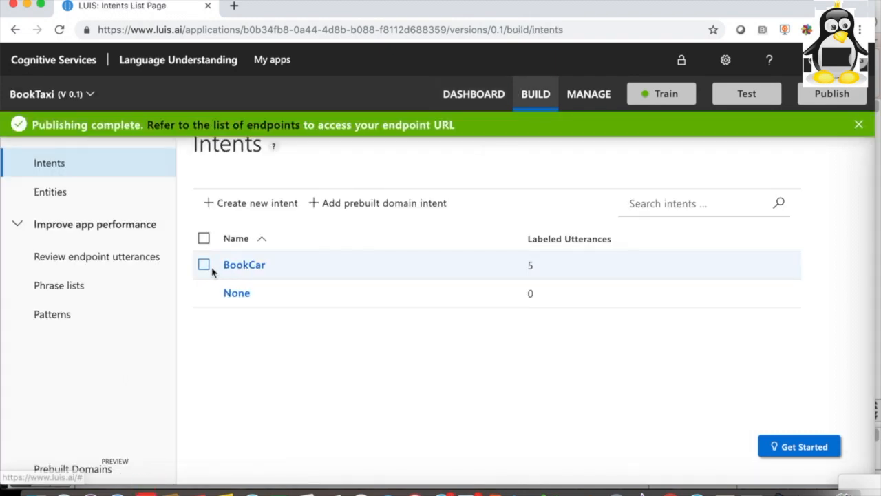
Step: Add the example utterance 'i want to book 4 wheeler' to BookTaxi's BookCar intent
click(243, 264)
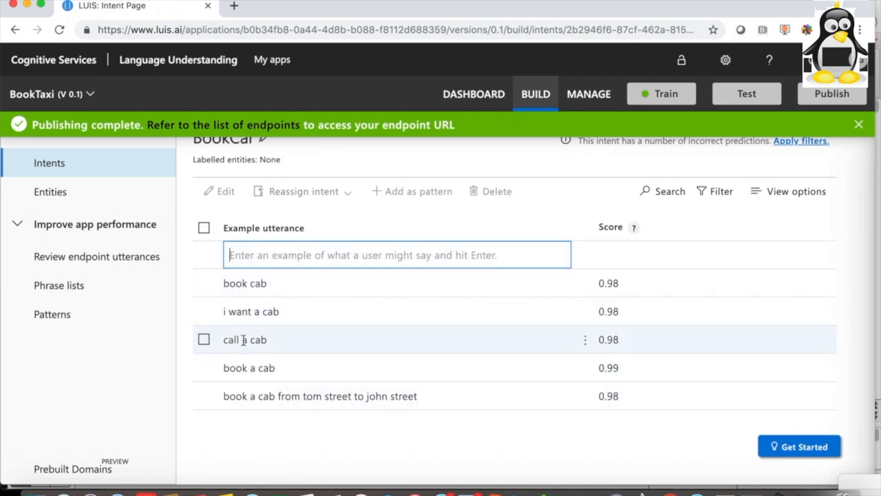
mouse_move(344, 385)
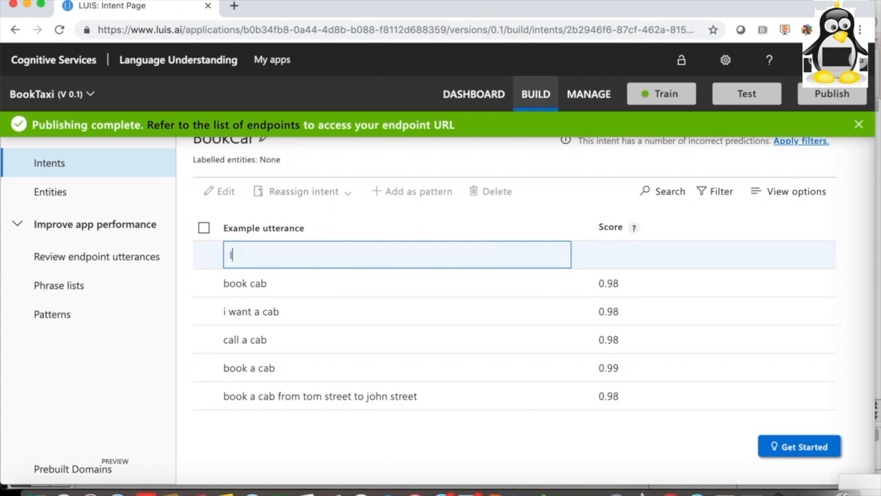
text(I want to b)
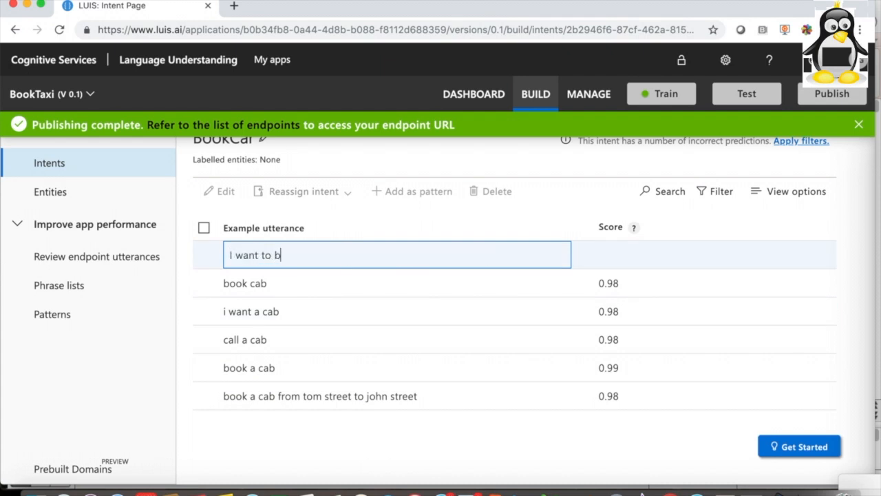
text(ook 4)
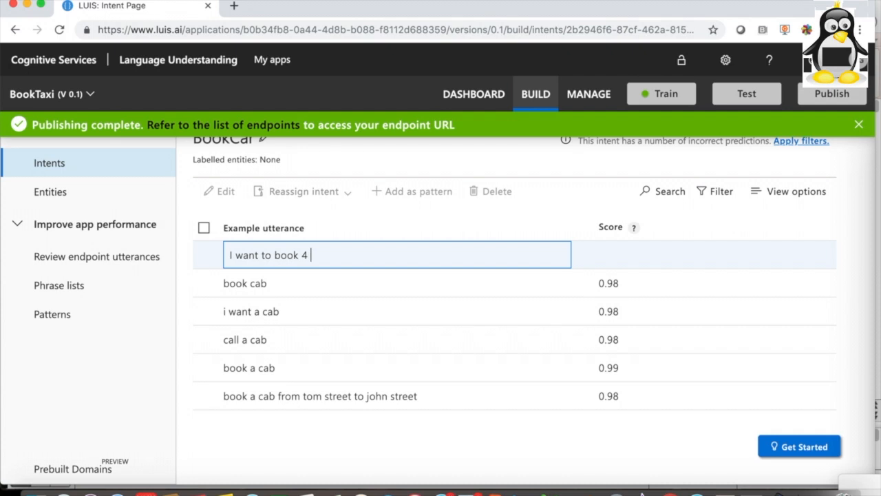
text(wheeler)
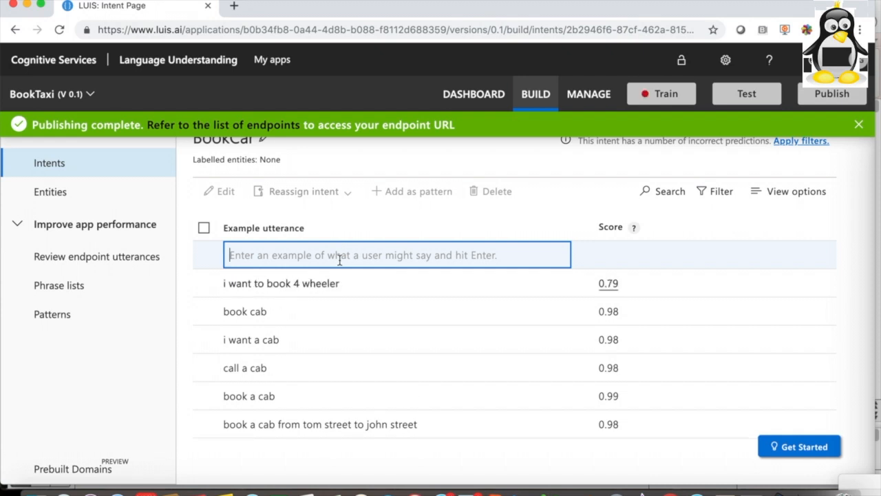
Step: Add the utterances 'i want to book a car' and 'i want to book cab' to BookCar
text(I want to book)
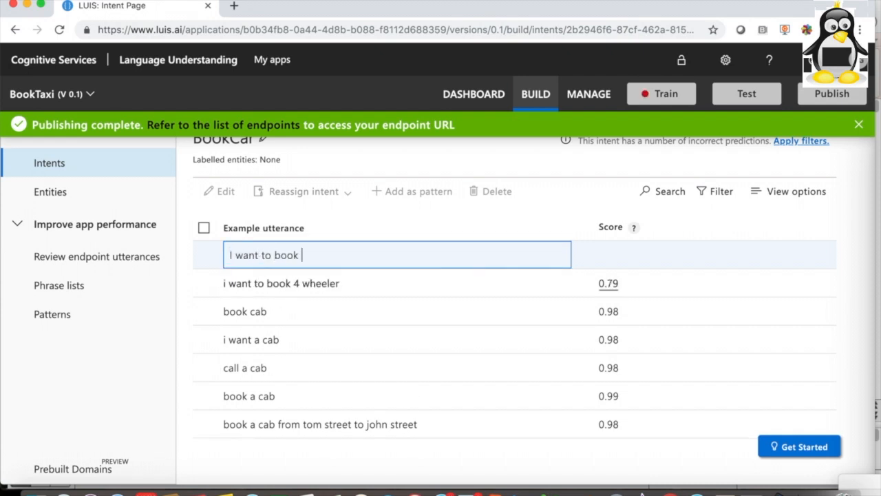
text(a ca)
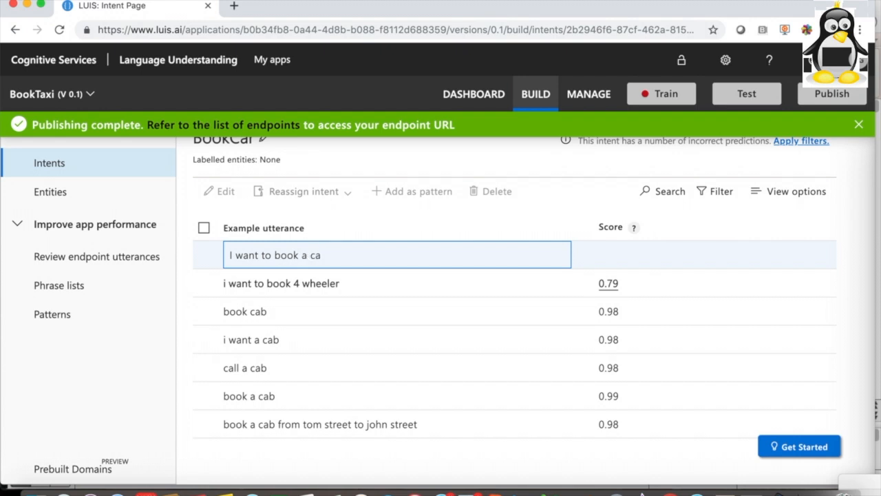
text(r)
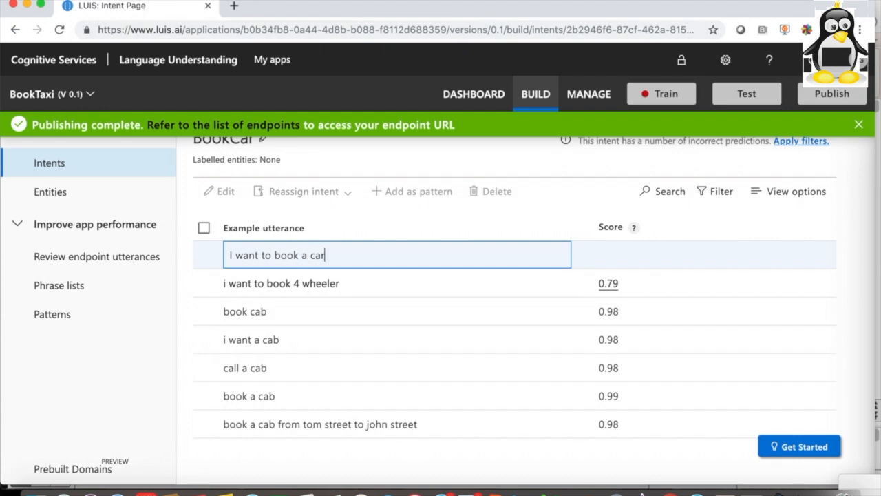
key(Return)
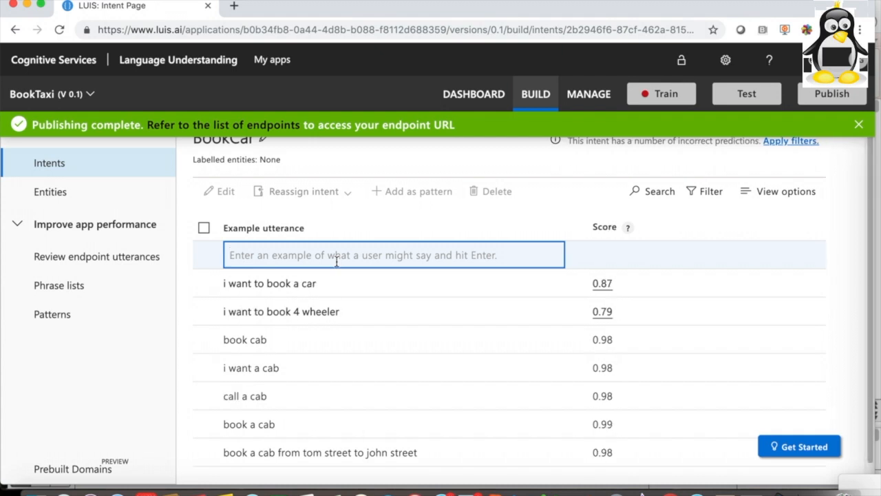
text(i want to book)
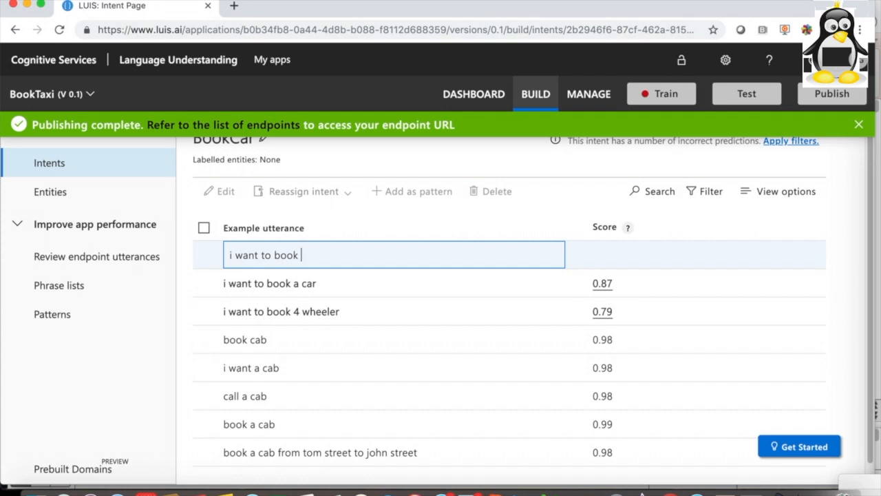
text(ca)
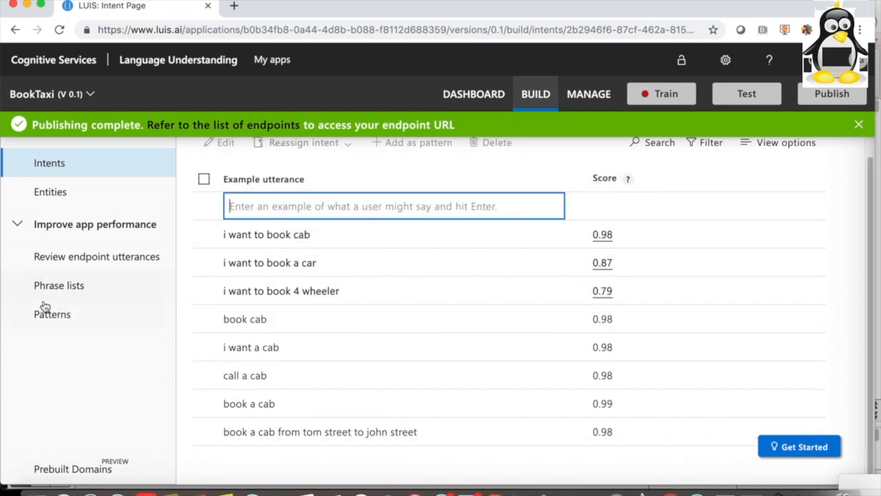
mouse_move(660, 94)
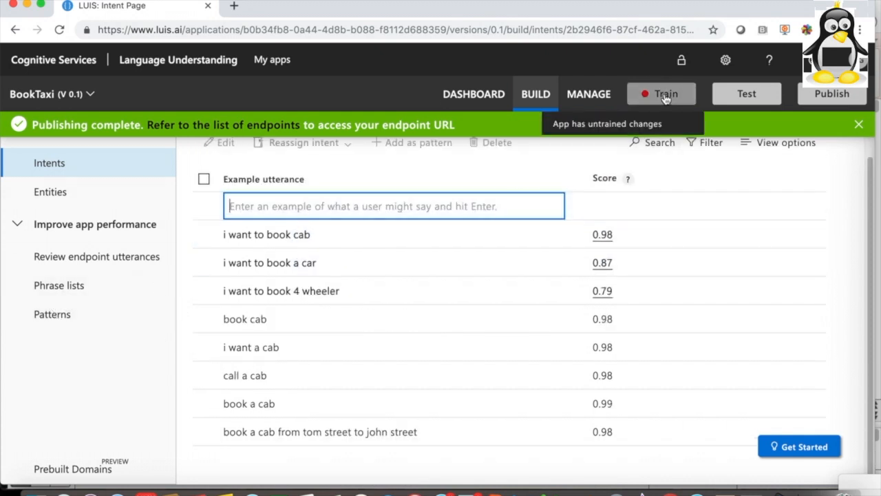
Step: Train BookTaxi on the new utterances and publish it to the Production slot
click(660, 94)
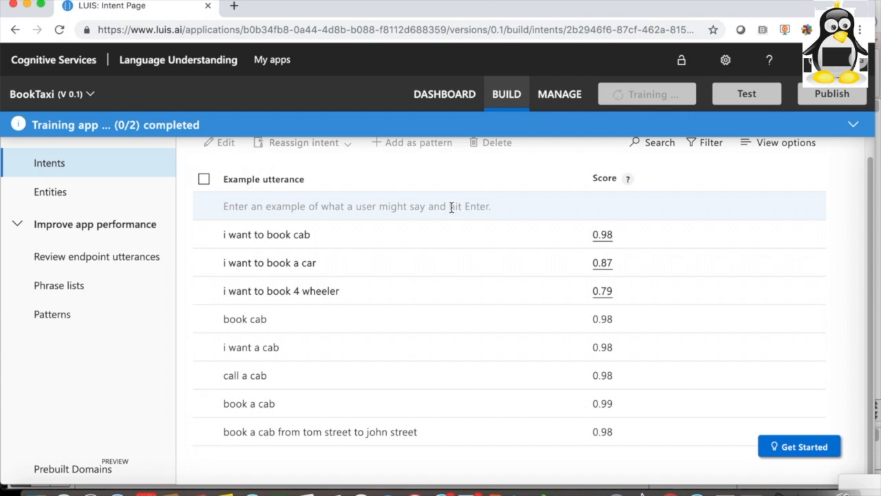
click(646, 94)
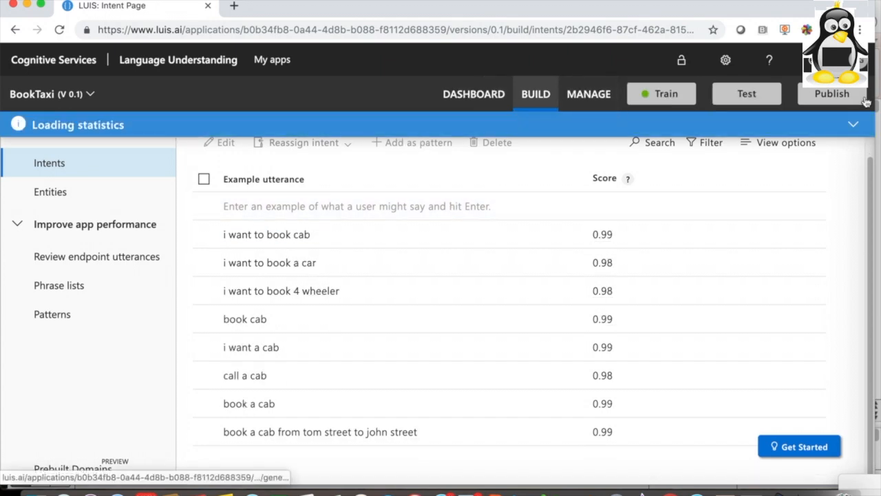
click(831, 93)
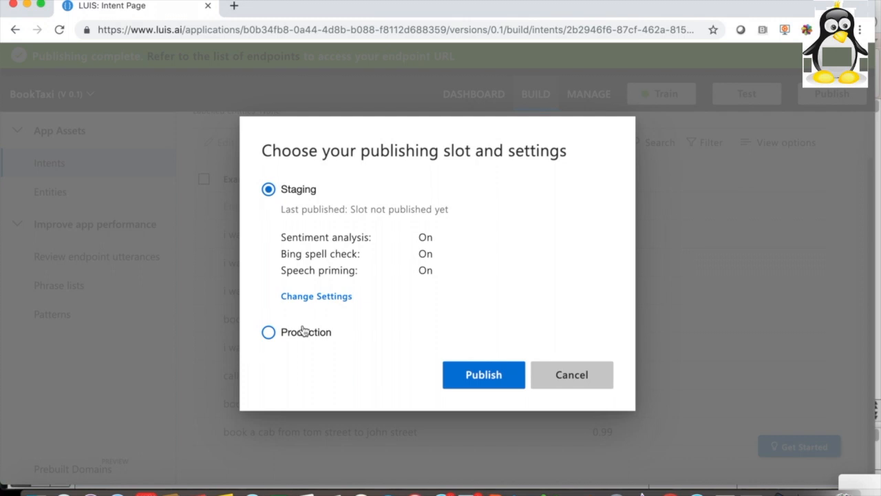
click(267, 332)
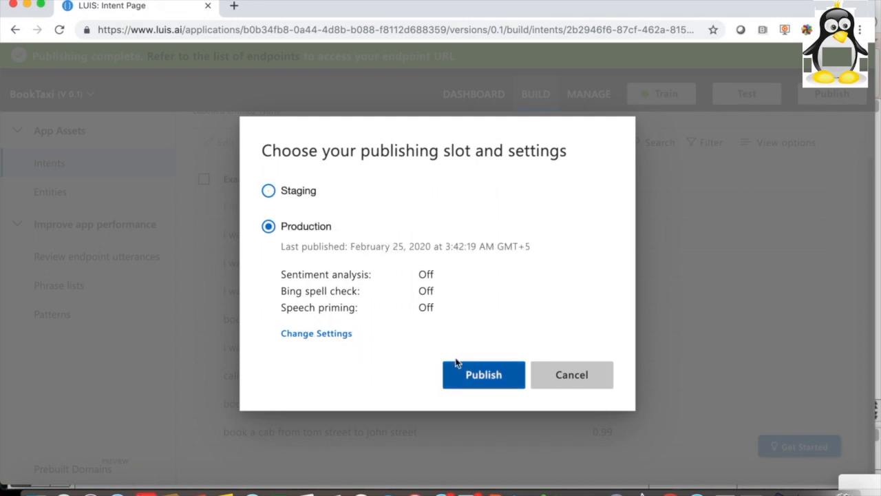
click(483, 374)
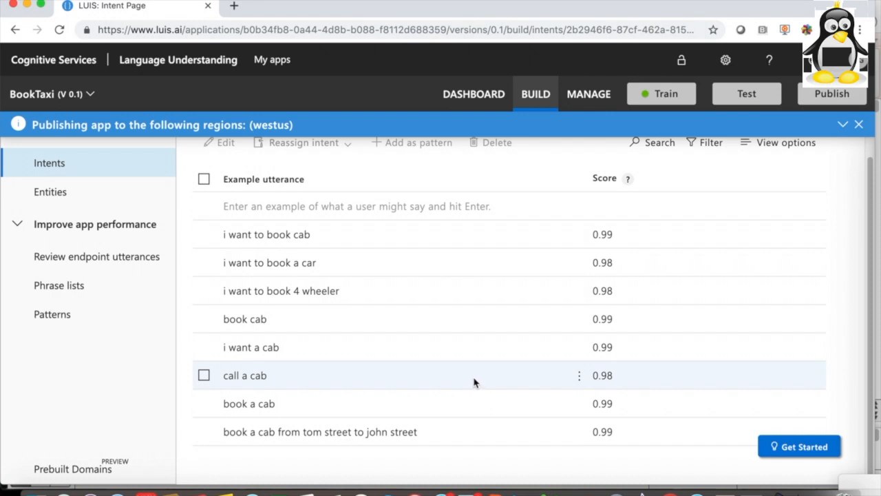
mouse_move(462, 372)
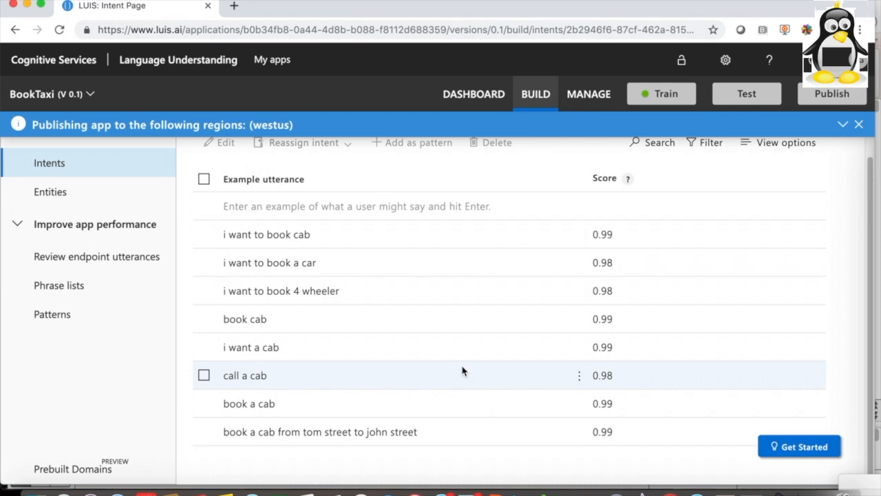
mouse_move(474, 93)
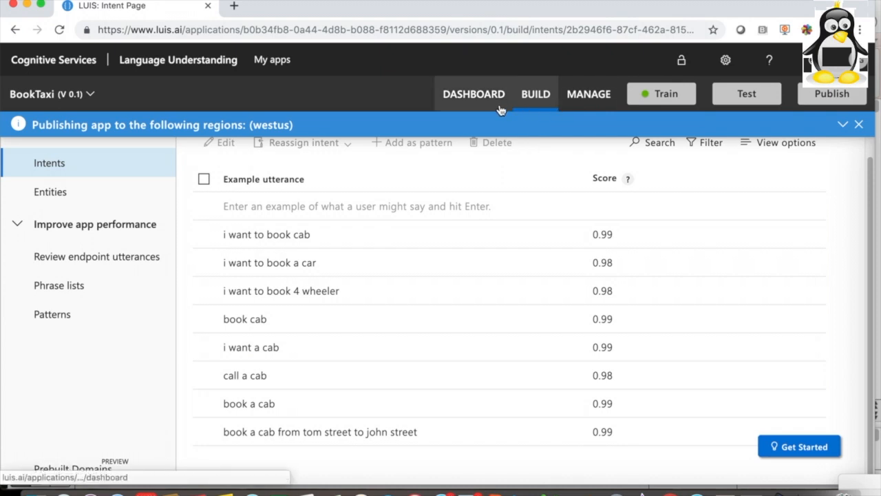
Step: Review BookTaxi's dashboard, application information and intents list
click(536, 93)
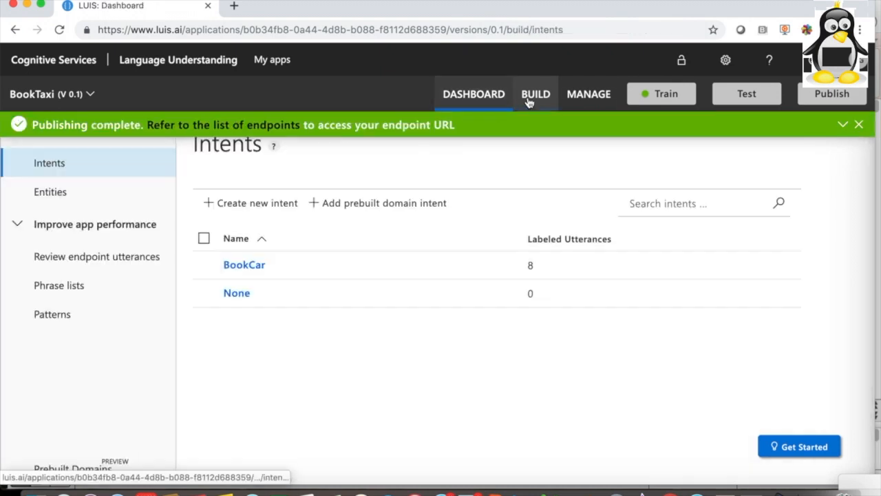
click(589, 94)
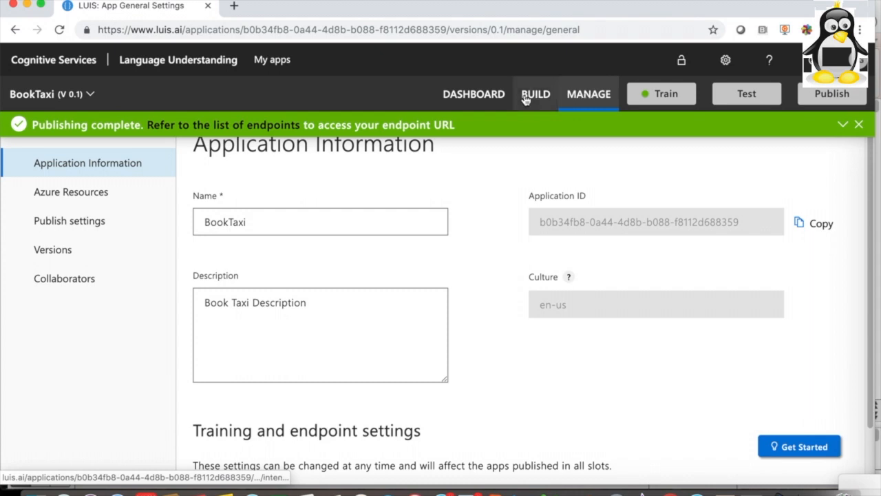
click(535, 94)
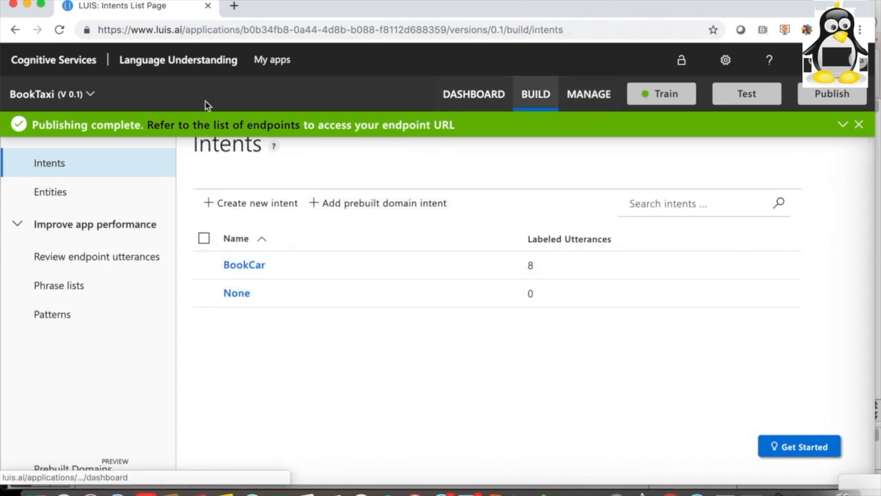
Step: Return to My apps and view BookBike's application information and Application ID
click(273, 59)
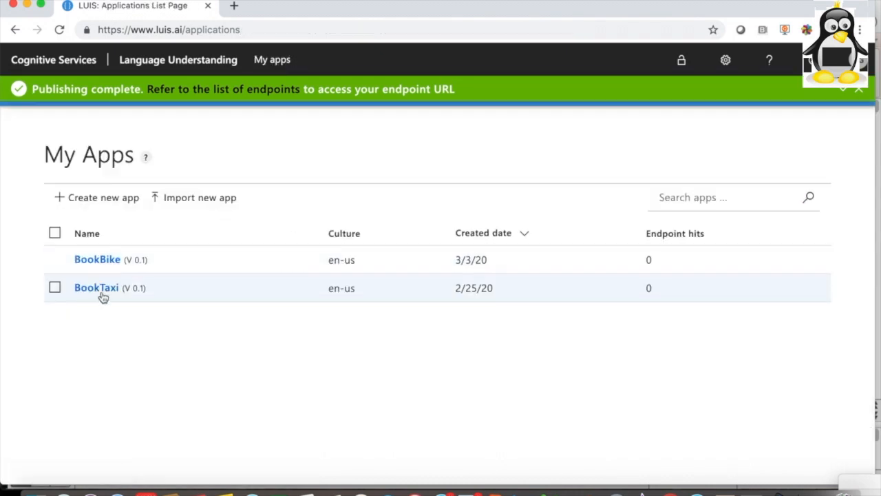
click(96, 259)
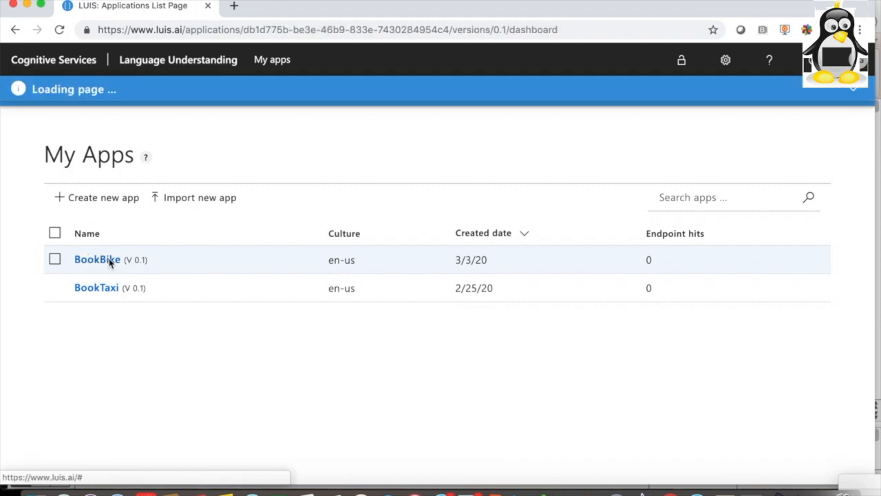
click(96, 259)
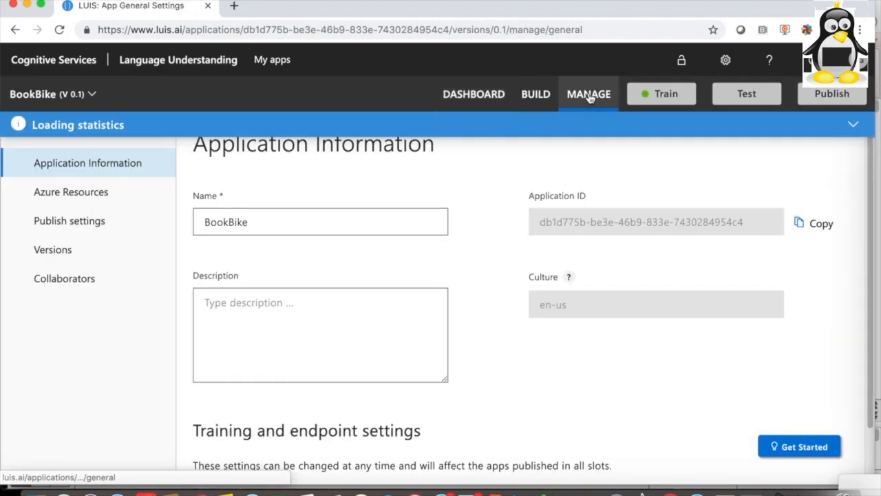
Step: View BookBike's Starter_Key endpoint on Azure Resources and copy its example query into a new tab
click(72, 191)
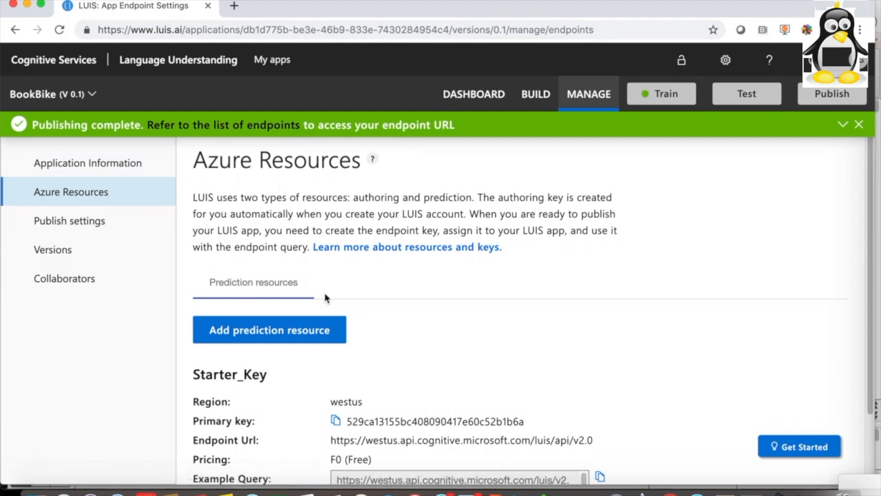
scroll(down, 3)
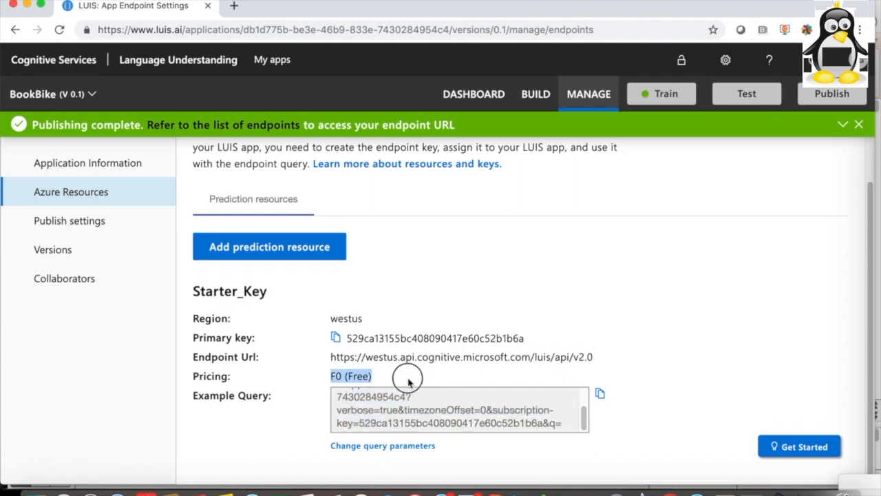
mouse_move(488, 304)
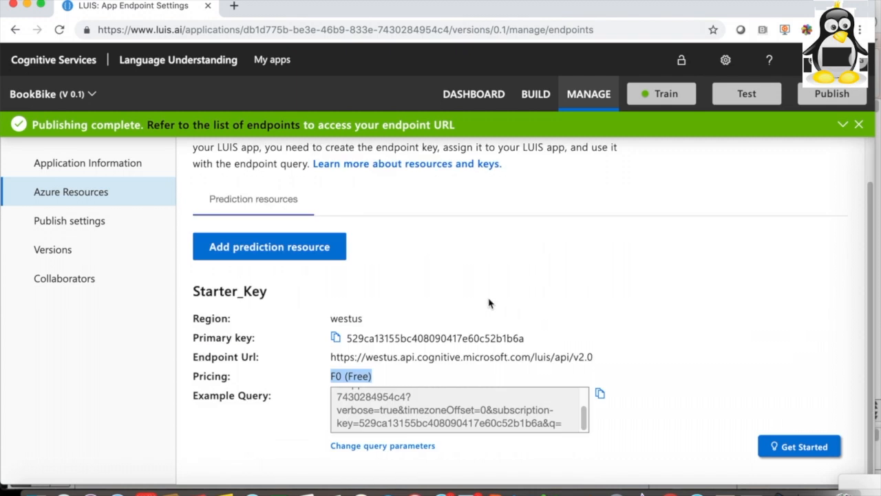
mouse_move(355, 412)
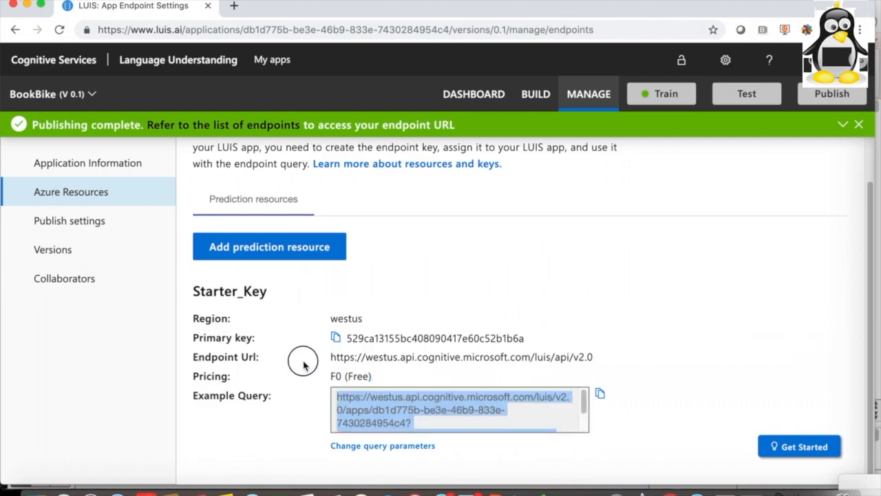
mouse_move(315, 338)
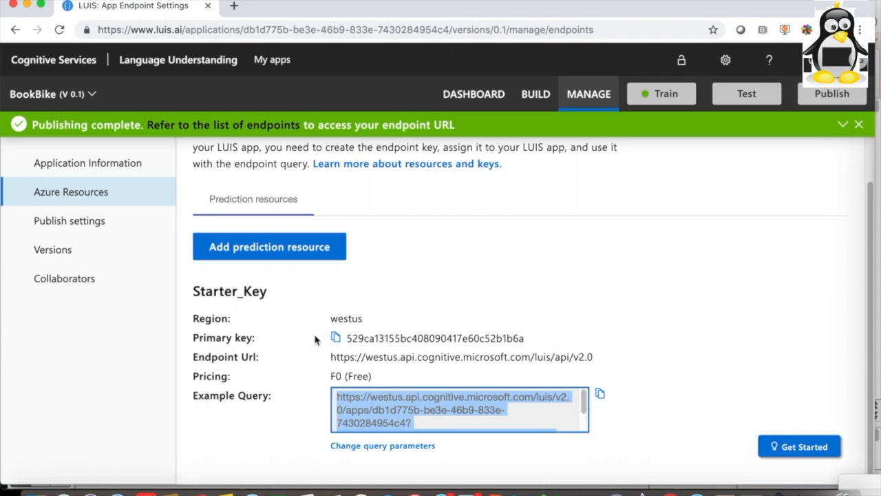
mouse_move(250, 19)
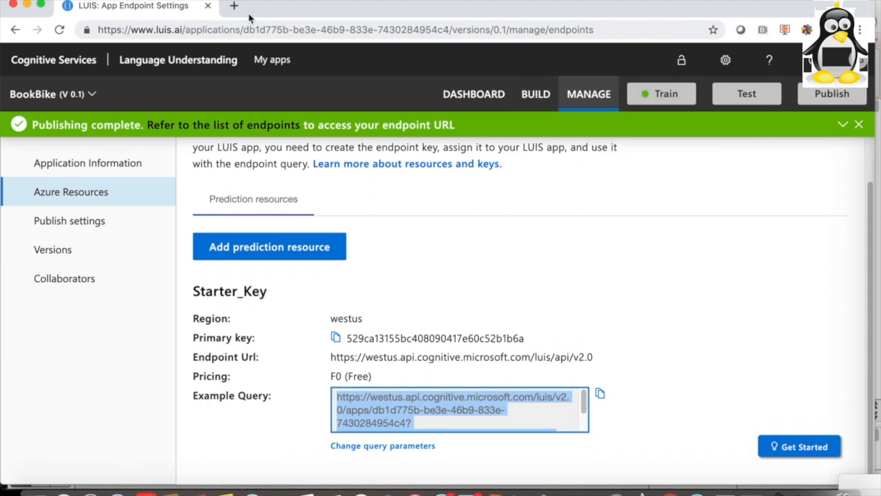
click(234, 6)
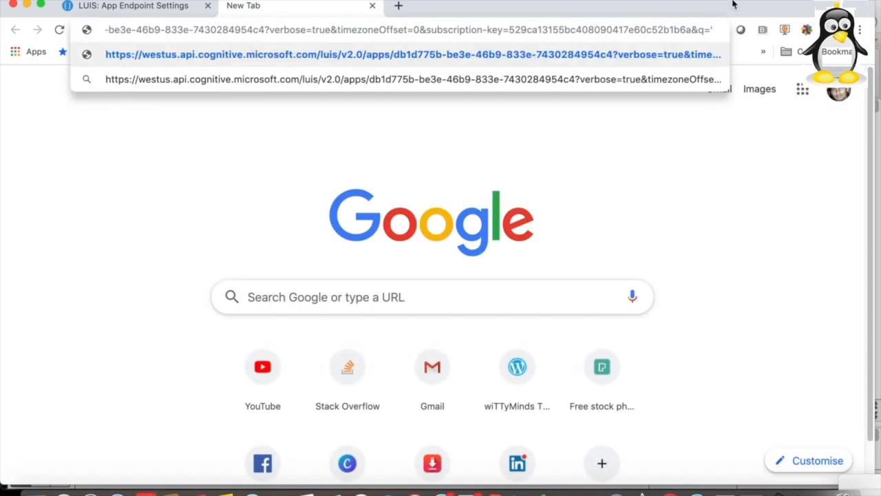
Step: Query the BookBike endpoint with 'i want to book a bike', returning top intent BookBike at 0.979
text(i want to bo)
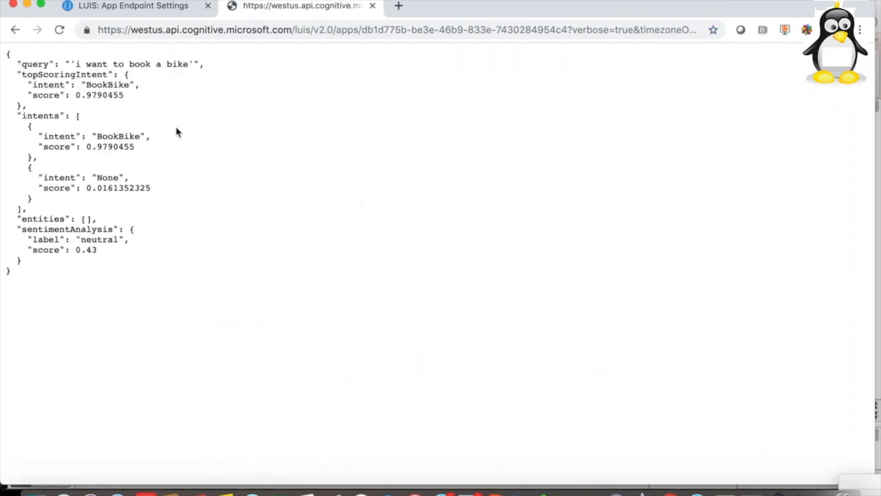
double_click(98, 95)
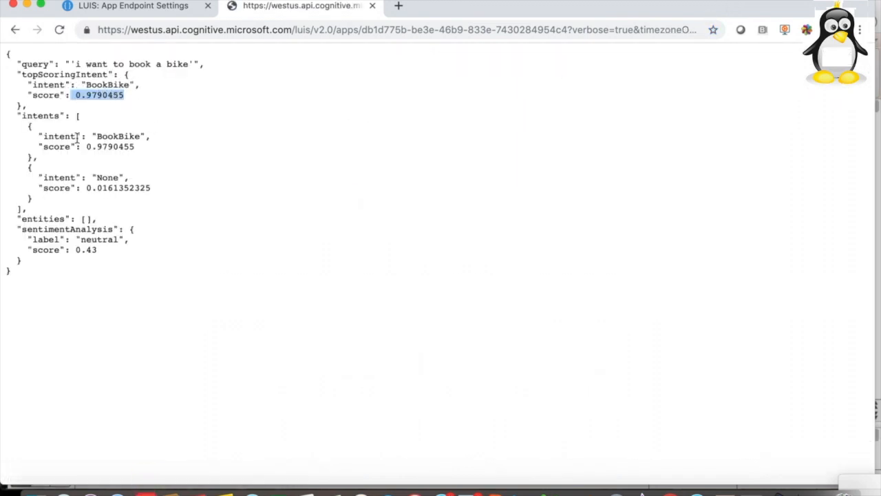
double_click(108, 146)
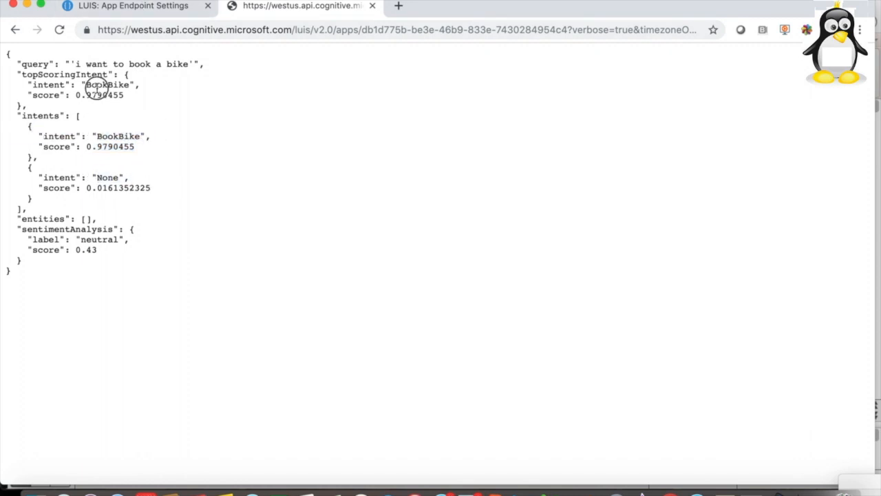
mouse_move(103, 136)
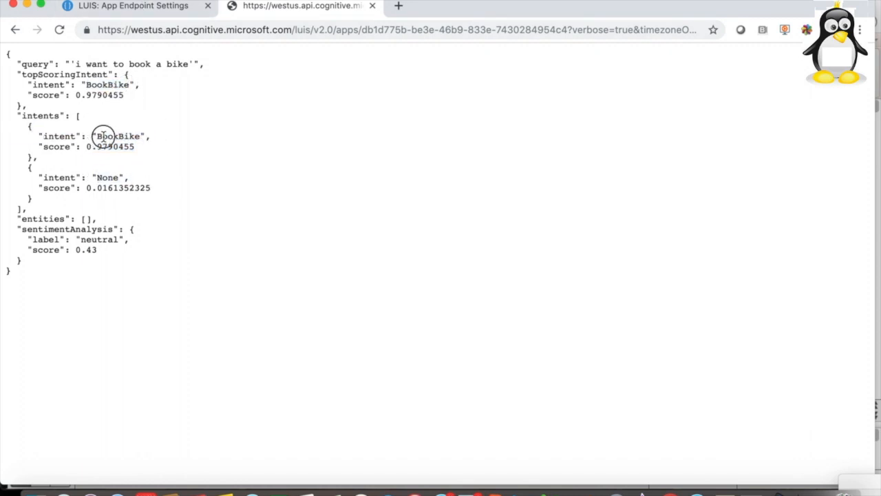
mouse_move(99, 178)
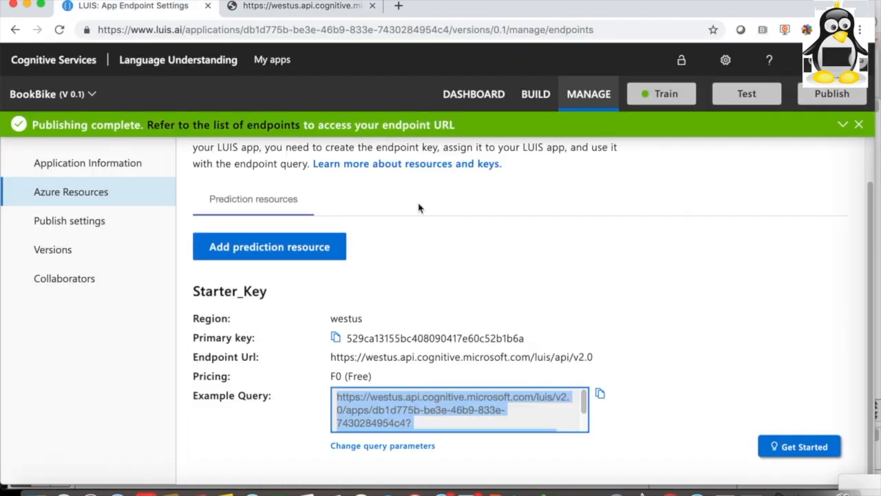
mouse_move(534, 220)
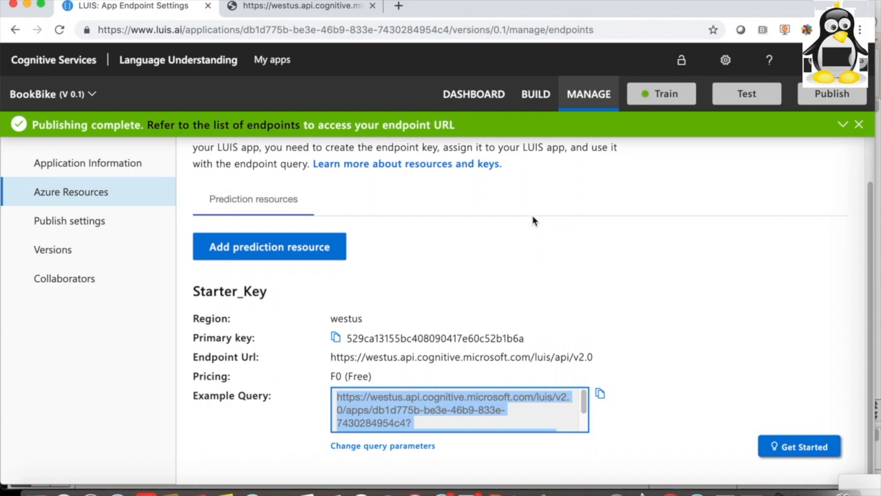
mouse_move(746, 94)
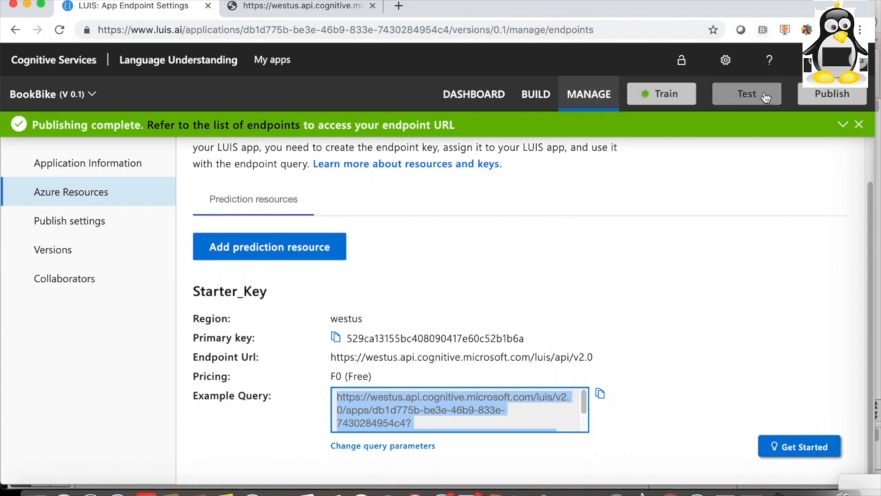
Step: Test BookBike on 'book a bike' and 'book a taxi' in the Test panel
click(746, 94)
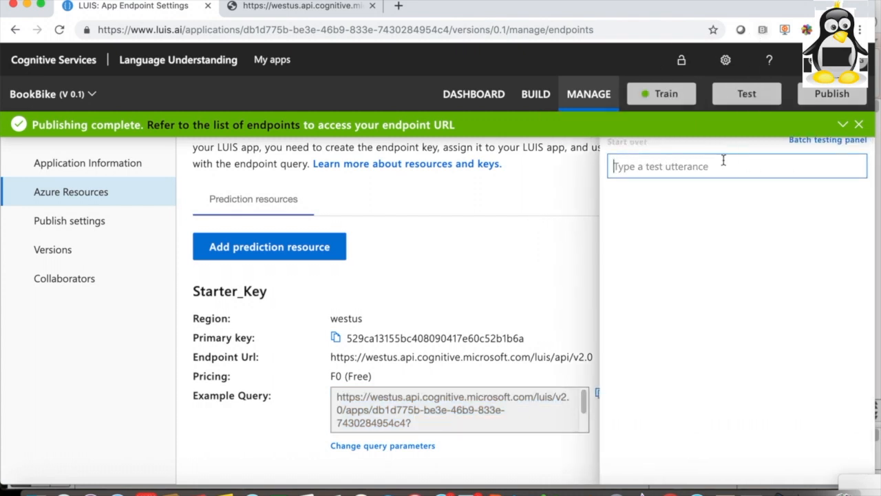
text(book a bik)
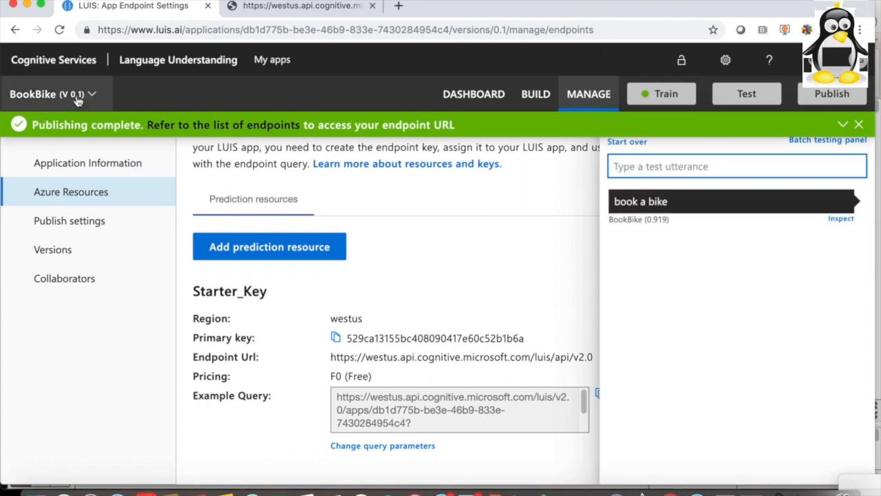
text(b)
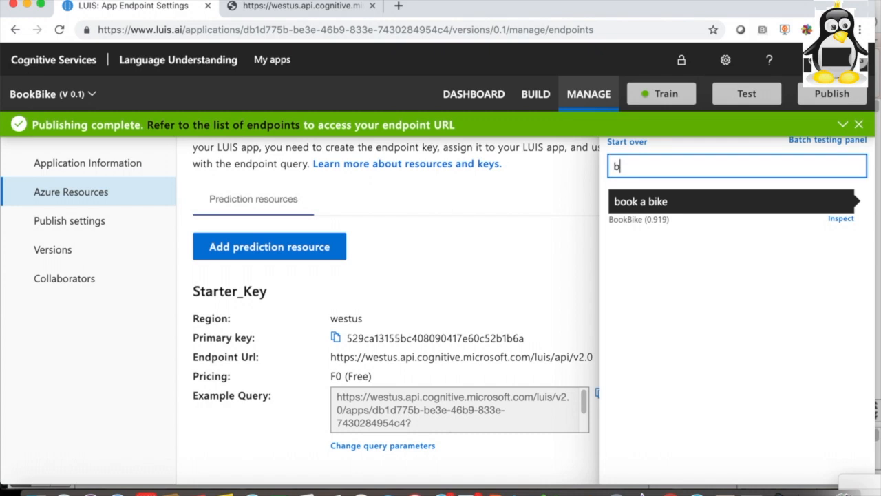
text(ook a taxi)
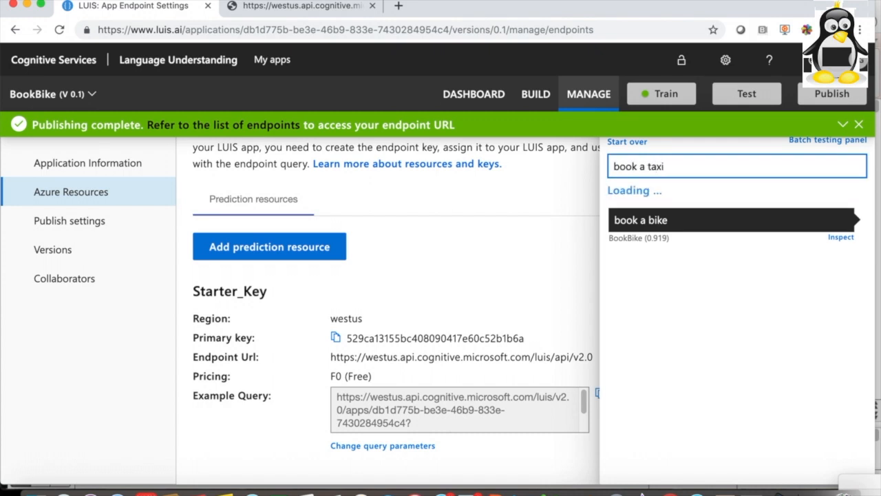
key(Return)
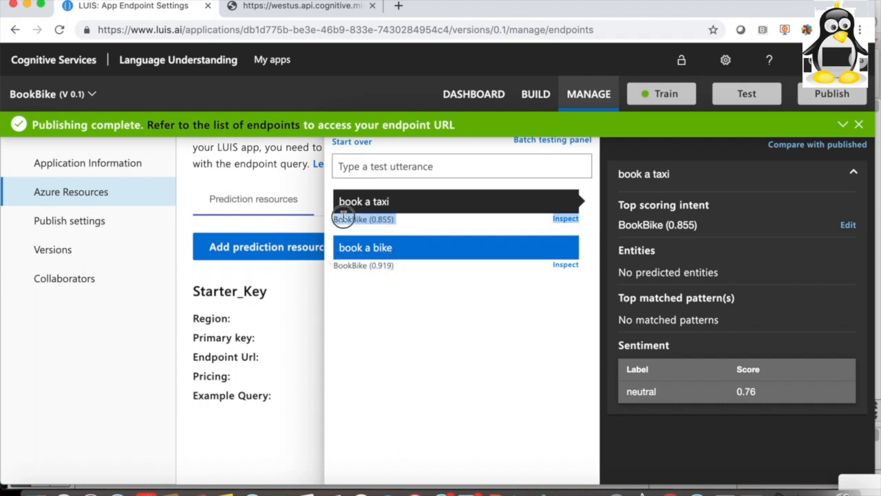
Step: Test 'book 2 wheeler', inspect the 'book a taxi' prediction (BookBike), and return to My apps
click(461, 165)
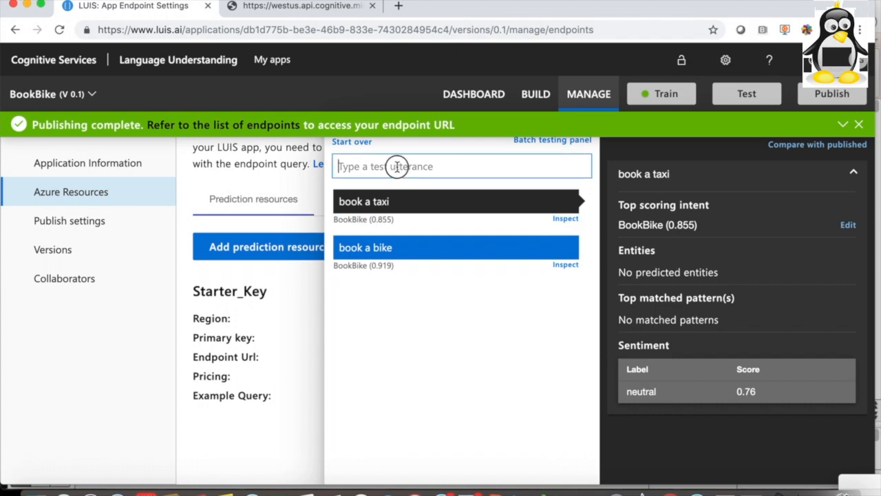
text(book 2 wh)
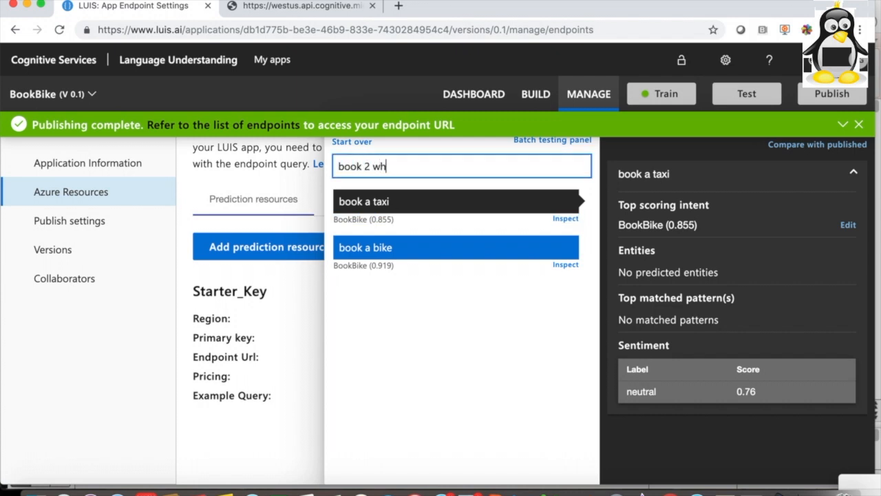
text(eeler)
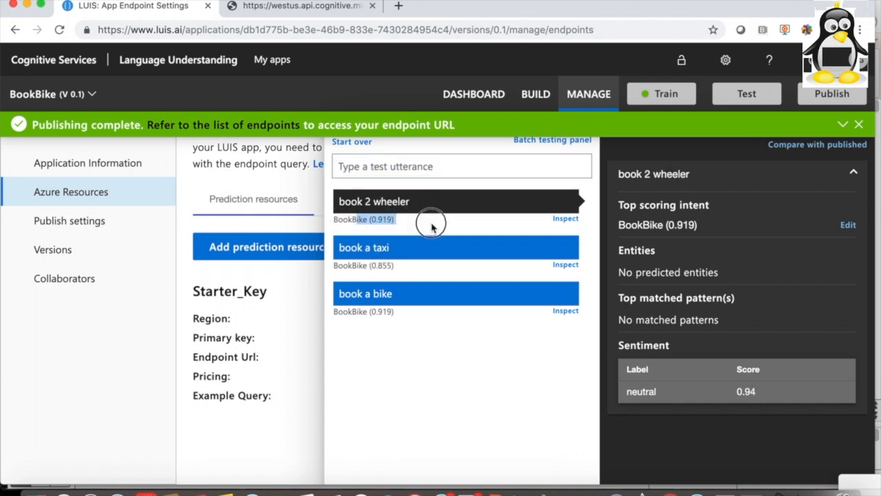
mouse_move(386, 258)
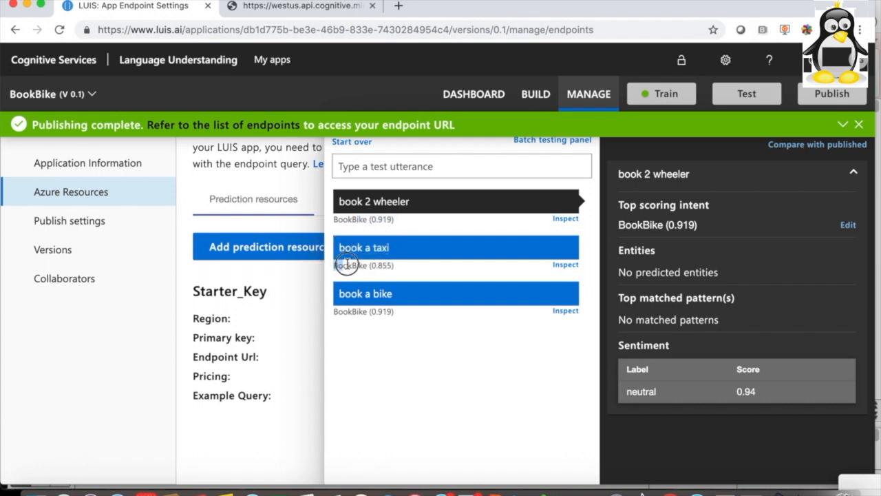
mouse_move(402, 274)
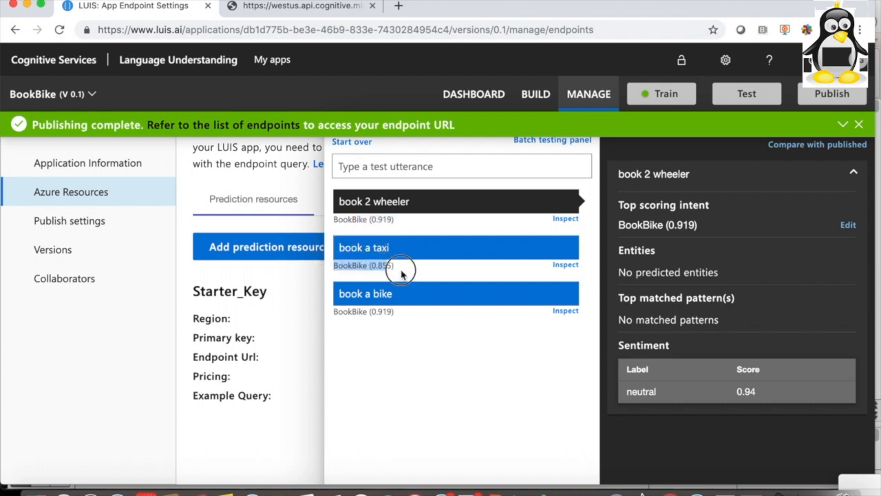
click(454, 248)
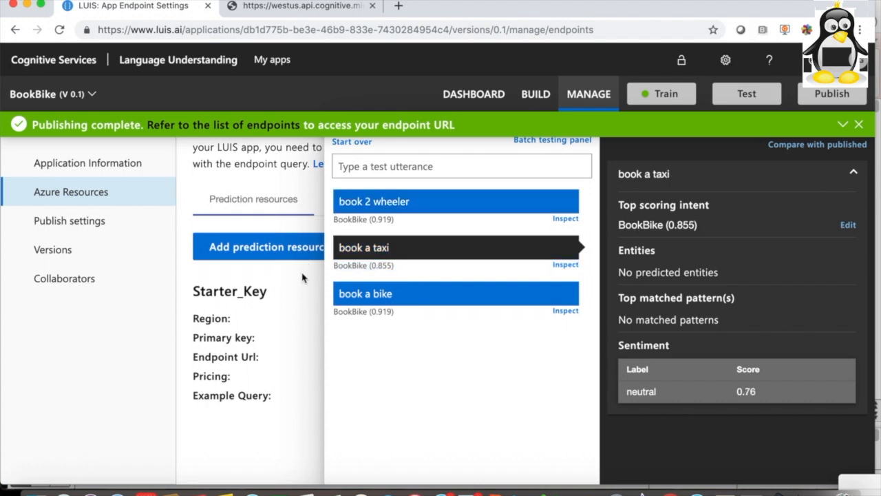
click(272, 59)
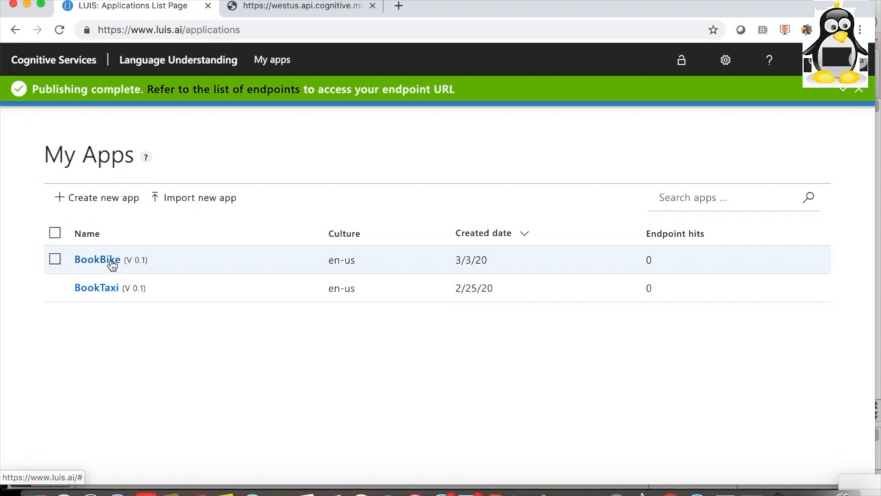
Step: Test BookTaxi on 'book a cab', predicted BookCar with score 0.991
click(97, 259)
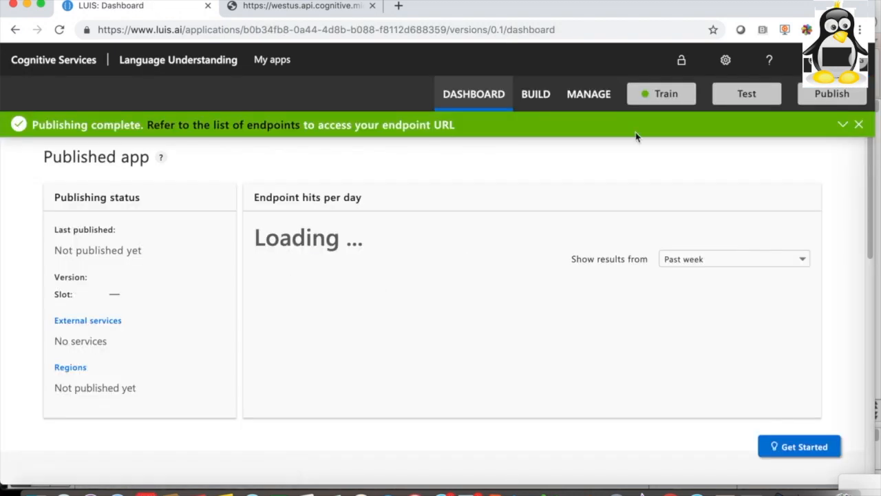
click(746, 94)
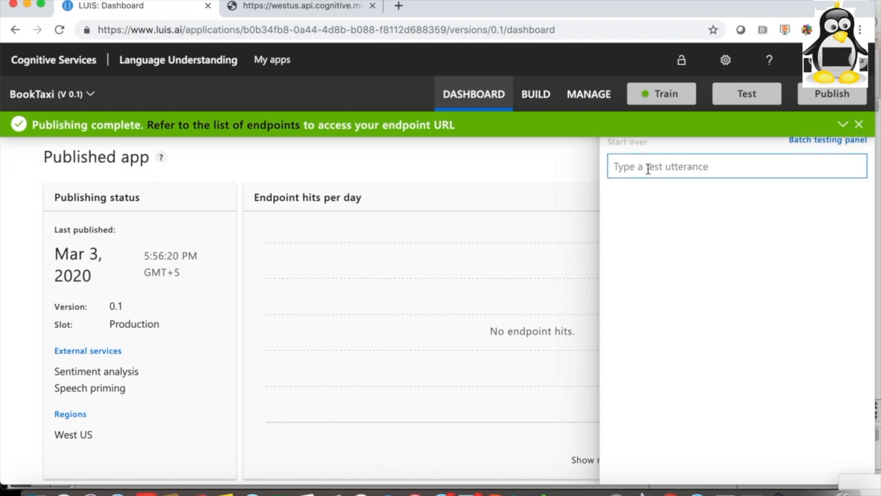
text(book a c)
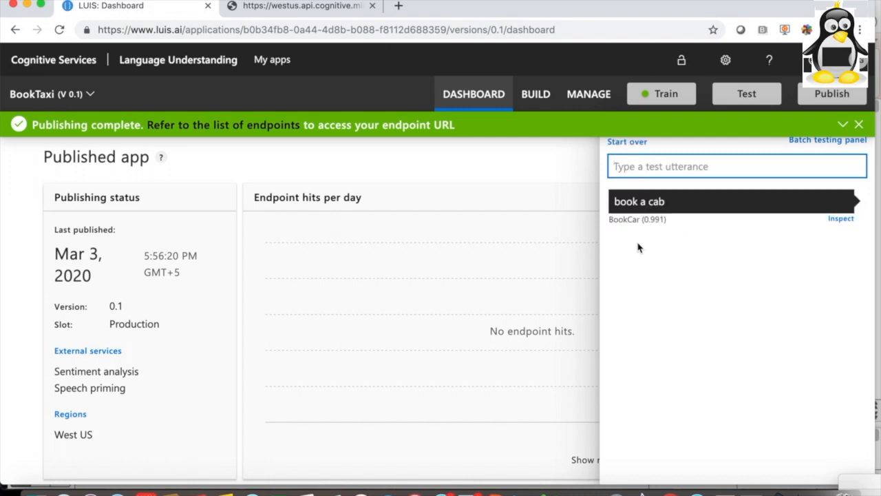
mouse_move(673, 231)
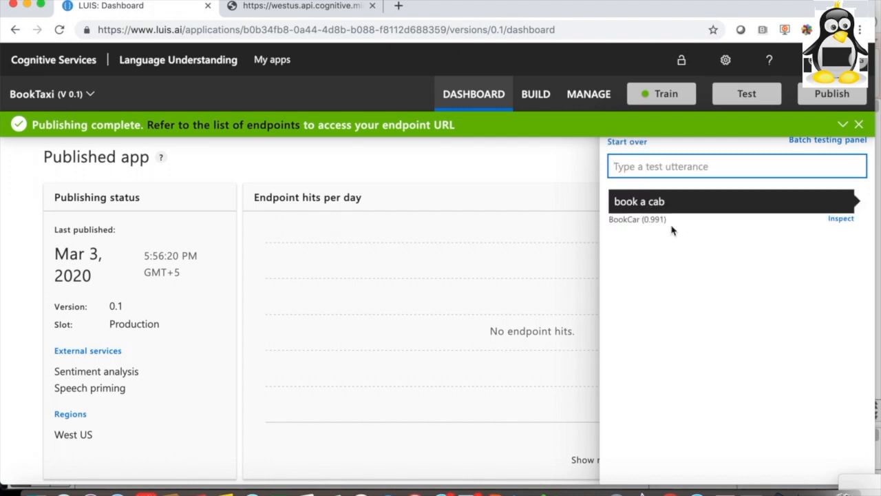
click(840, 218)
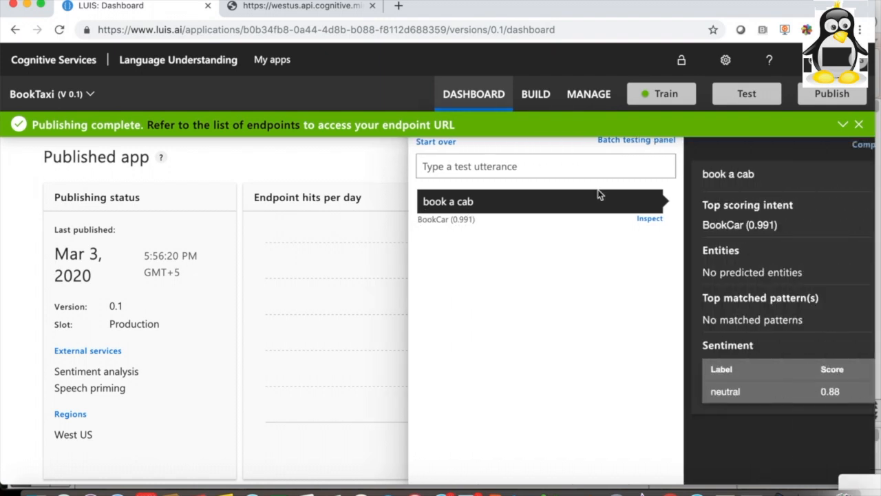
Step: Review BookTaxi's BookCar intent and dashboard, then return to My apps
click(536, 94)
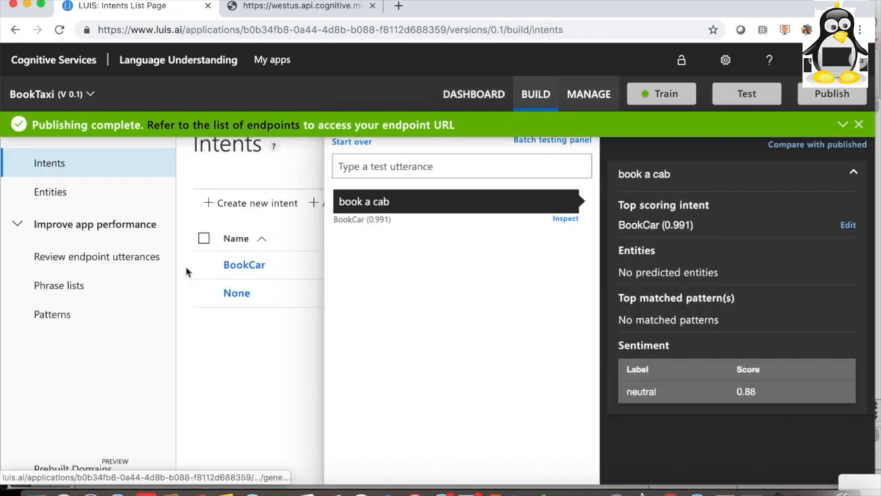
click(243, 264)
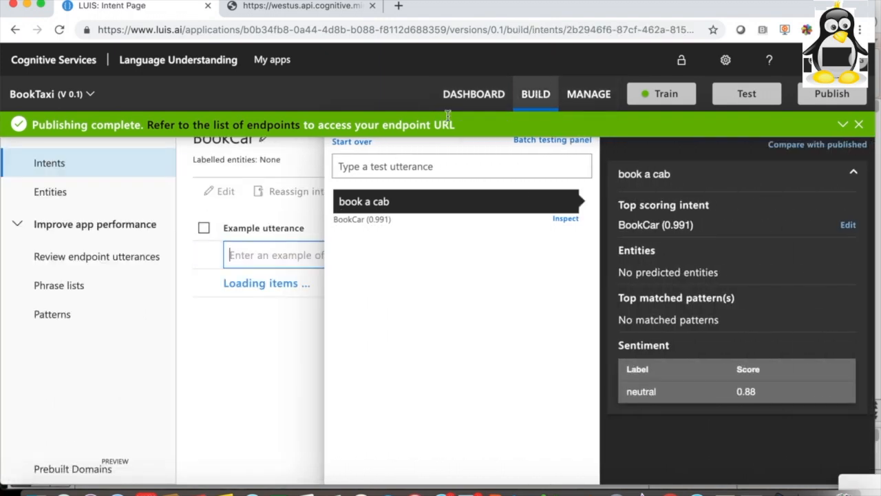
click(473, 94)
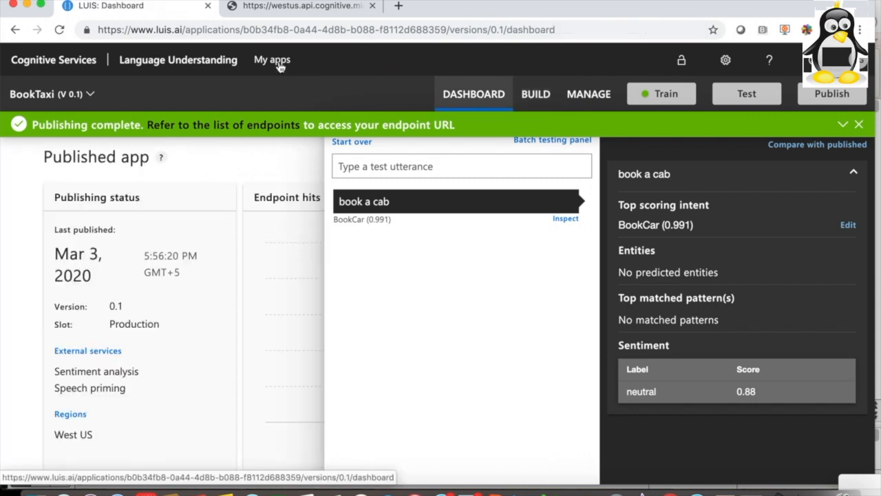
click(272, 59)
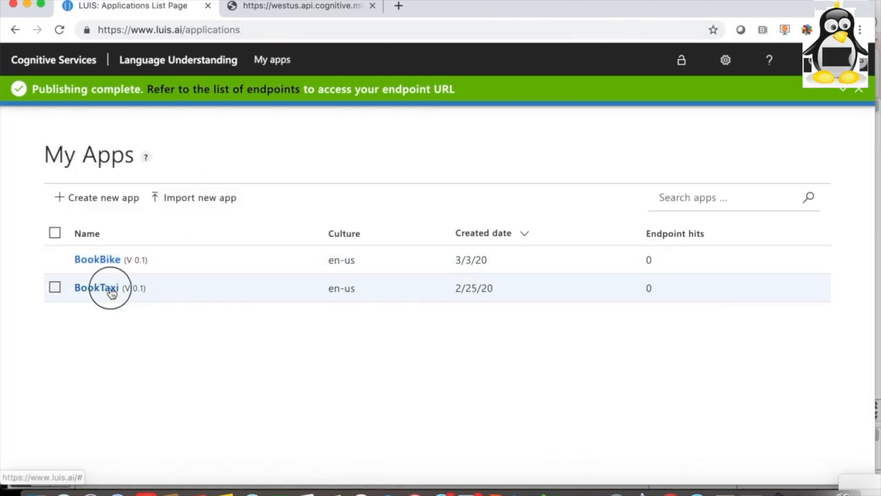
Step: View BookBike's intents list, then switch to the endpoint query results tab
click(96, 287)
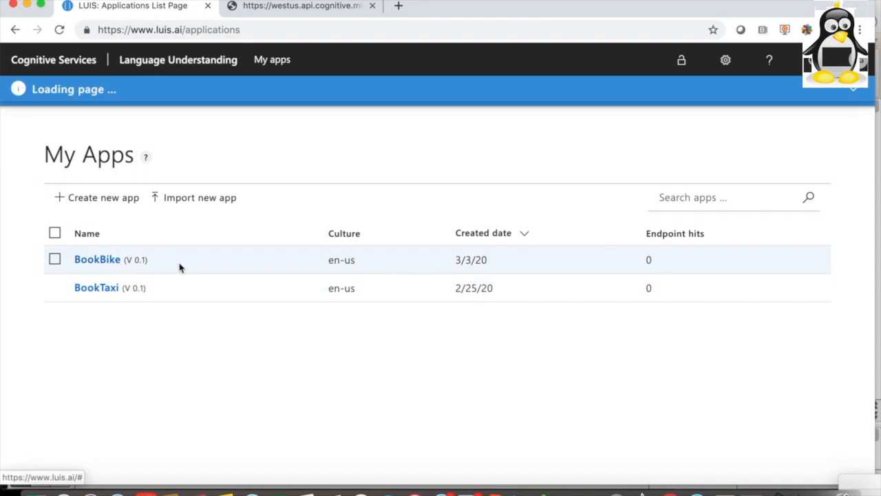
click(96, 258)
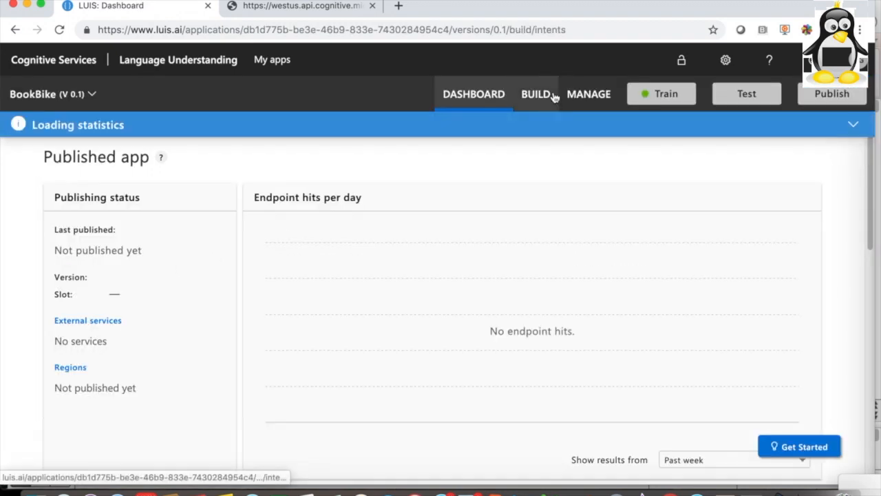
click(535, 93)
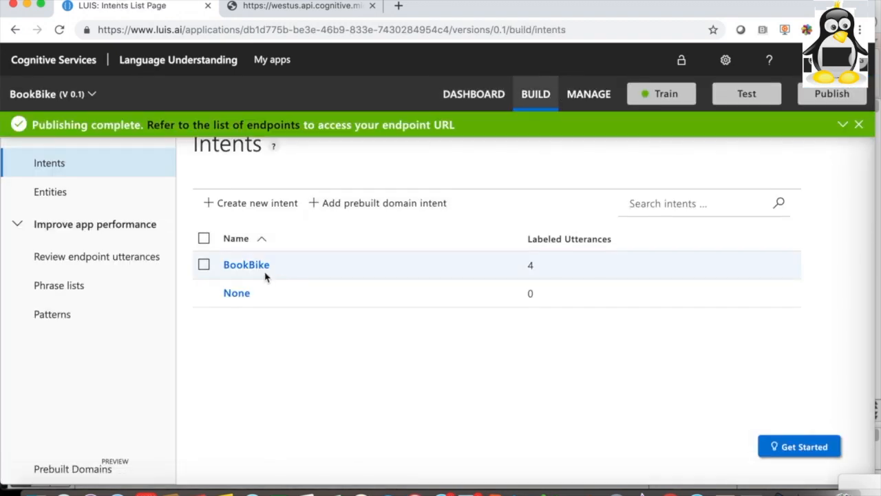
mouse_move(237, 274)
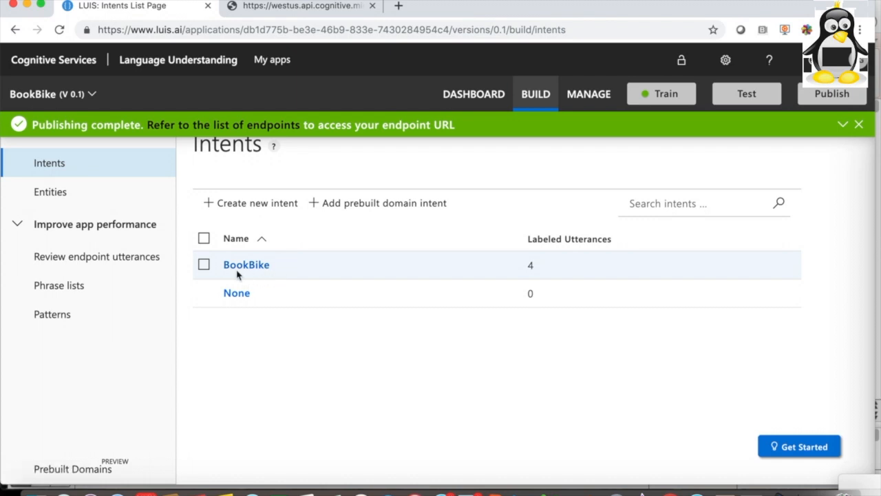
mouse_move(336, 259)
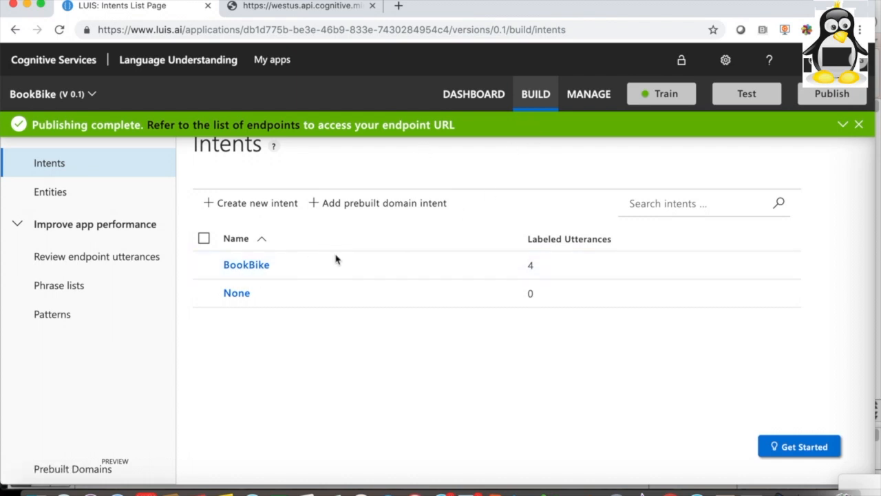
click(300, 6)
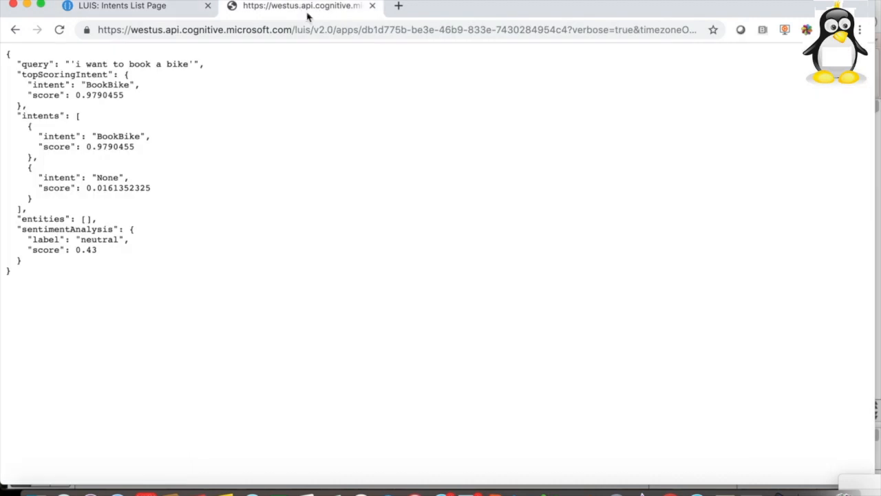
Step: Confirm the endpoint JSON's top intent is BookBike (0.979), then return to the LUIS intents page
click(124, 5)
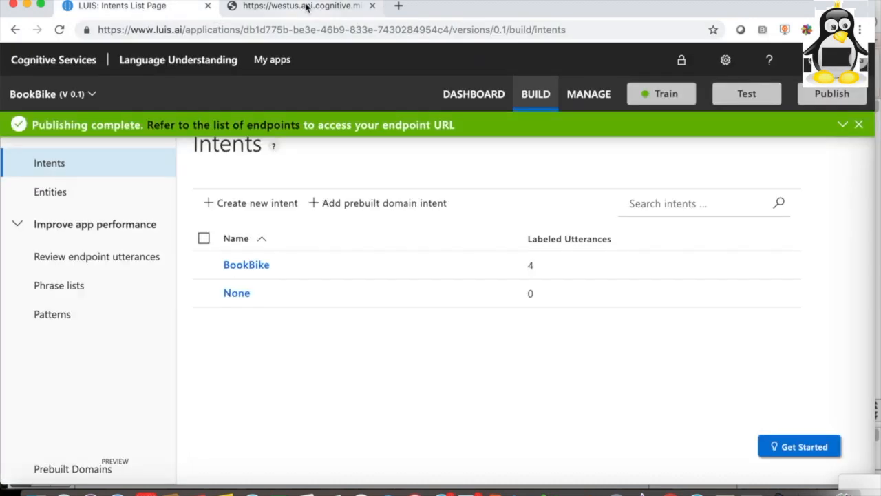
click(300, 5)
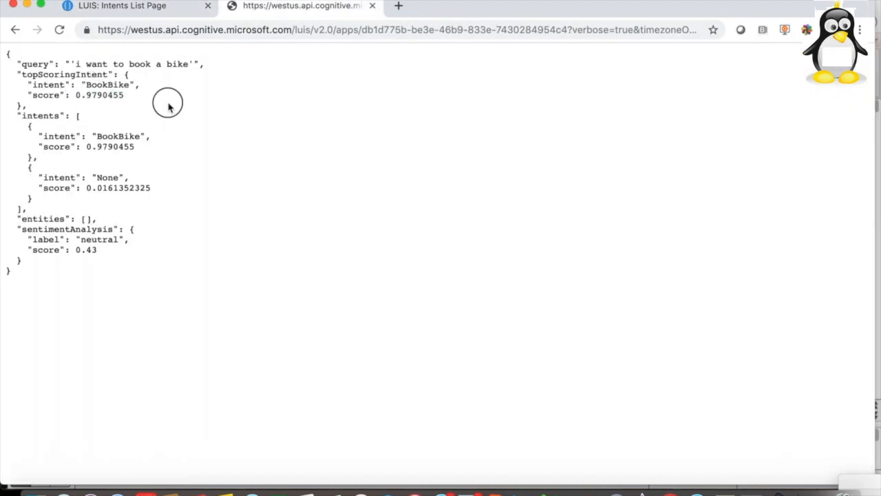
mouse_move(364, 138)
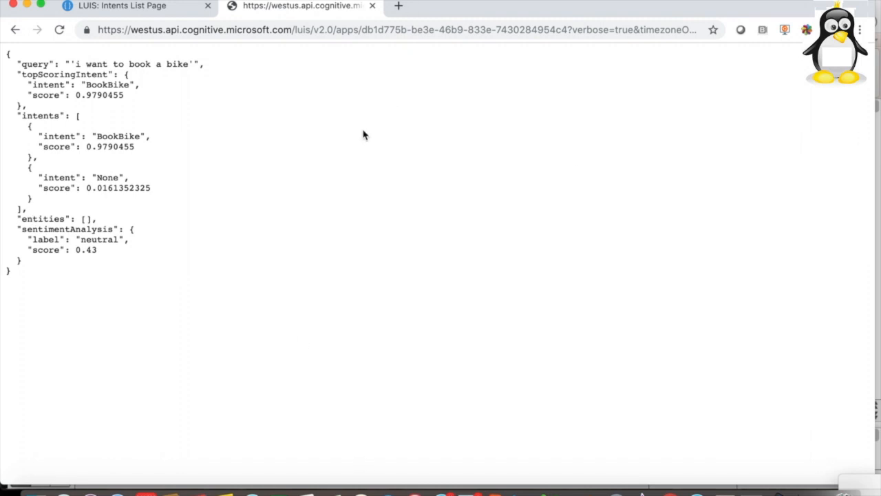
mouse_move(212, 245)
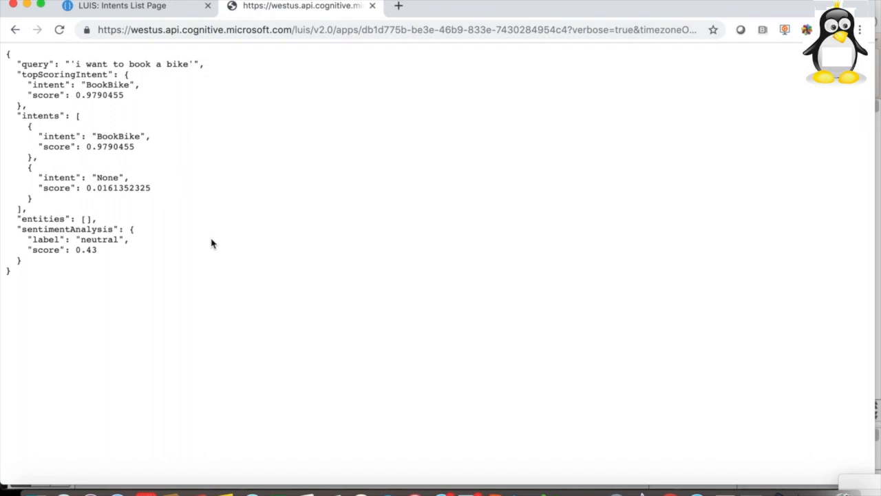
mouse_move(202, 241)
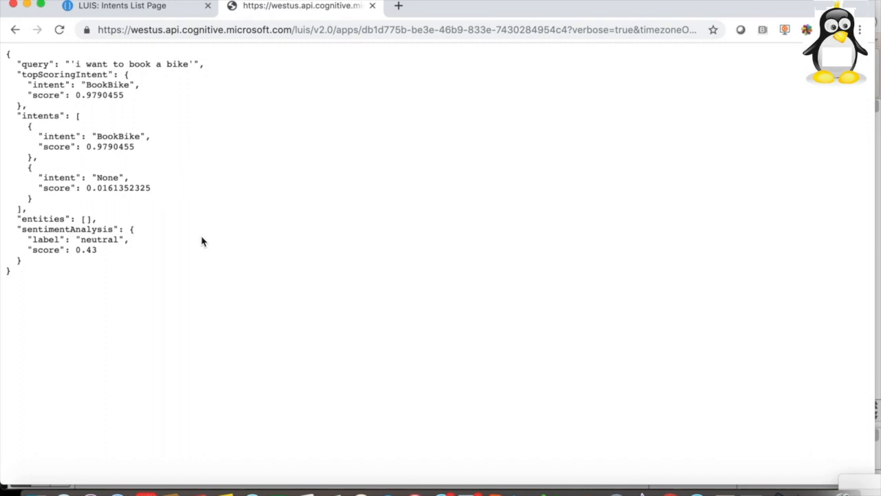
mouse_move(498, 36)
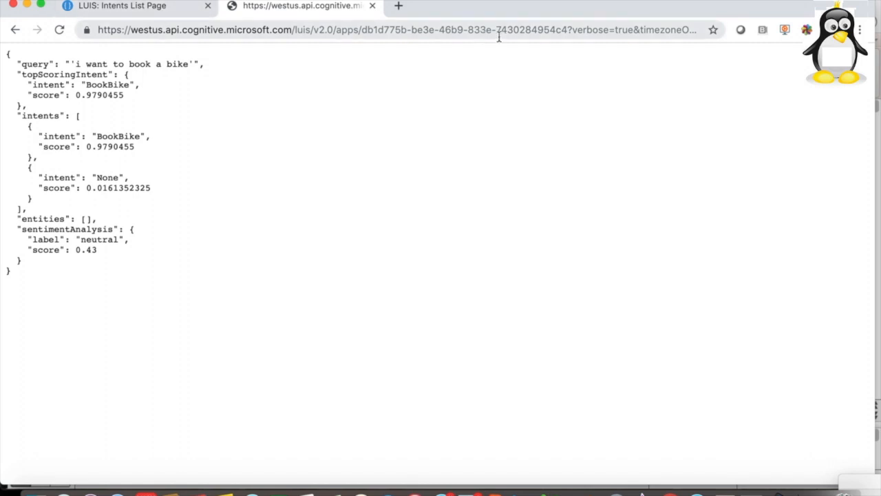
mouse_move(376, 190)
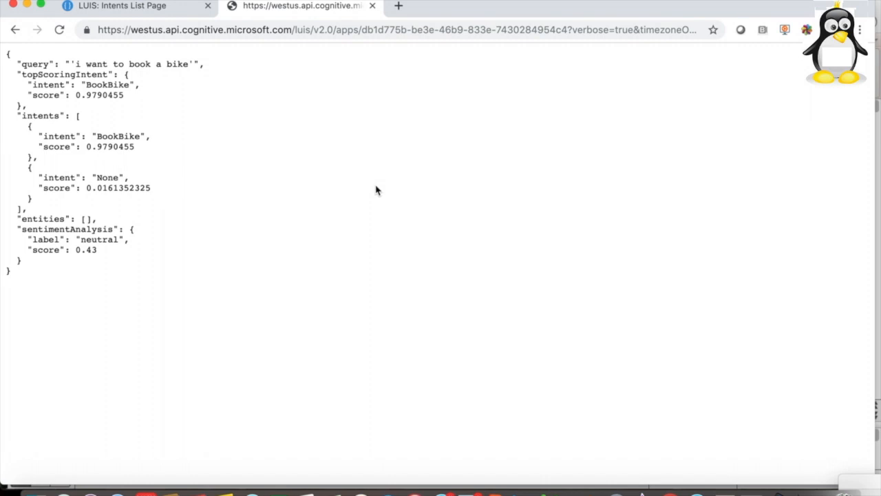
mouse_move(472, 168)
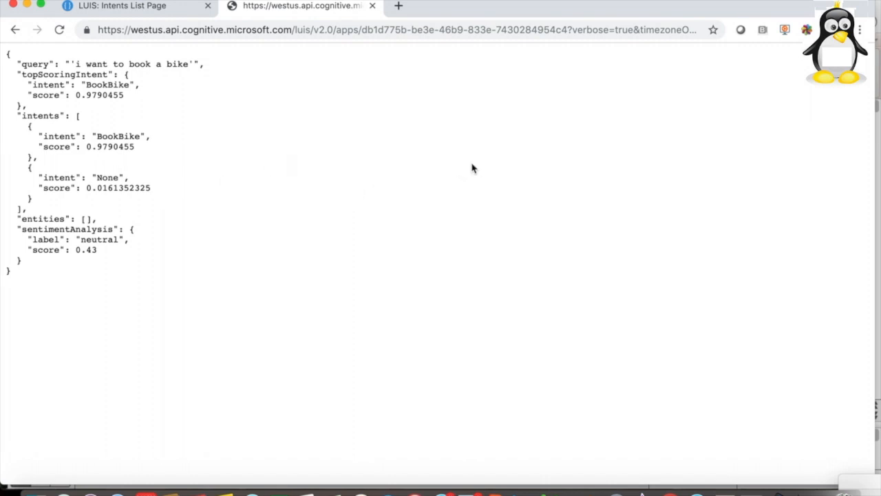
mouse_move(489, 167)
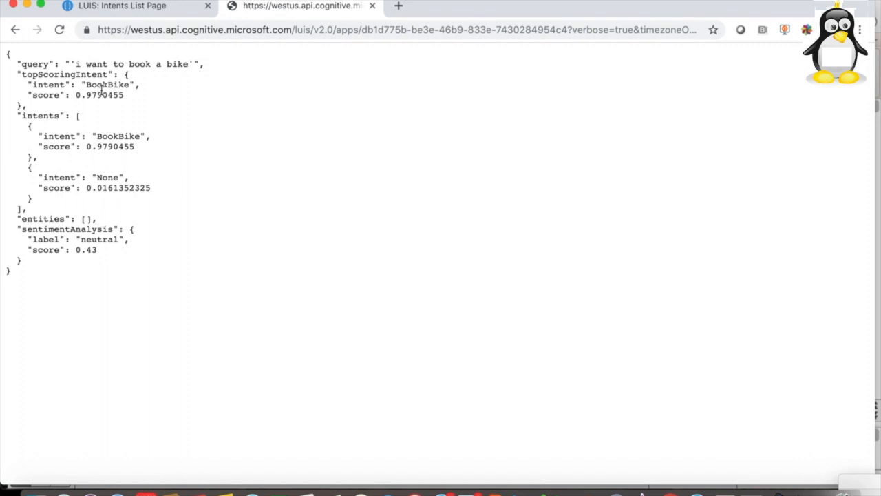
double_click(107, 85)
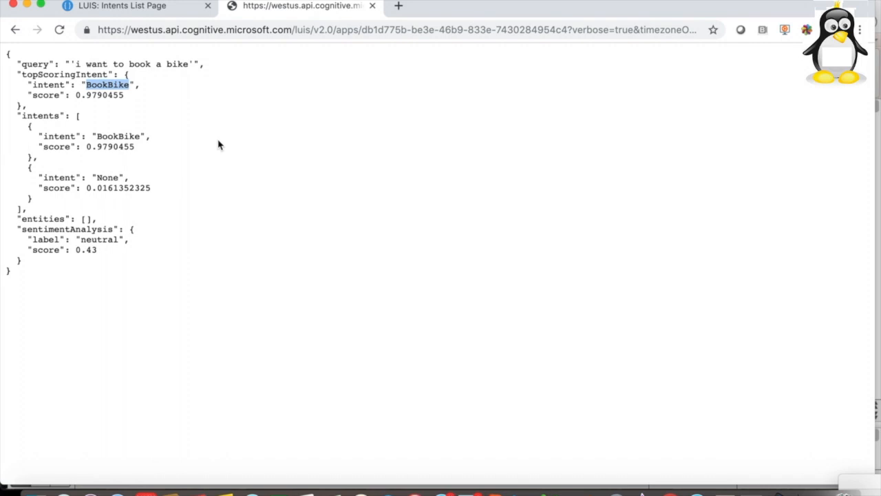
mouse_move(324, 33)
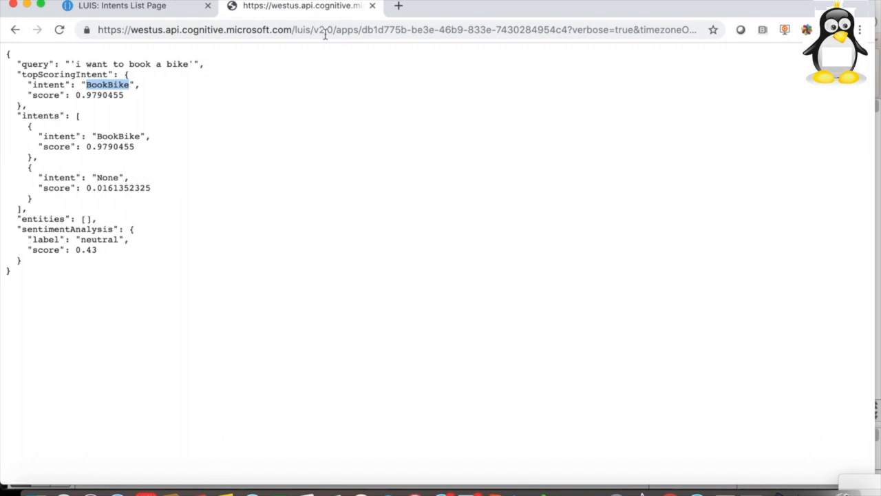
click(124, 6)
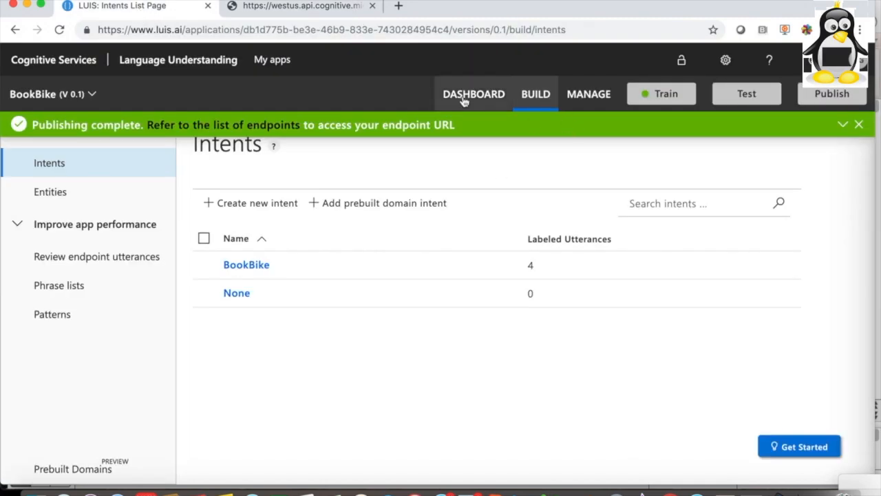
Step: Bring up BookTaxi's Azure Resources endpoint keys and example query URL
click(271, 59)
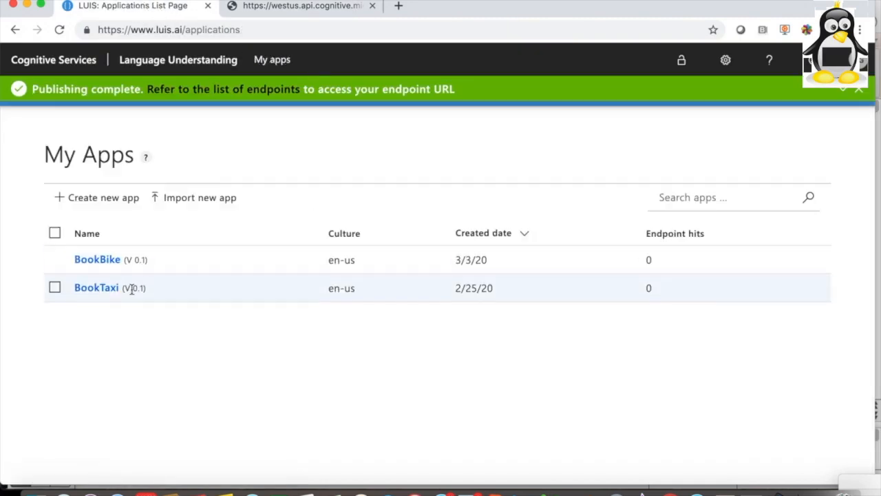
click(97, 288)
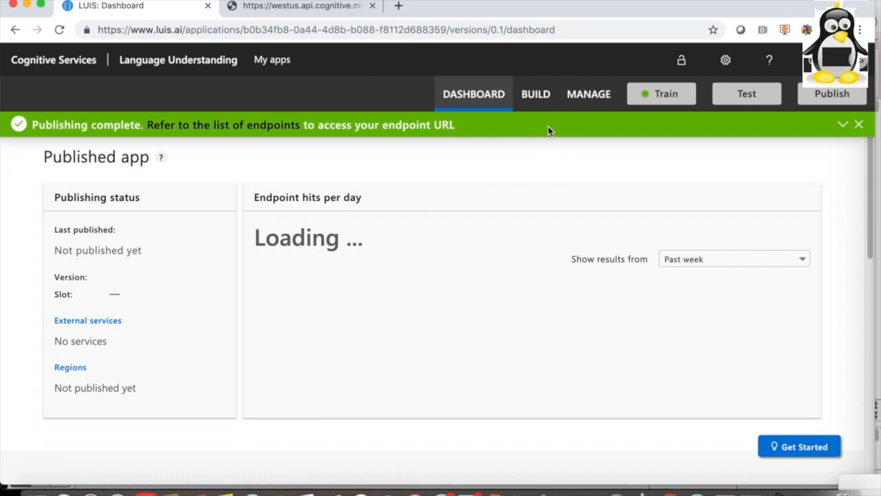
click(589, 94)
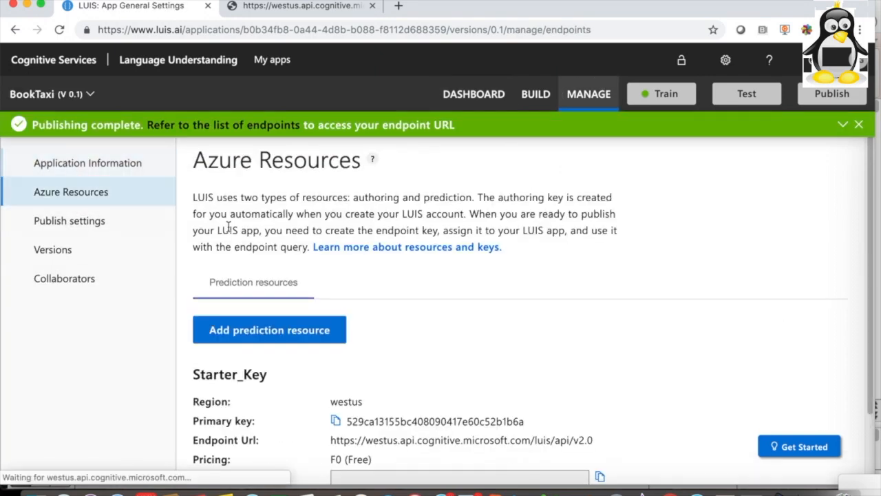
scroll(down, 3)
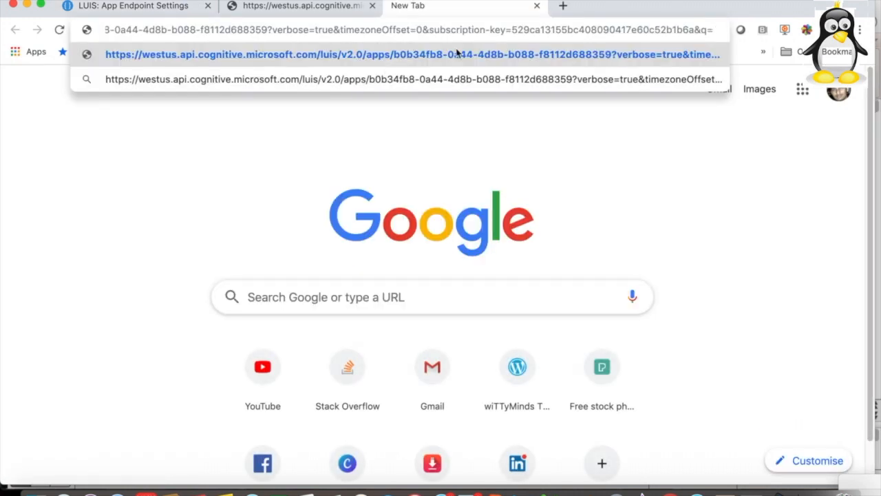
Step: Query the endpoint with 'book a bike', returning BookCar at 0.944, then start editing the URL
text(book)
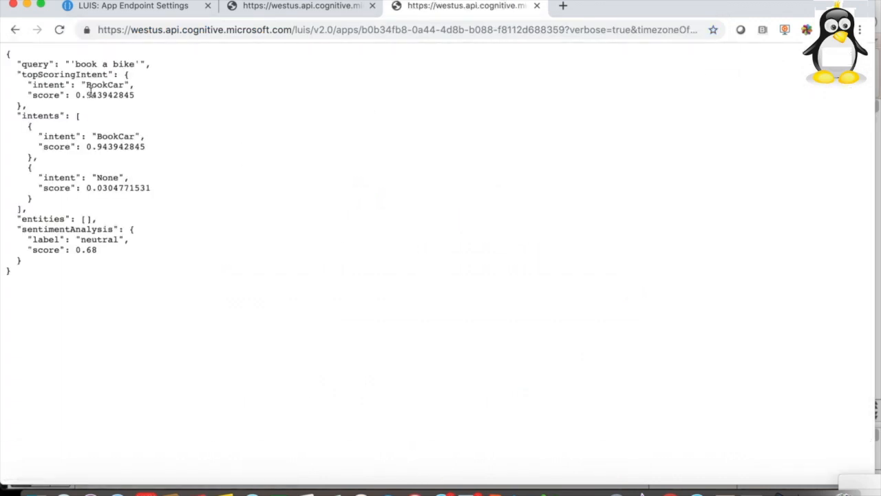
click(97, 95)
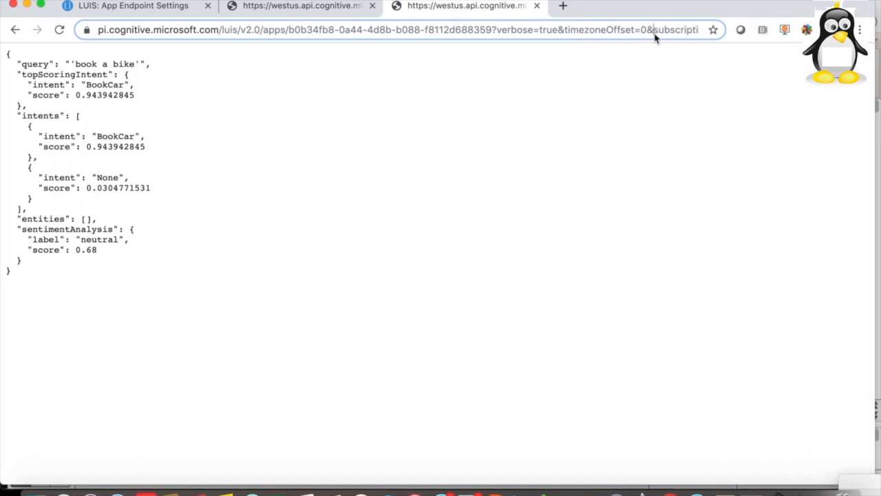
click(400, 31)
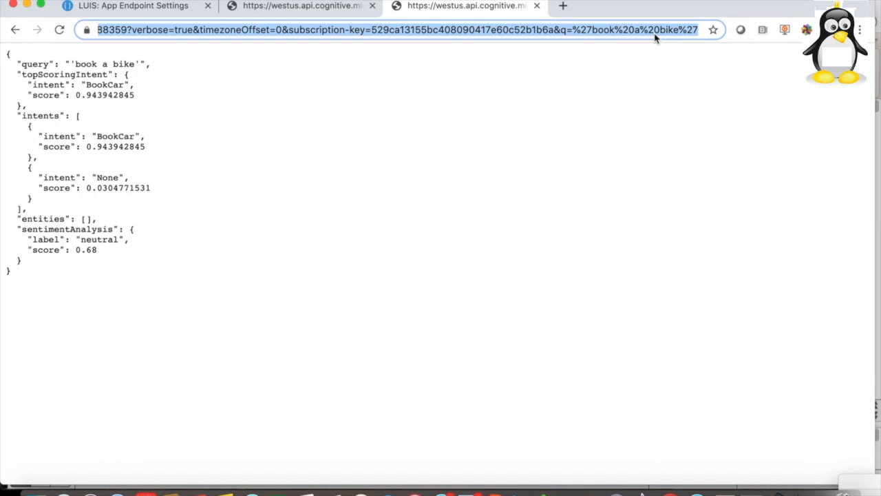
click(400, 30)
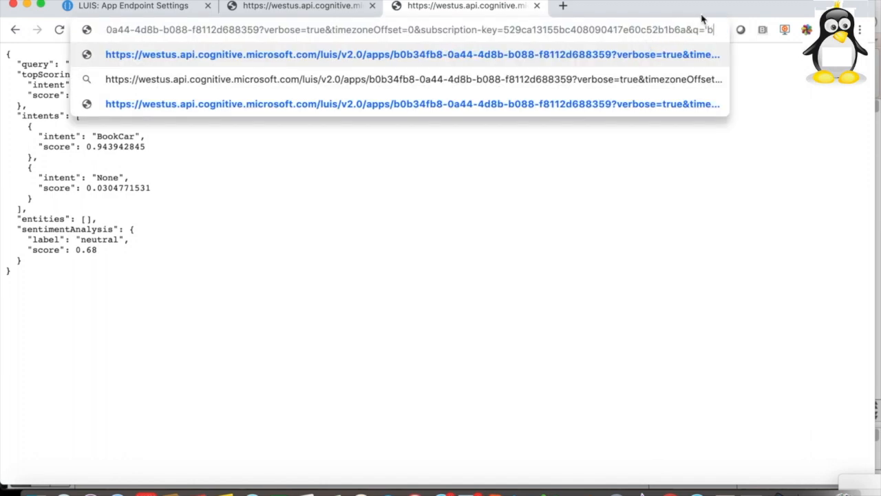
Step: Query the endpoint with 'book 4 wheeler', returning BookCar at 0.958, and highlight the query line
text(ook 4 weh)
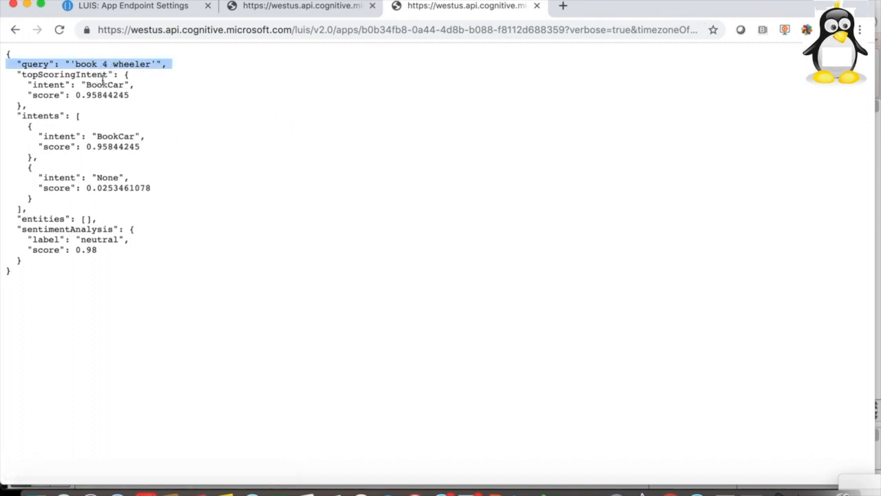
double_click(115, 136)
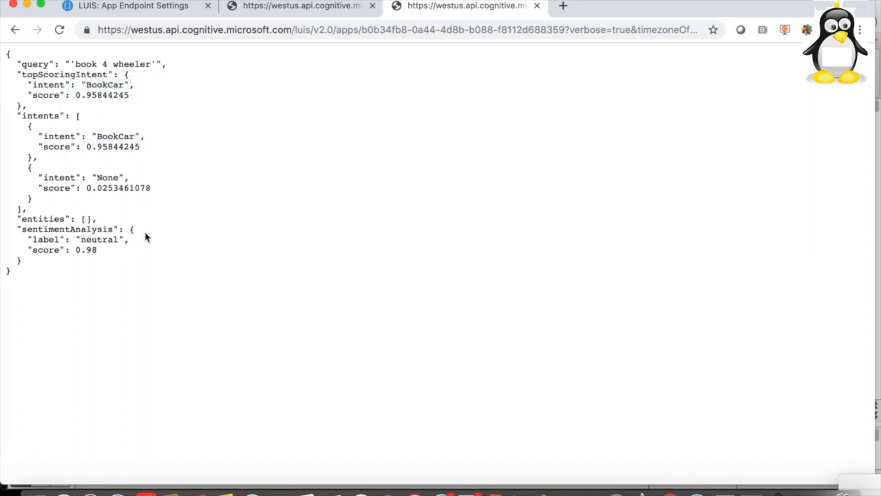
mouse_move(306, 54)
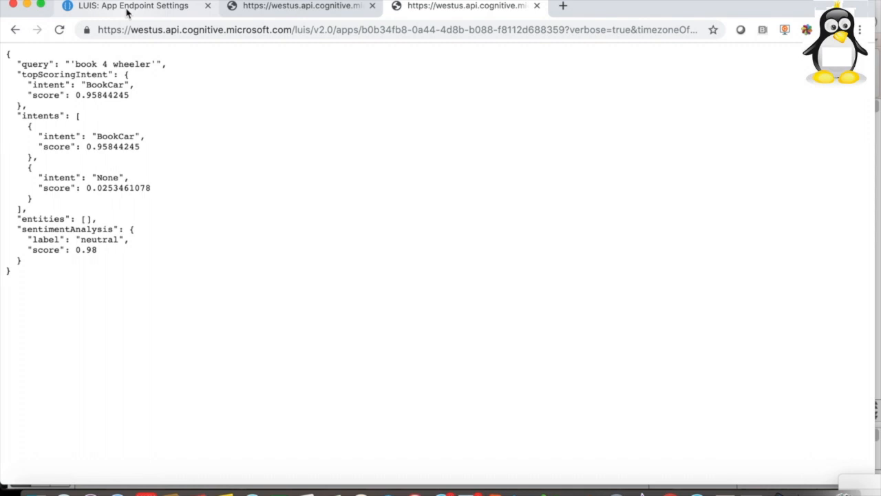
Step: View BookBike's endpoint keys under Manage > Azure Resources
click(131, 5)
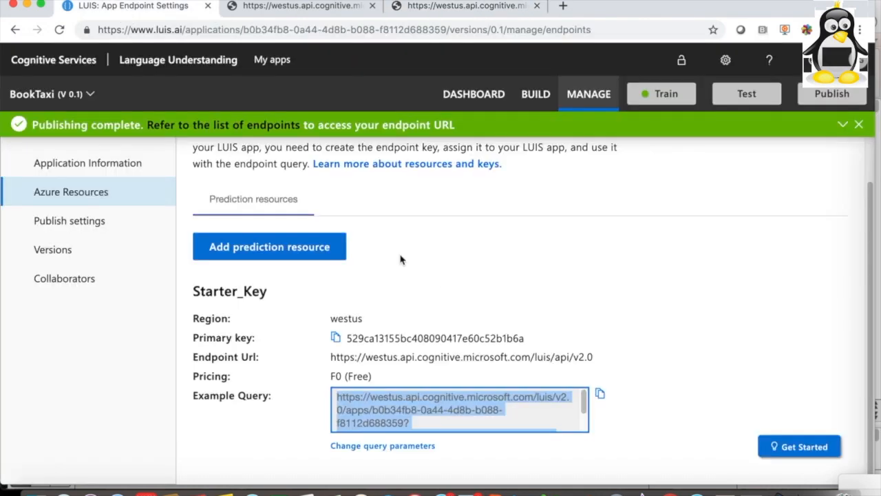
click(535, 93)
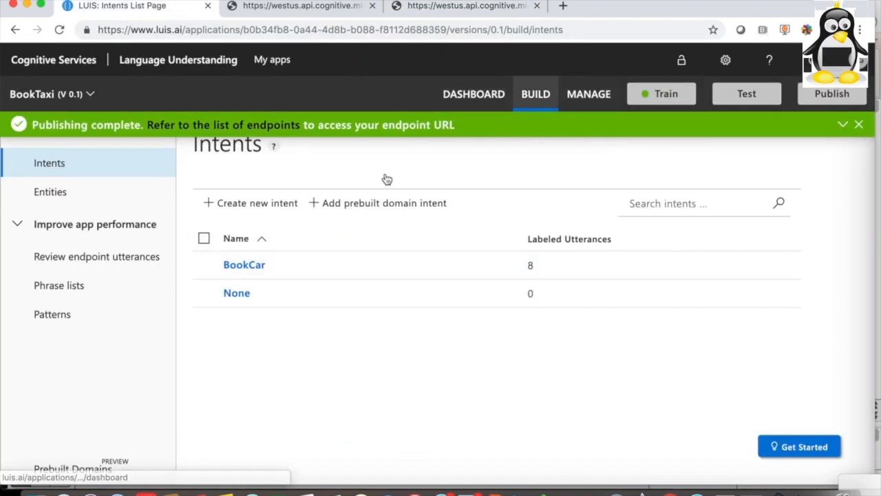
click(272, 59)
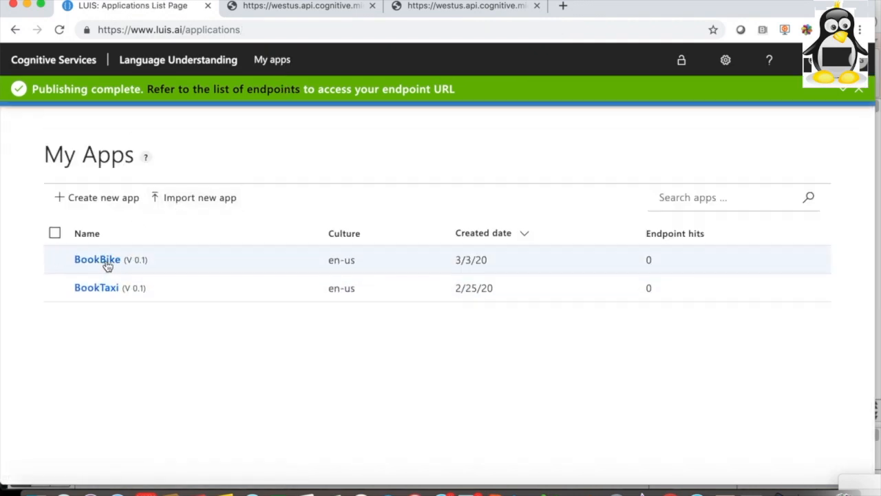
click(96, 259)
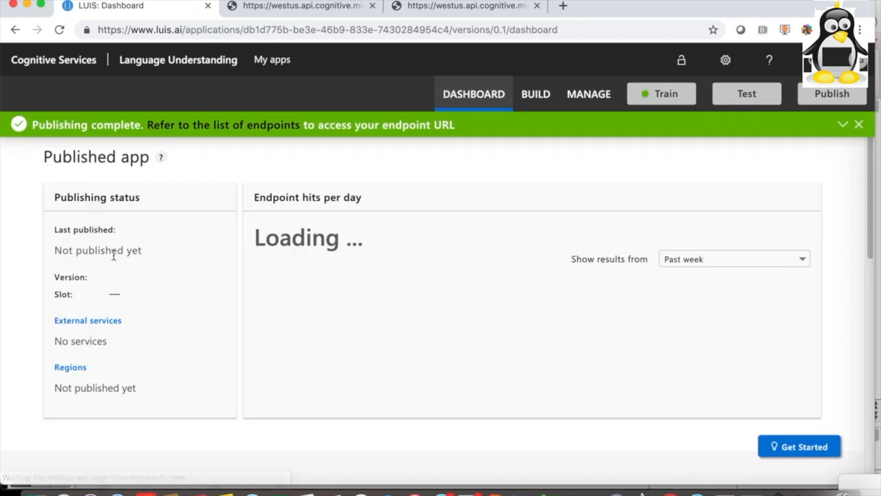
click(588, 94)
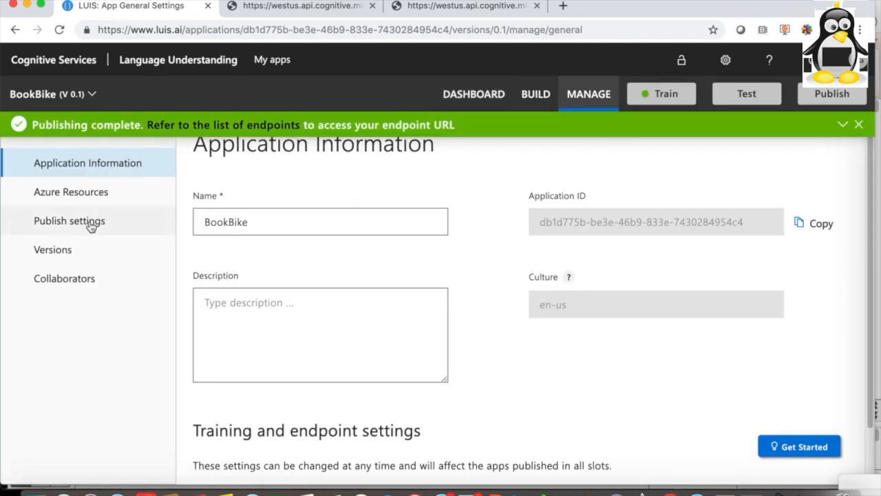
click(72, 191)
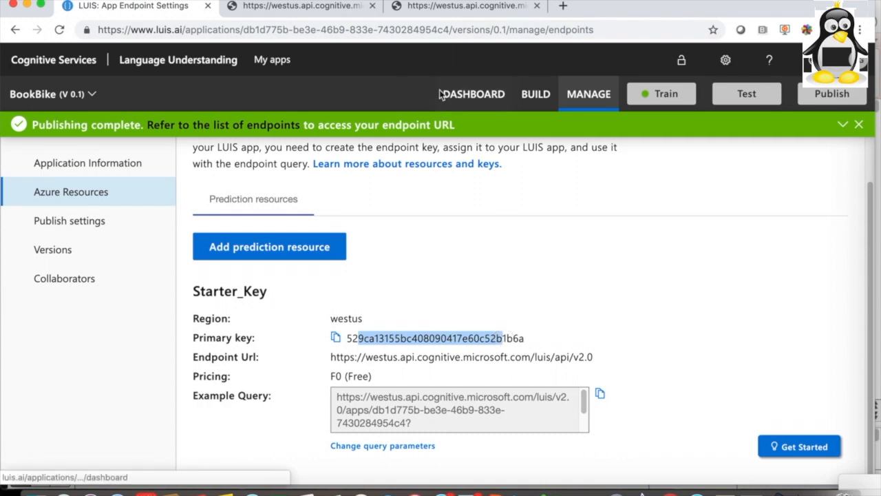
Step: View BookTaxi's Azure Resources and select the app ID in its example query
click(271, 59)
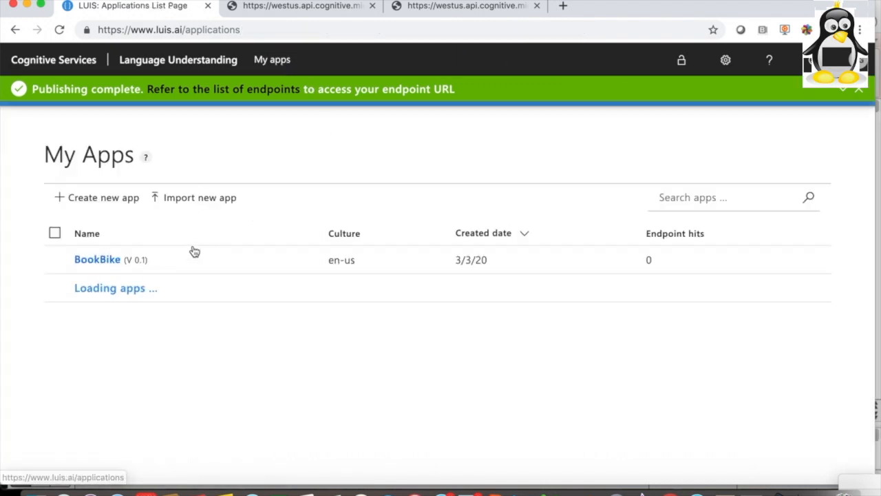
click(96, 259)
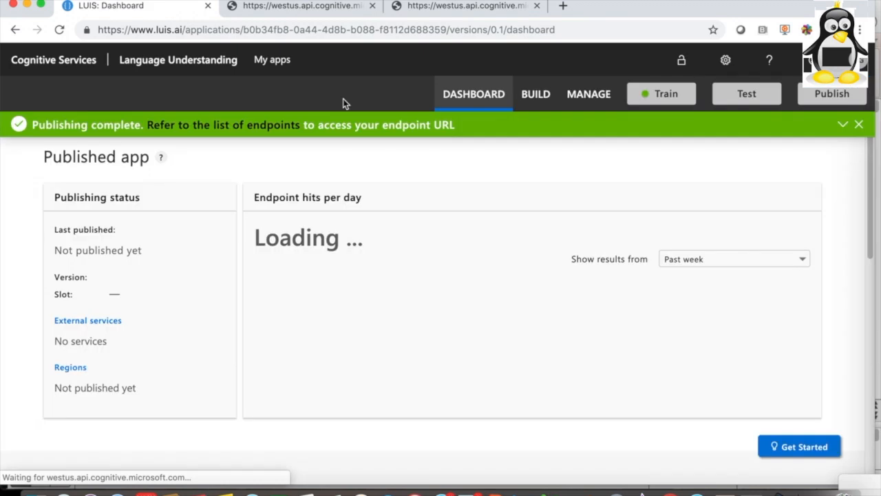
click(588, 94)
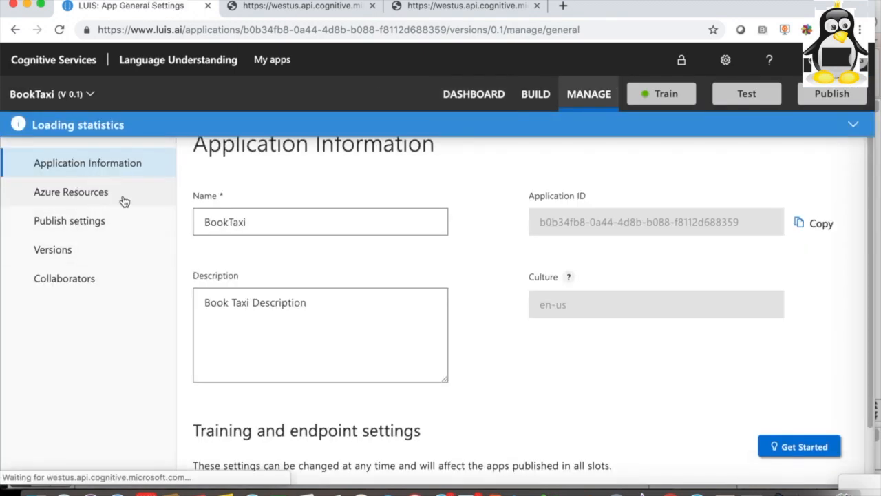
click(71, 192)
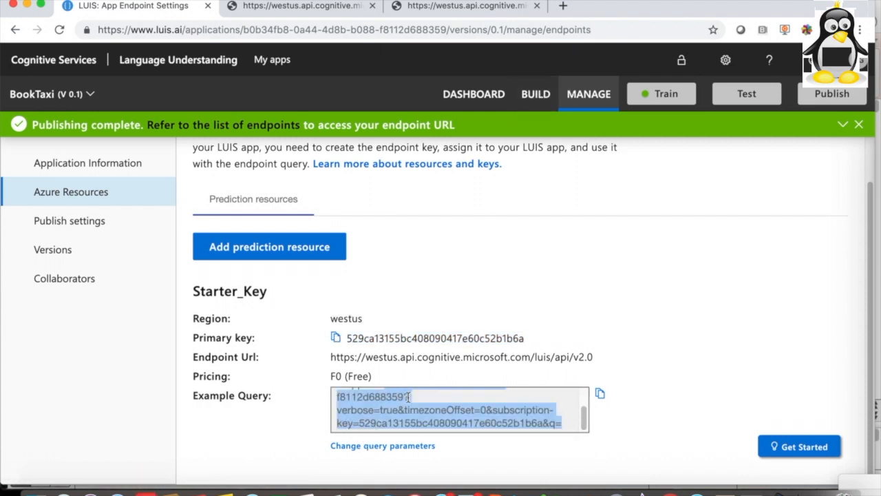
click(406, 410)
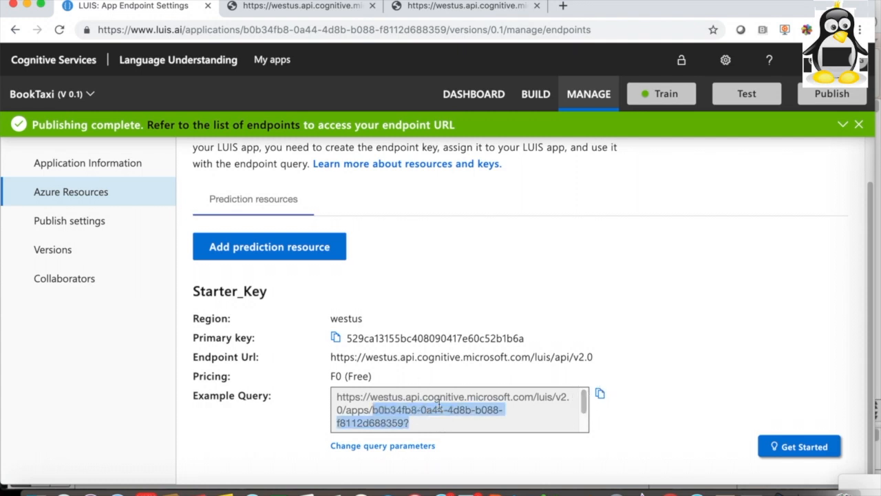
mouse_move(473, 94)
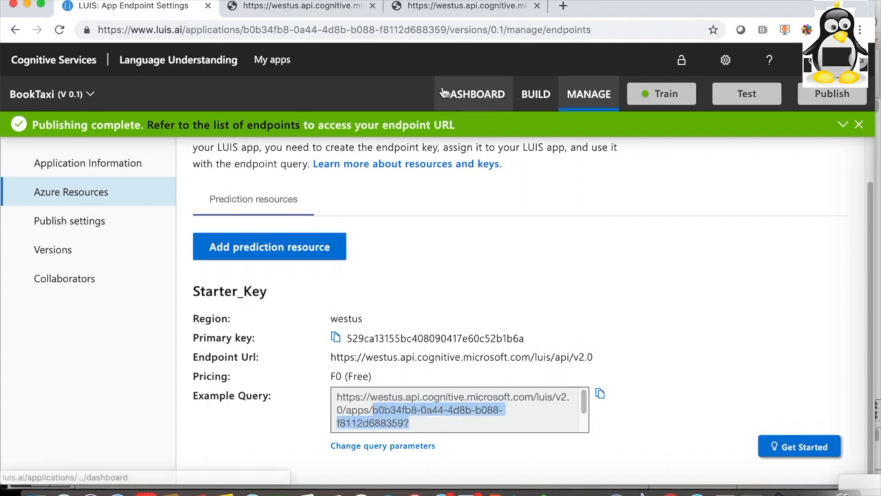
click(271, 59)
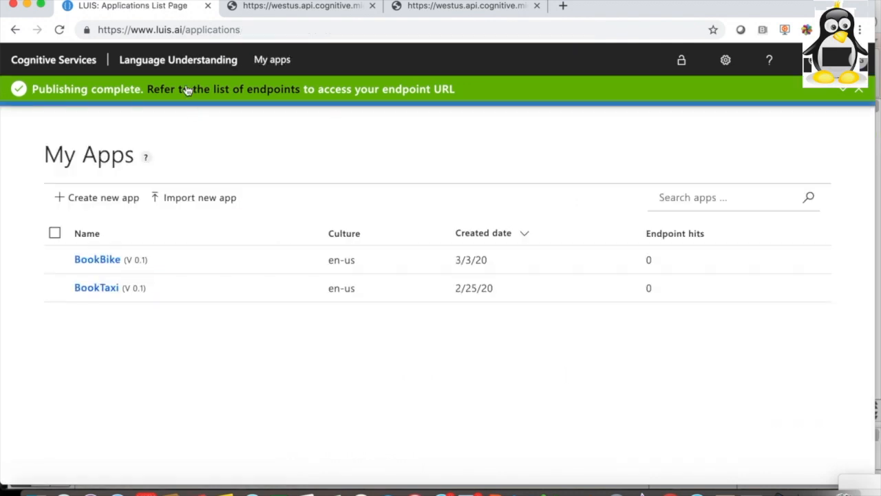
click(96, 259)
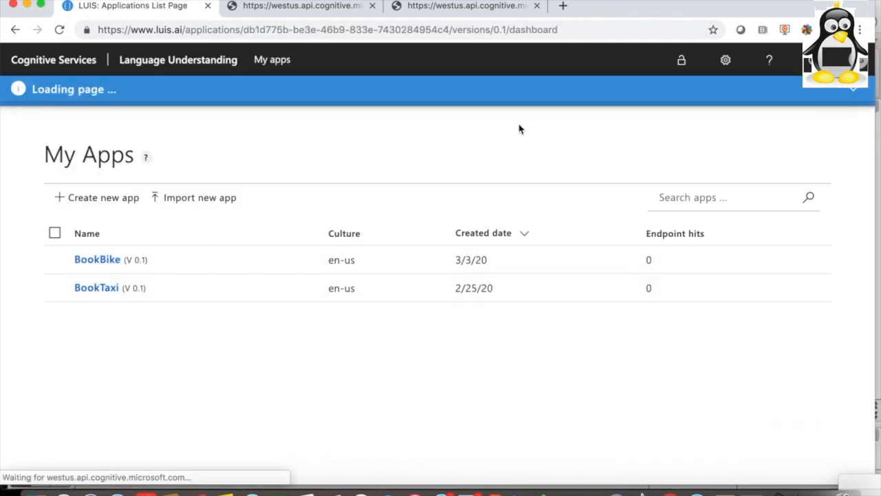
click(97, 259)
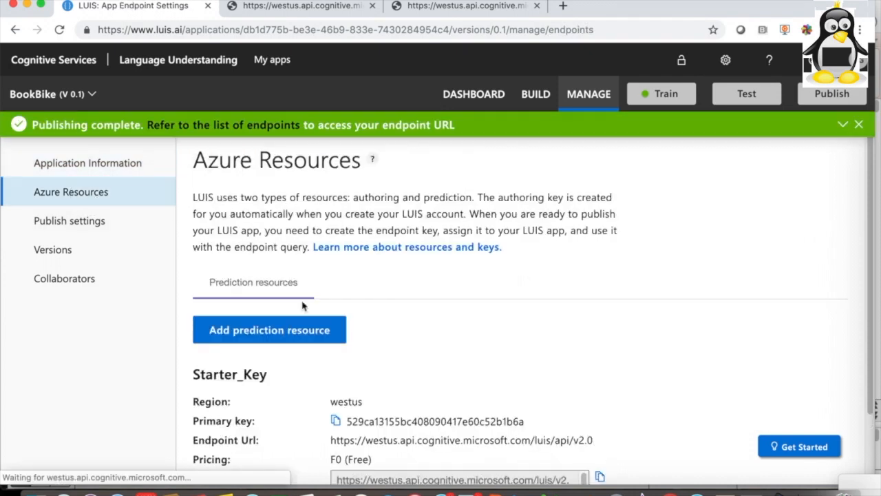
scroll(down, 3)
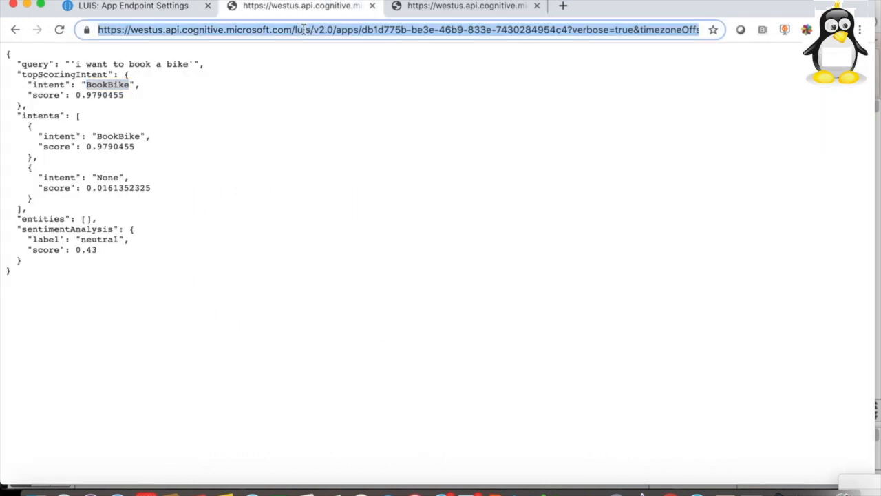
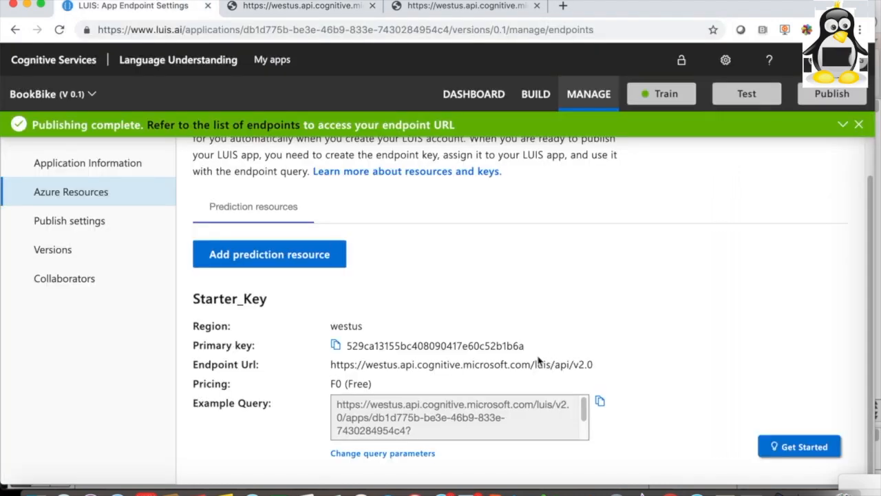
double_click(435, 344)
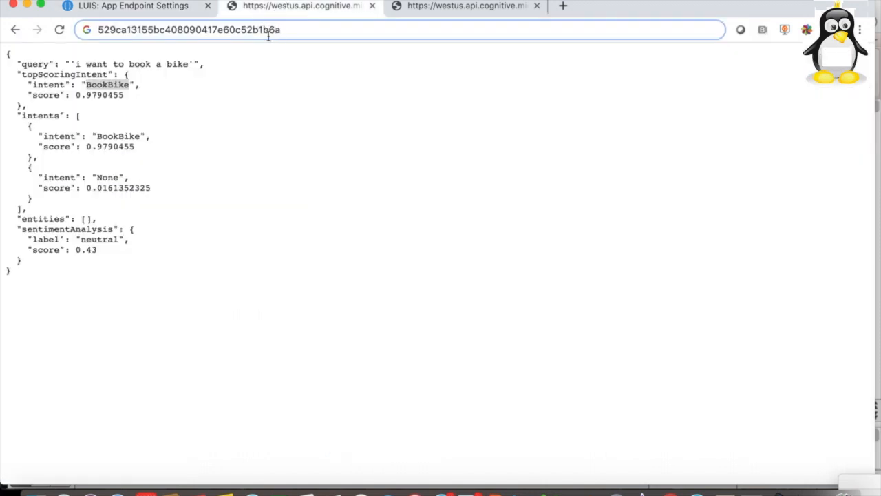
click(131, 6)
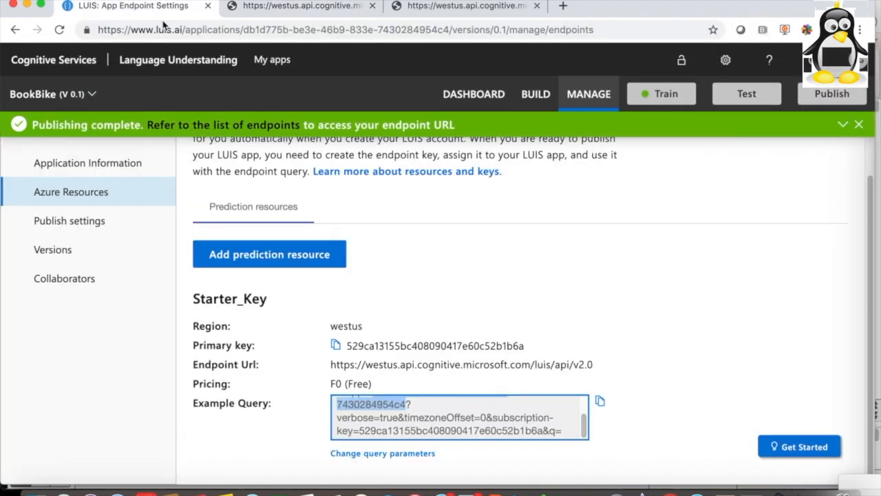
mouse_move(271, 61)
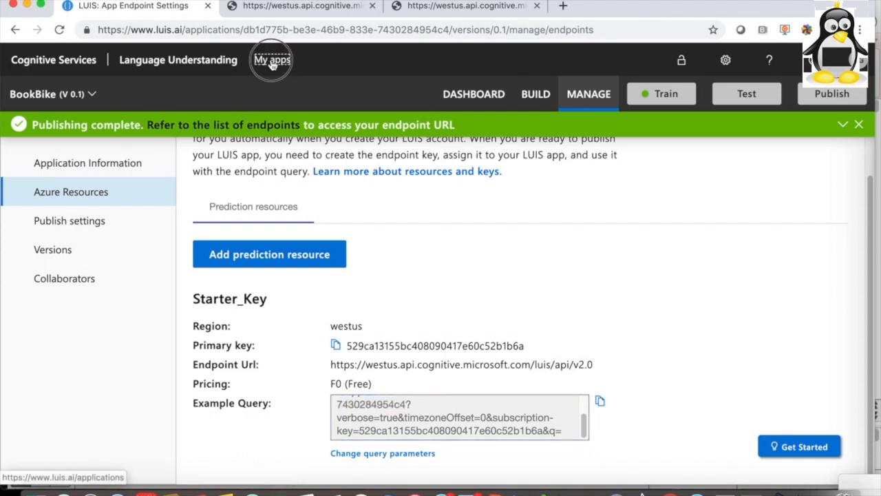
Step: Bring up BookTaxi's Application Information with its Application ID
click(271, 61)
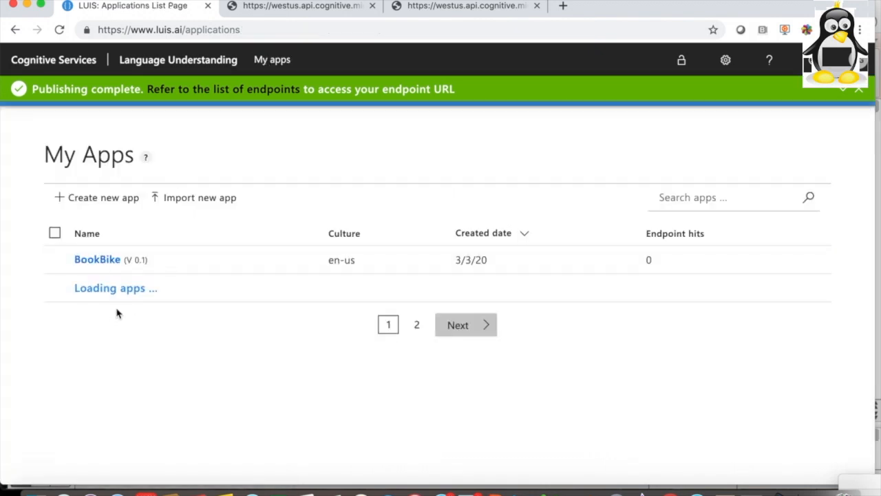
click(96, 259)
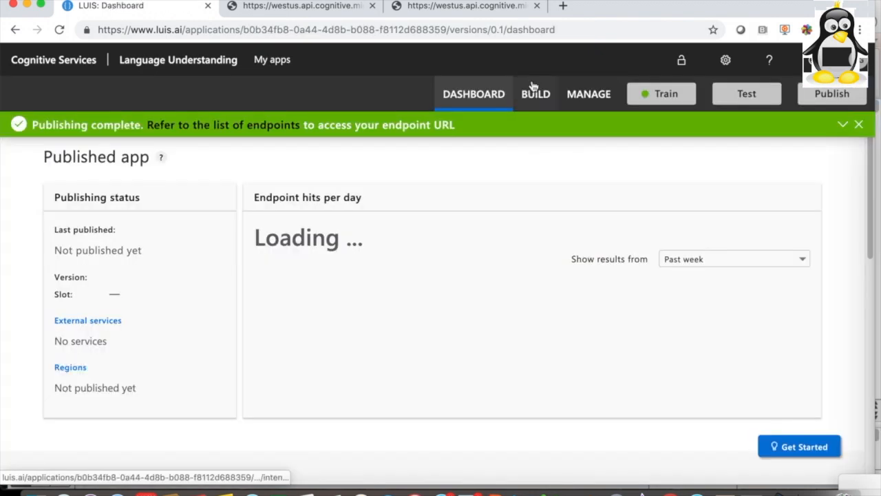
click(588, 93)
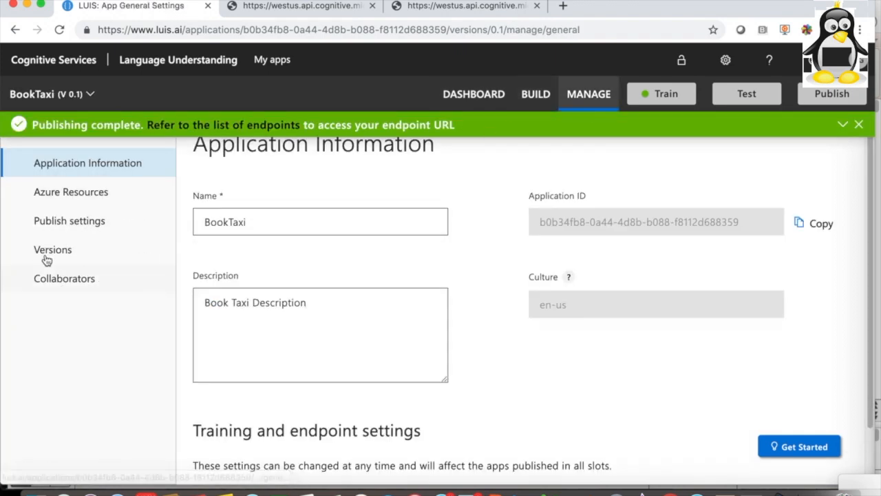
Step: Show BookTaxi's Azure Resources and select its primary key for comparison with BookBike's
click(72, 191)
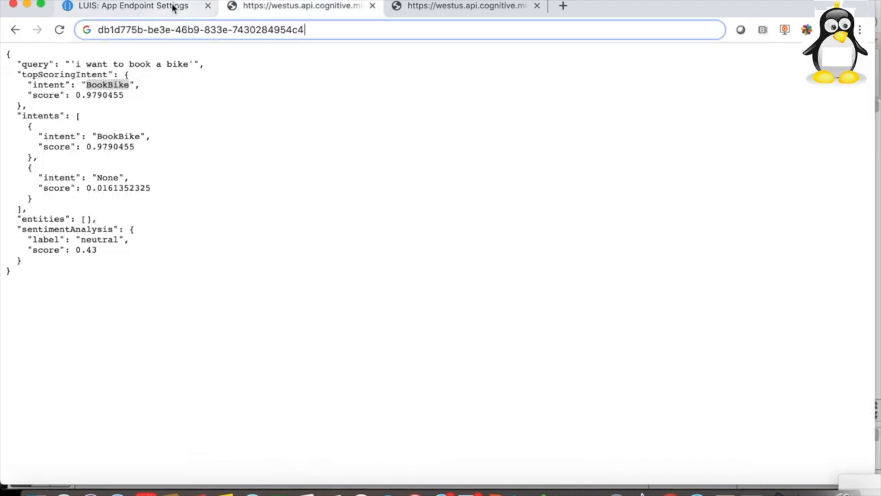
click(127, 5)
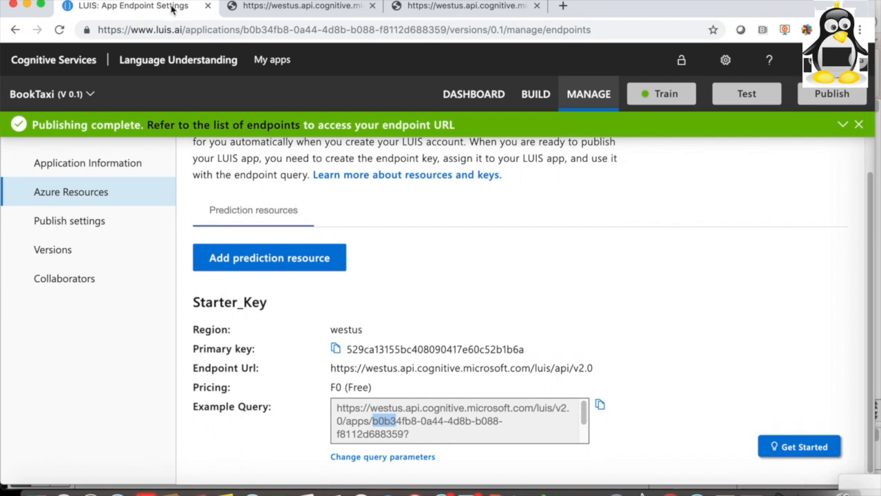
double_click(435, 350)
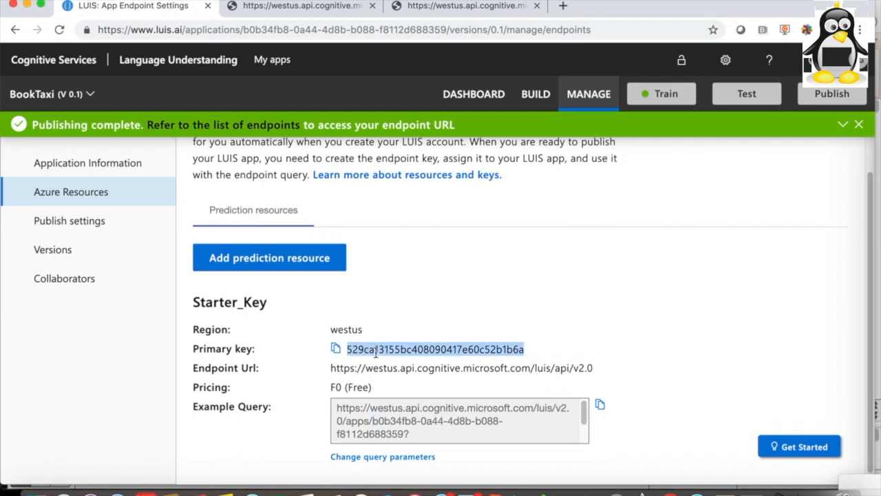
mouse_move(410, 197)
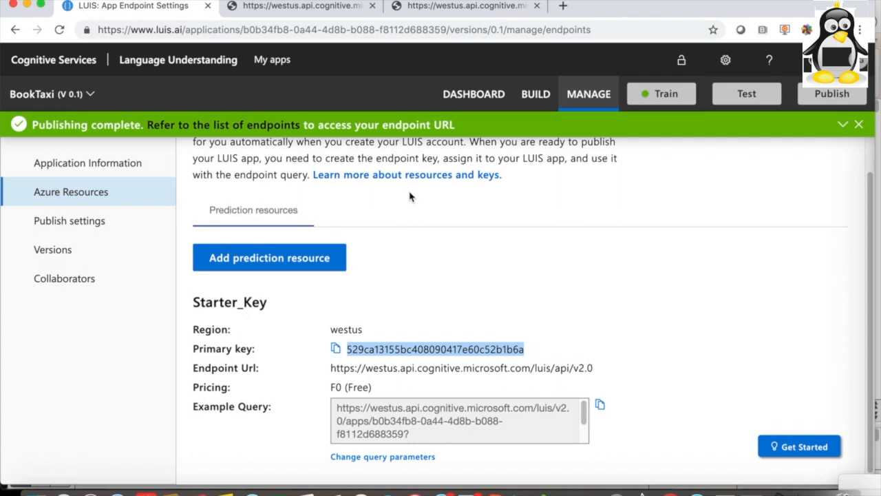
mouse_move(405, 195)
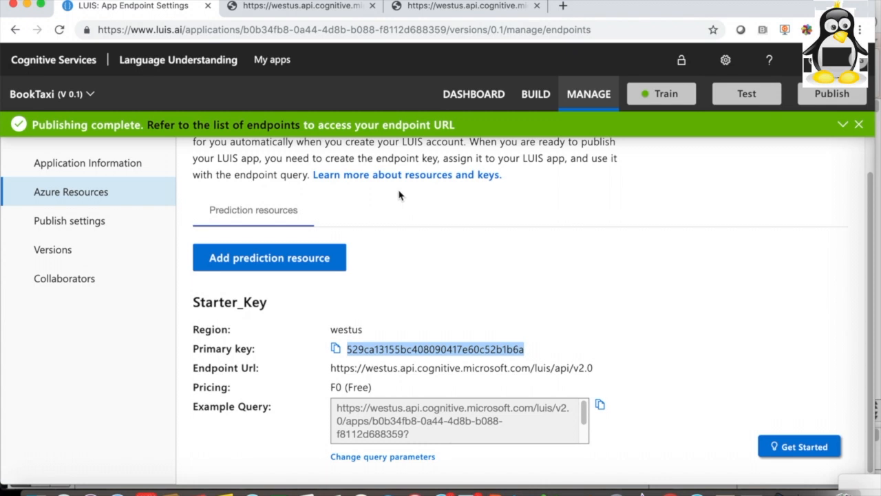
mouse_move(113, 101)
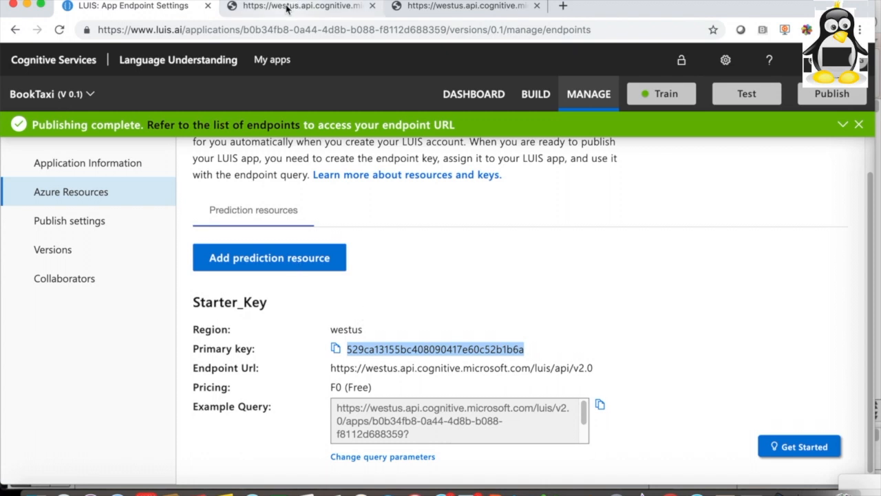
Step: Inspect the 'book flight' JSON response: BookCar 0.935, None 0.035, sentiment neutral
click(300, 6)
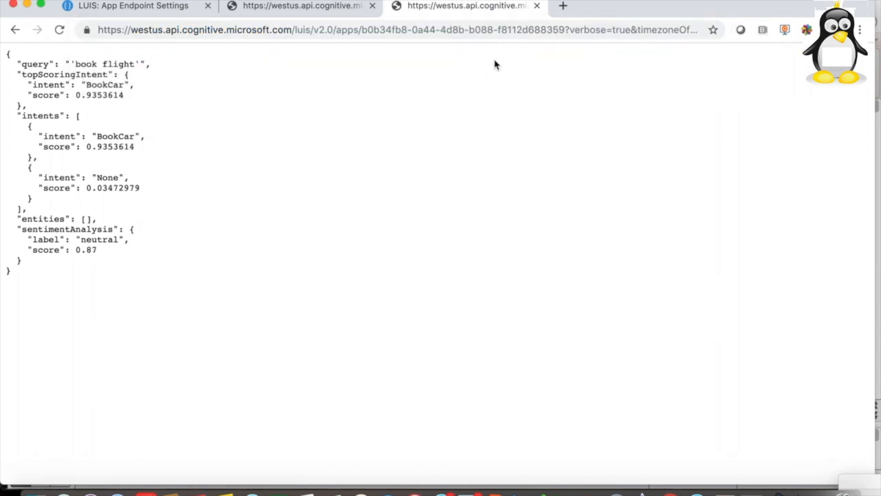
mouse_move(106, 91)
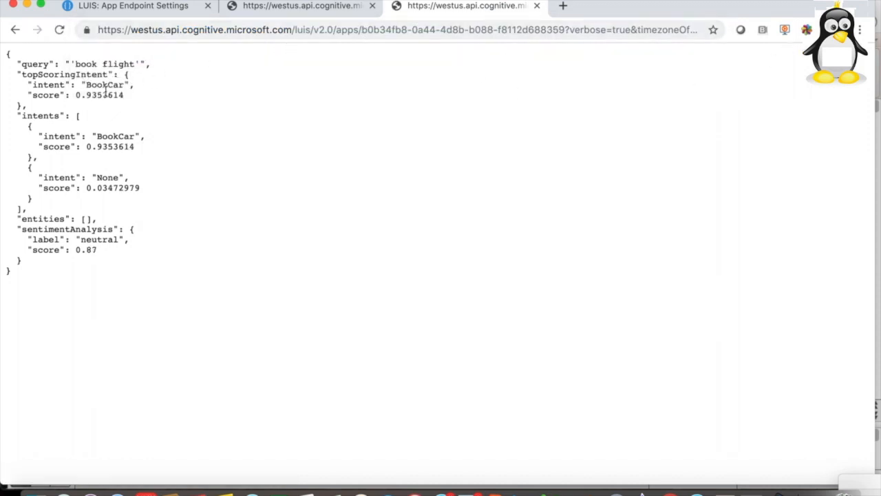
drag(27, 85, 126, 96)
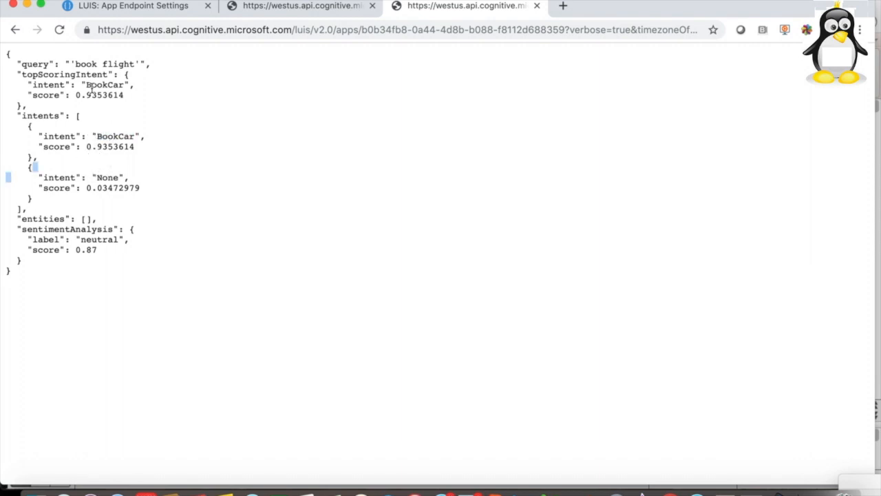
double_click(105, 84)
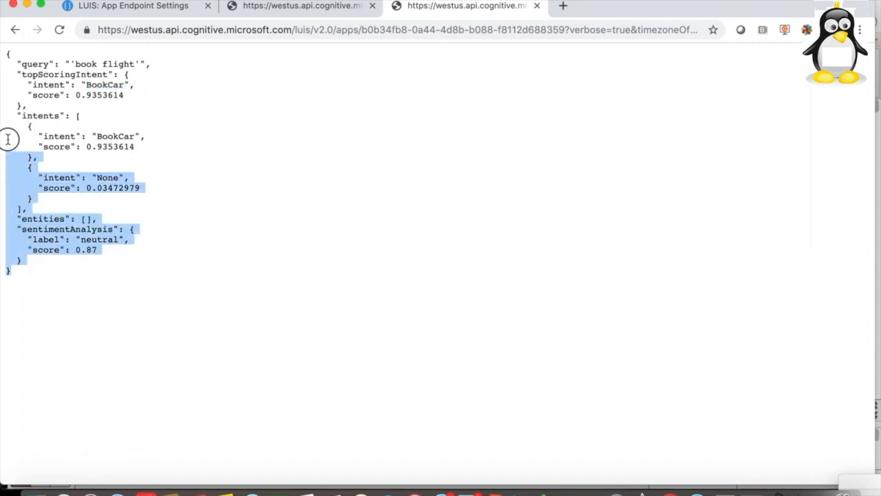
drag(9, 139, 48, 267)
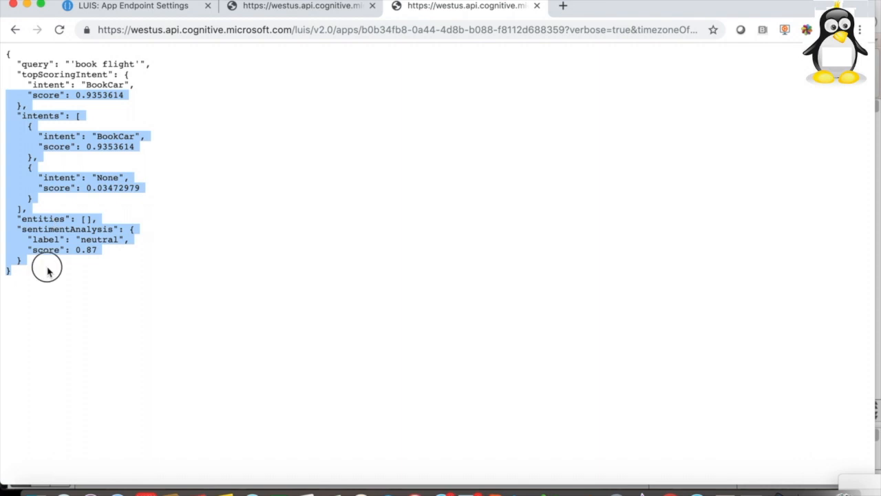
click(48, 269)
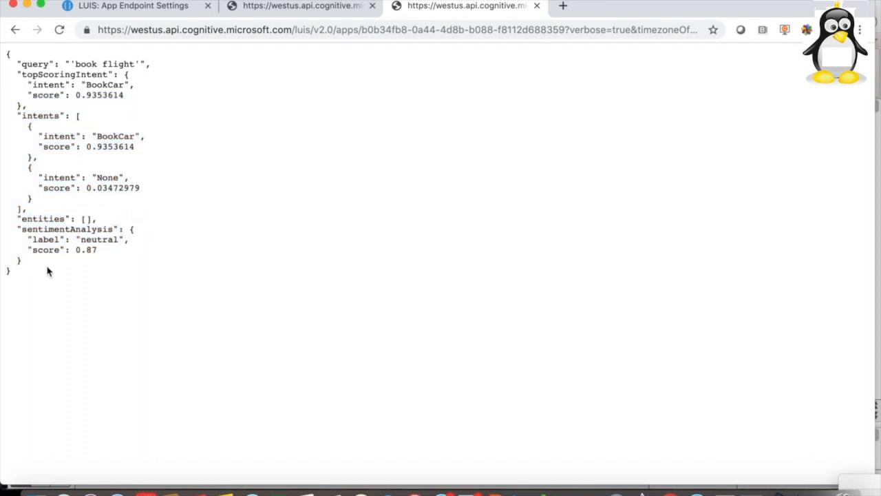
mouse_move(46, 271)
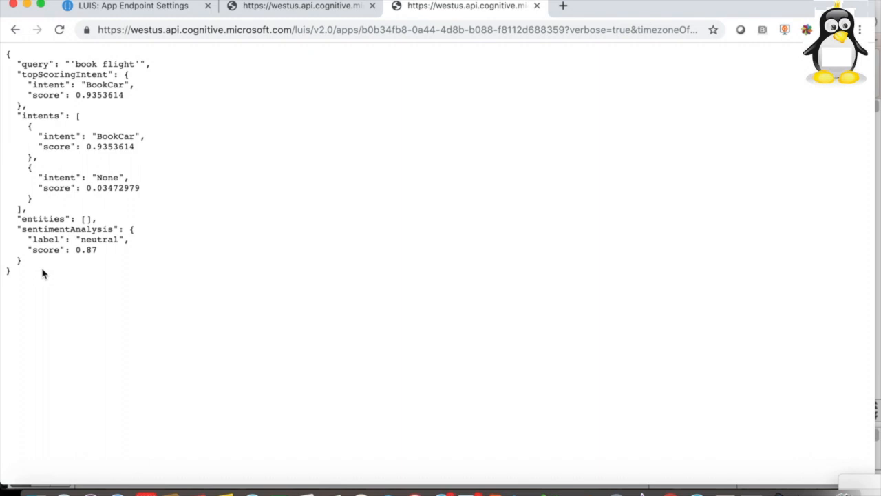
mouse_move(45, 267)
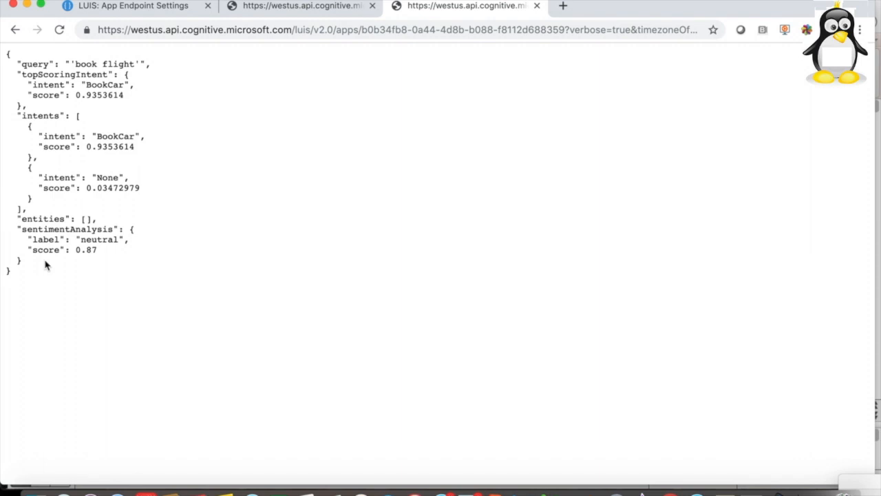